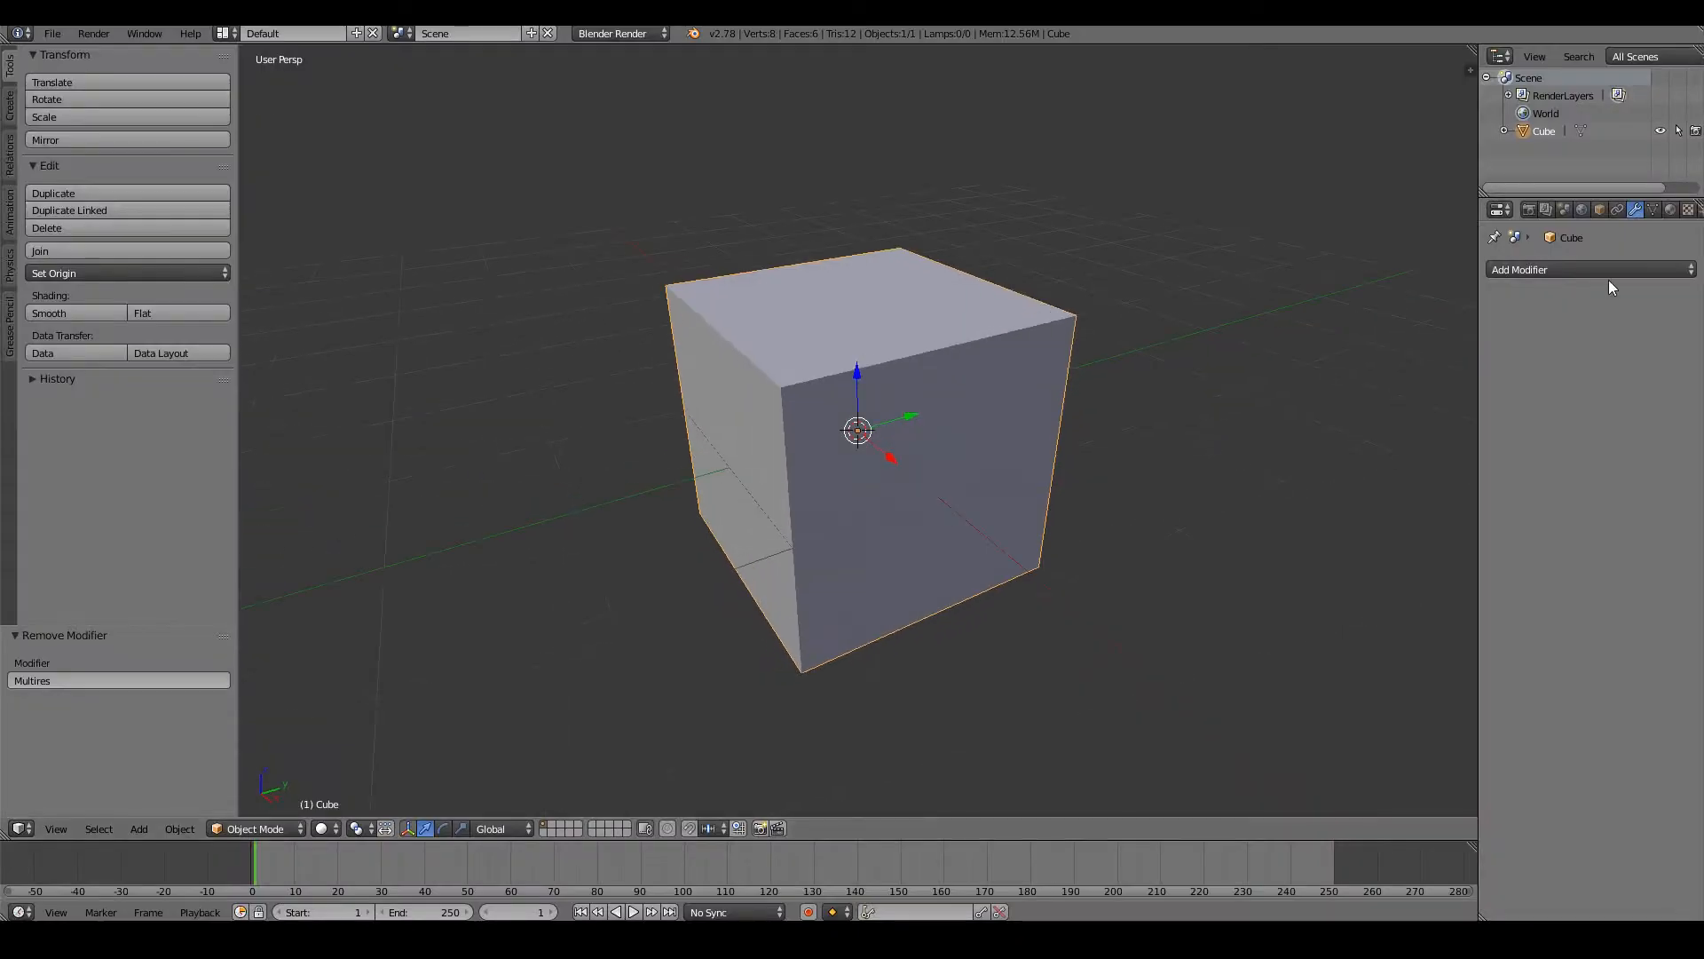
Step: Add a Multiresolution modifier, subdivide the cube three levels and shade it smooth
left_click(1519, 270)
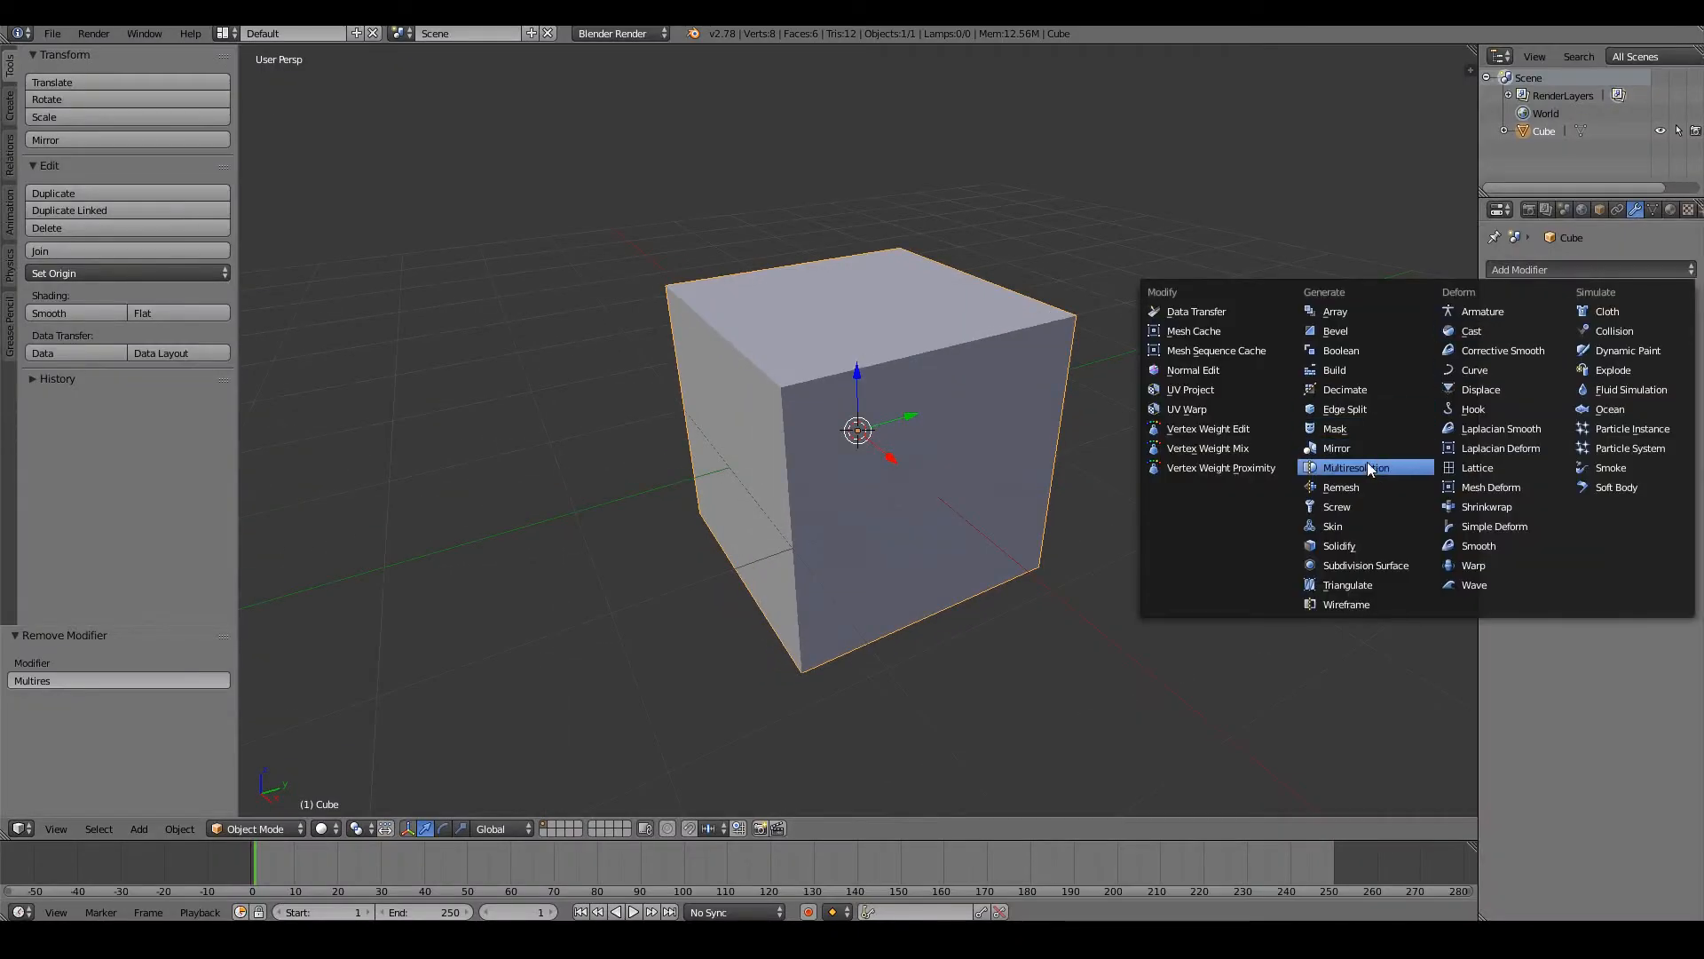
left_click(1348, 468)
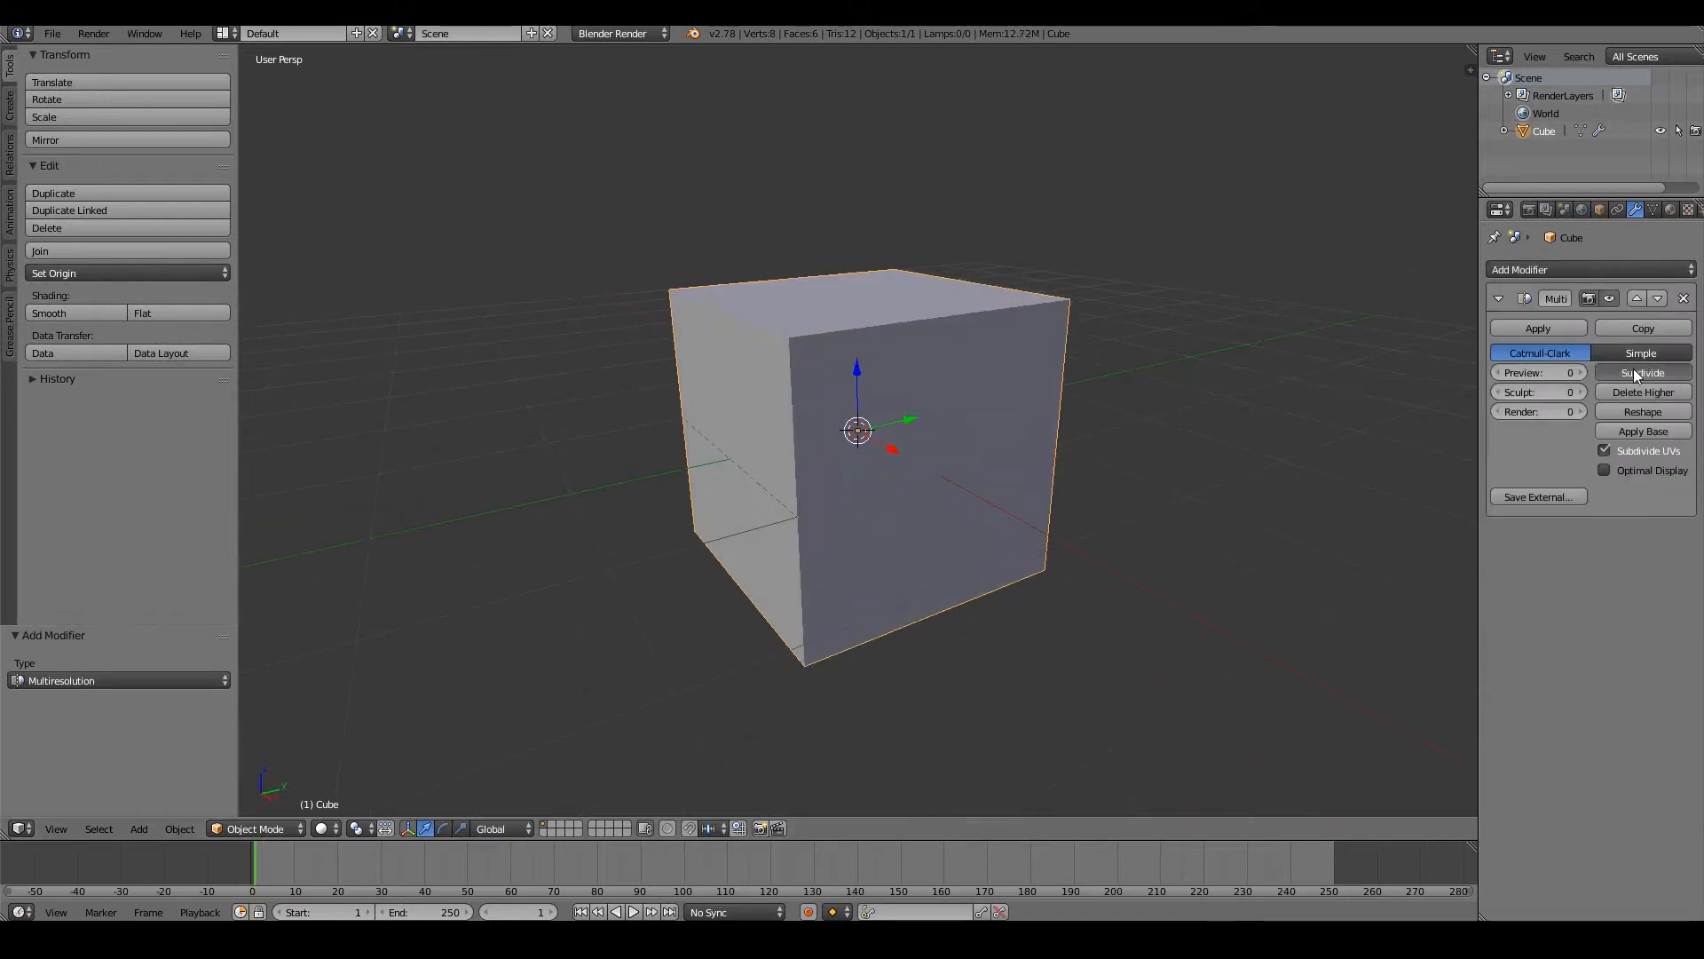
left_click(1641, 372)
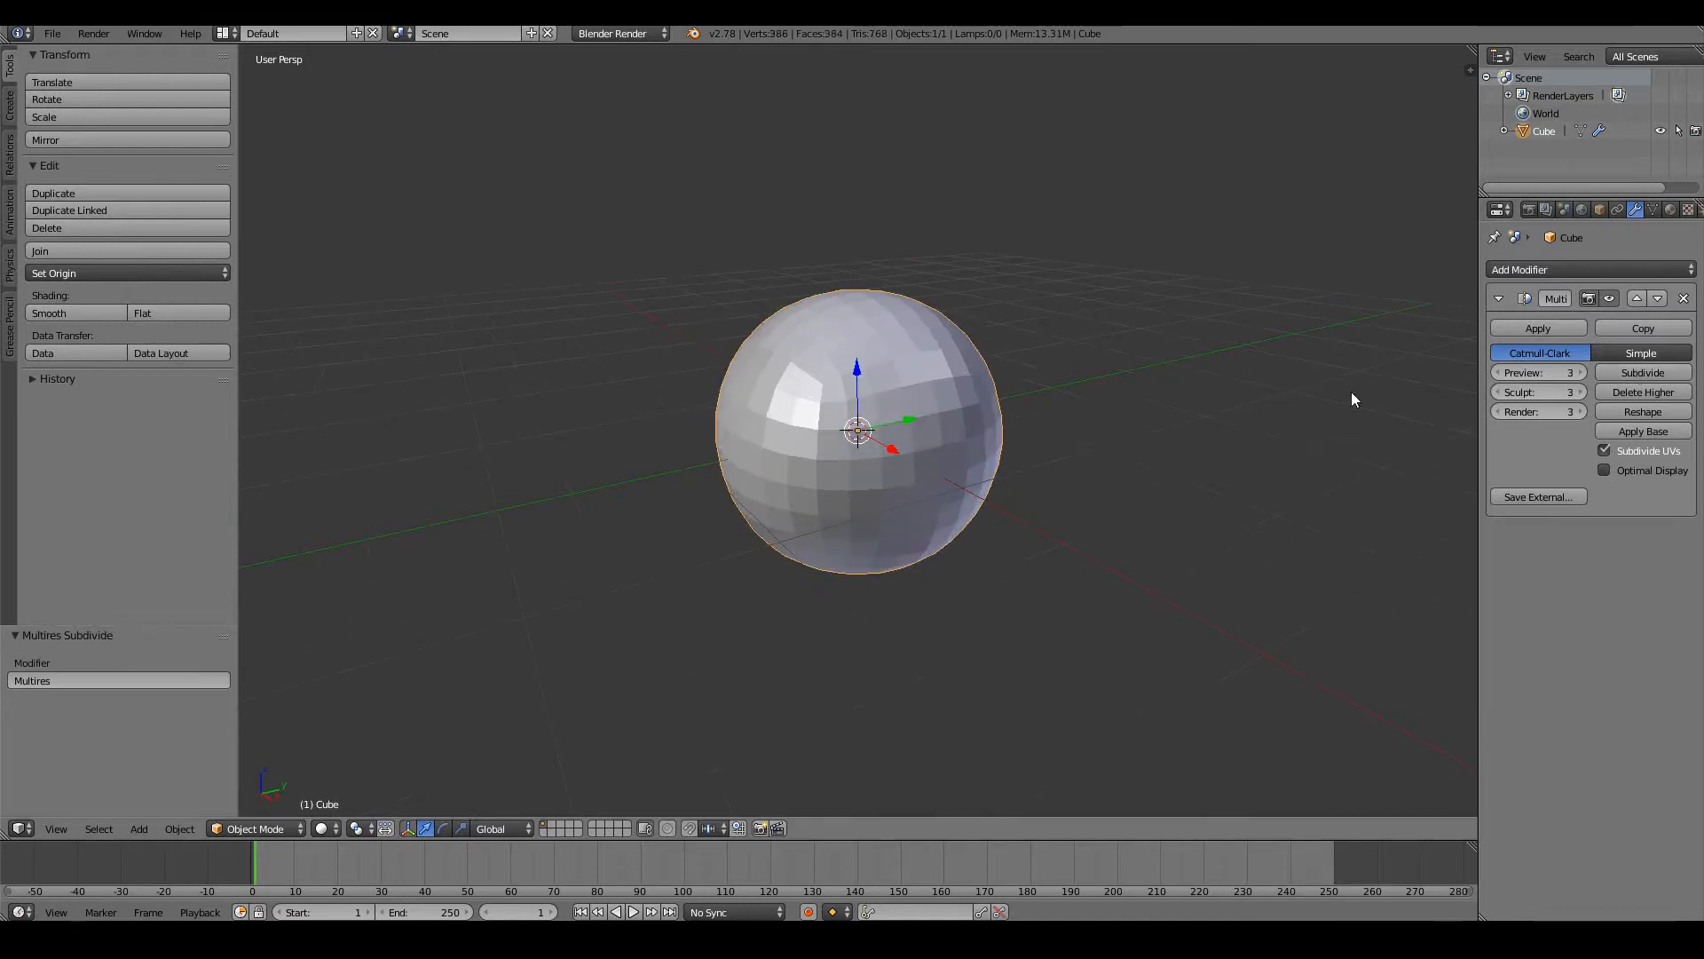
mouse_move(138, 328)
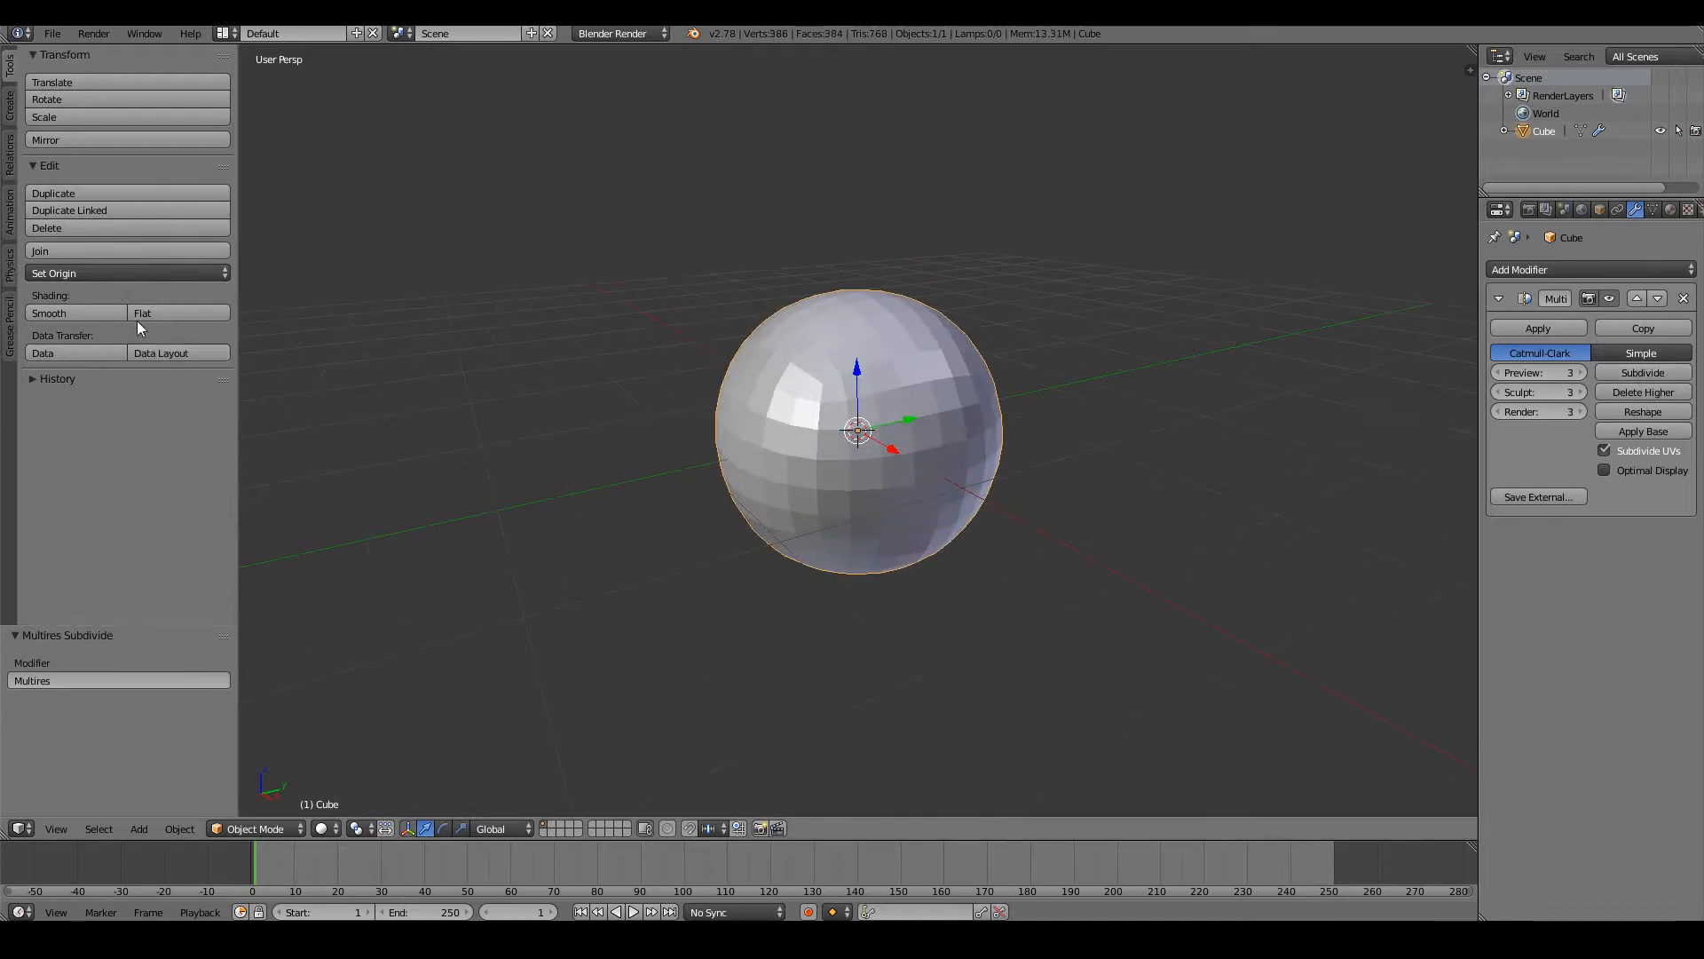
left_click(48, 314)
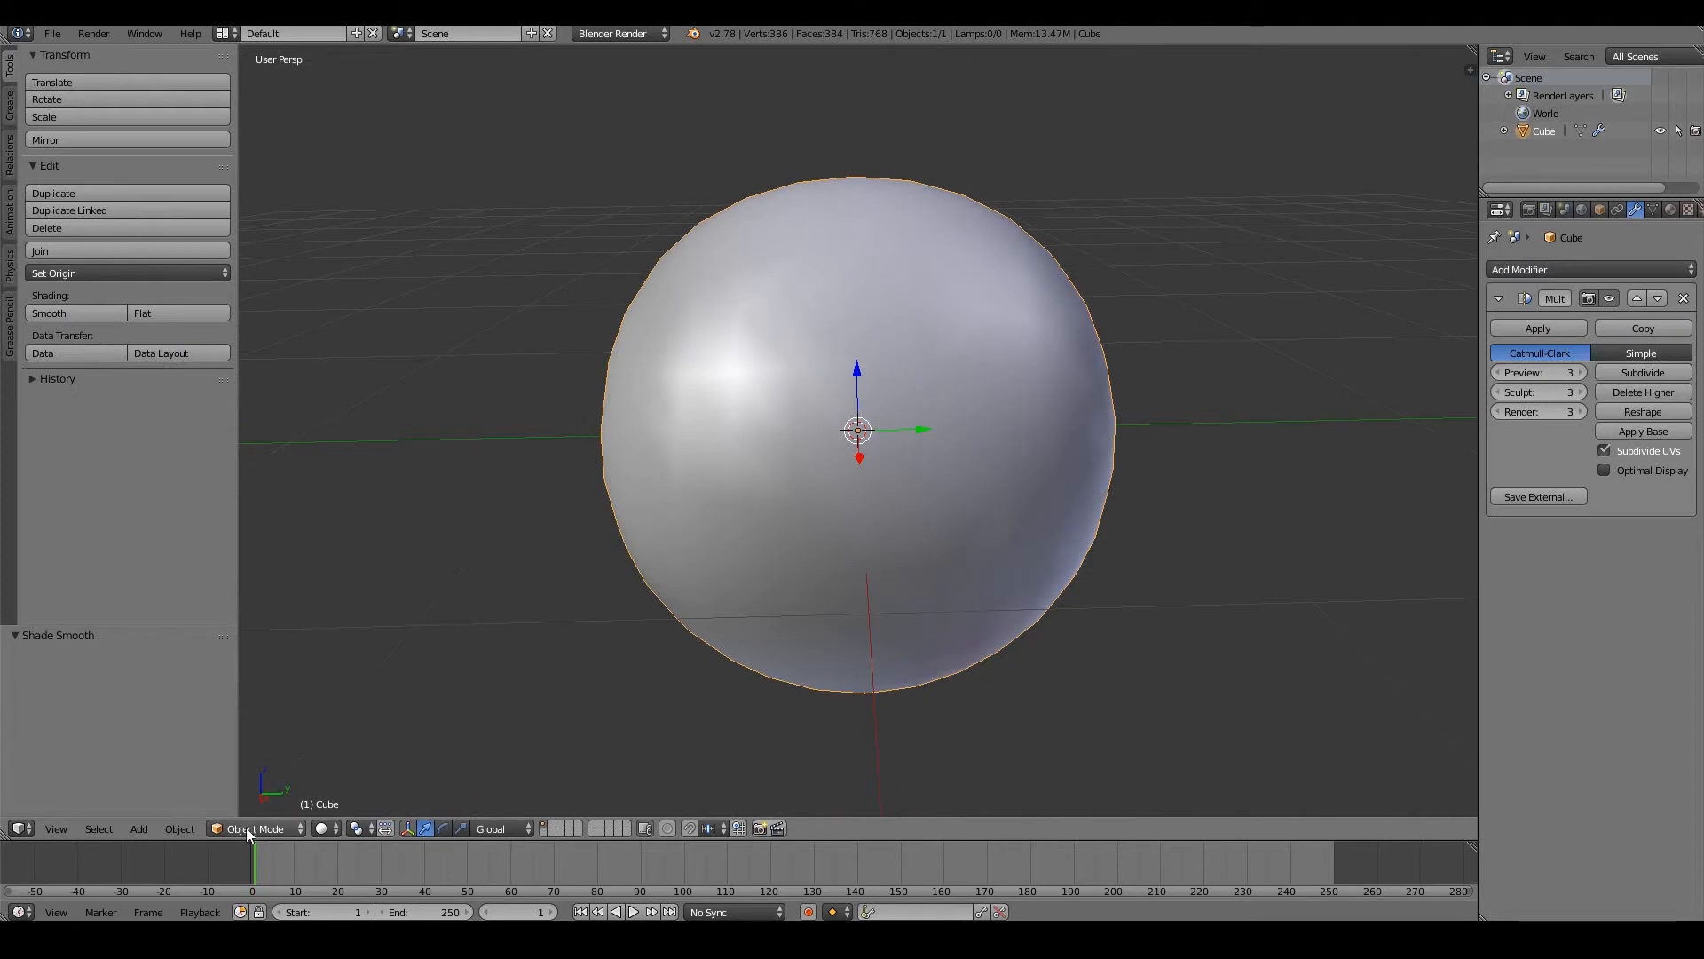
Step: Switch the sphere from Object Mode to Sculpt Mode
left_click(257, 828)
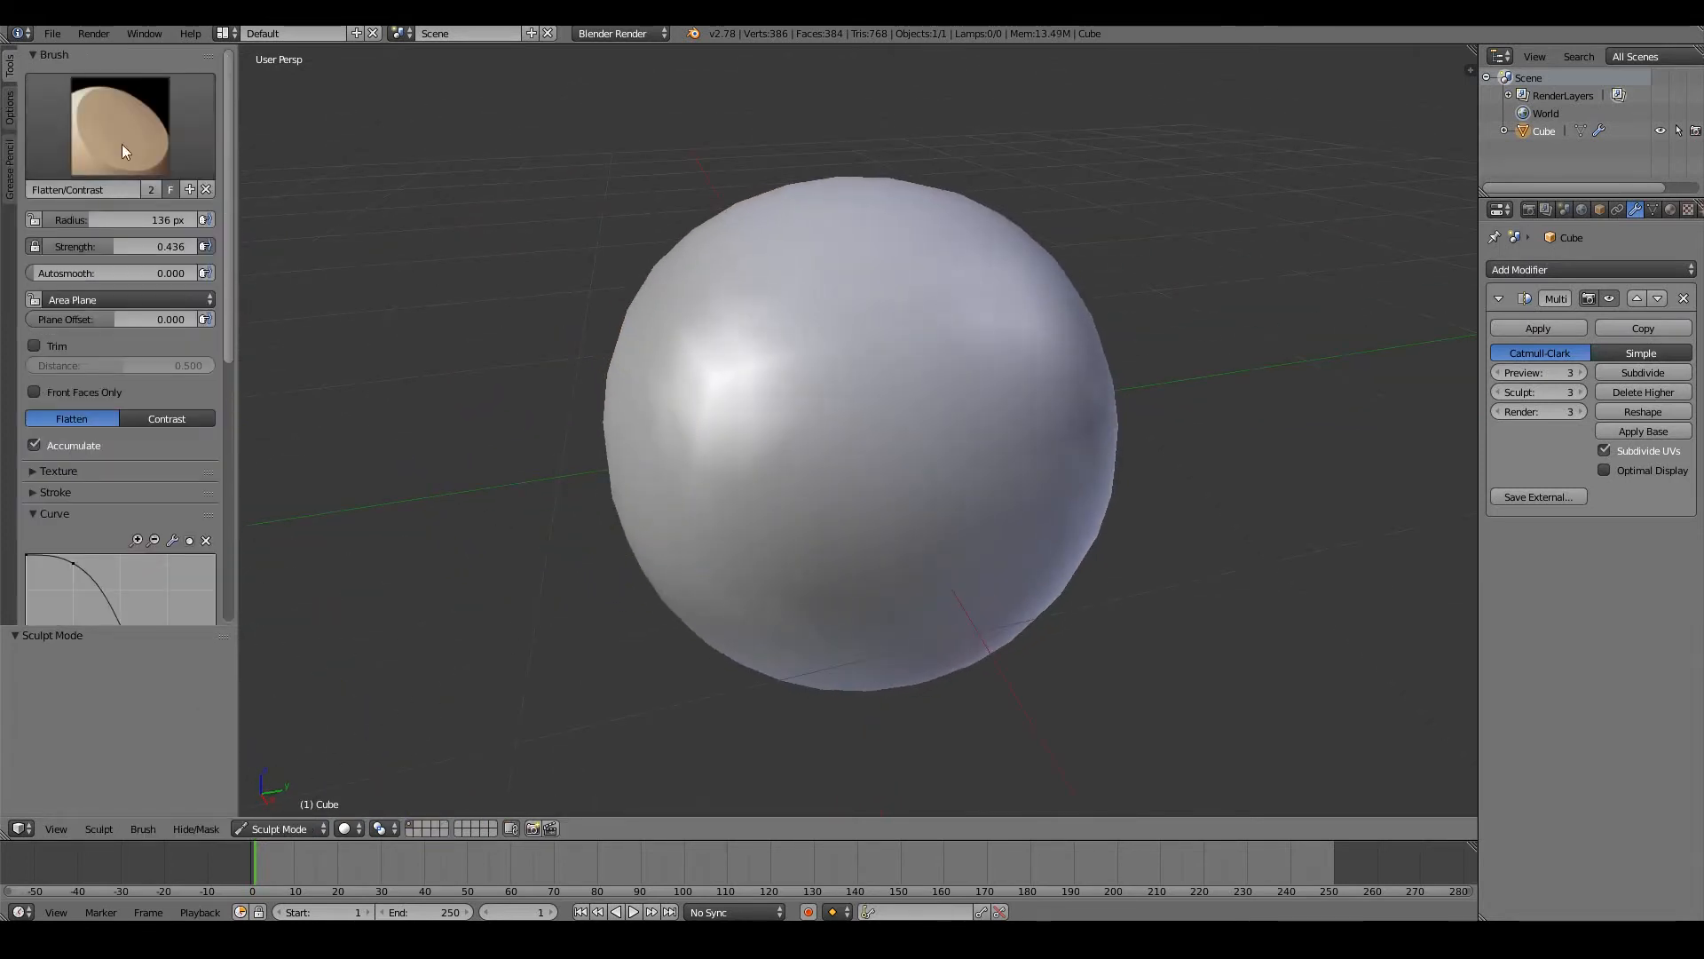
mouse_move(550, 237)
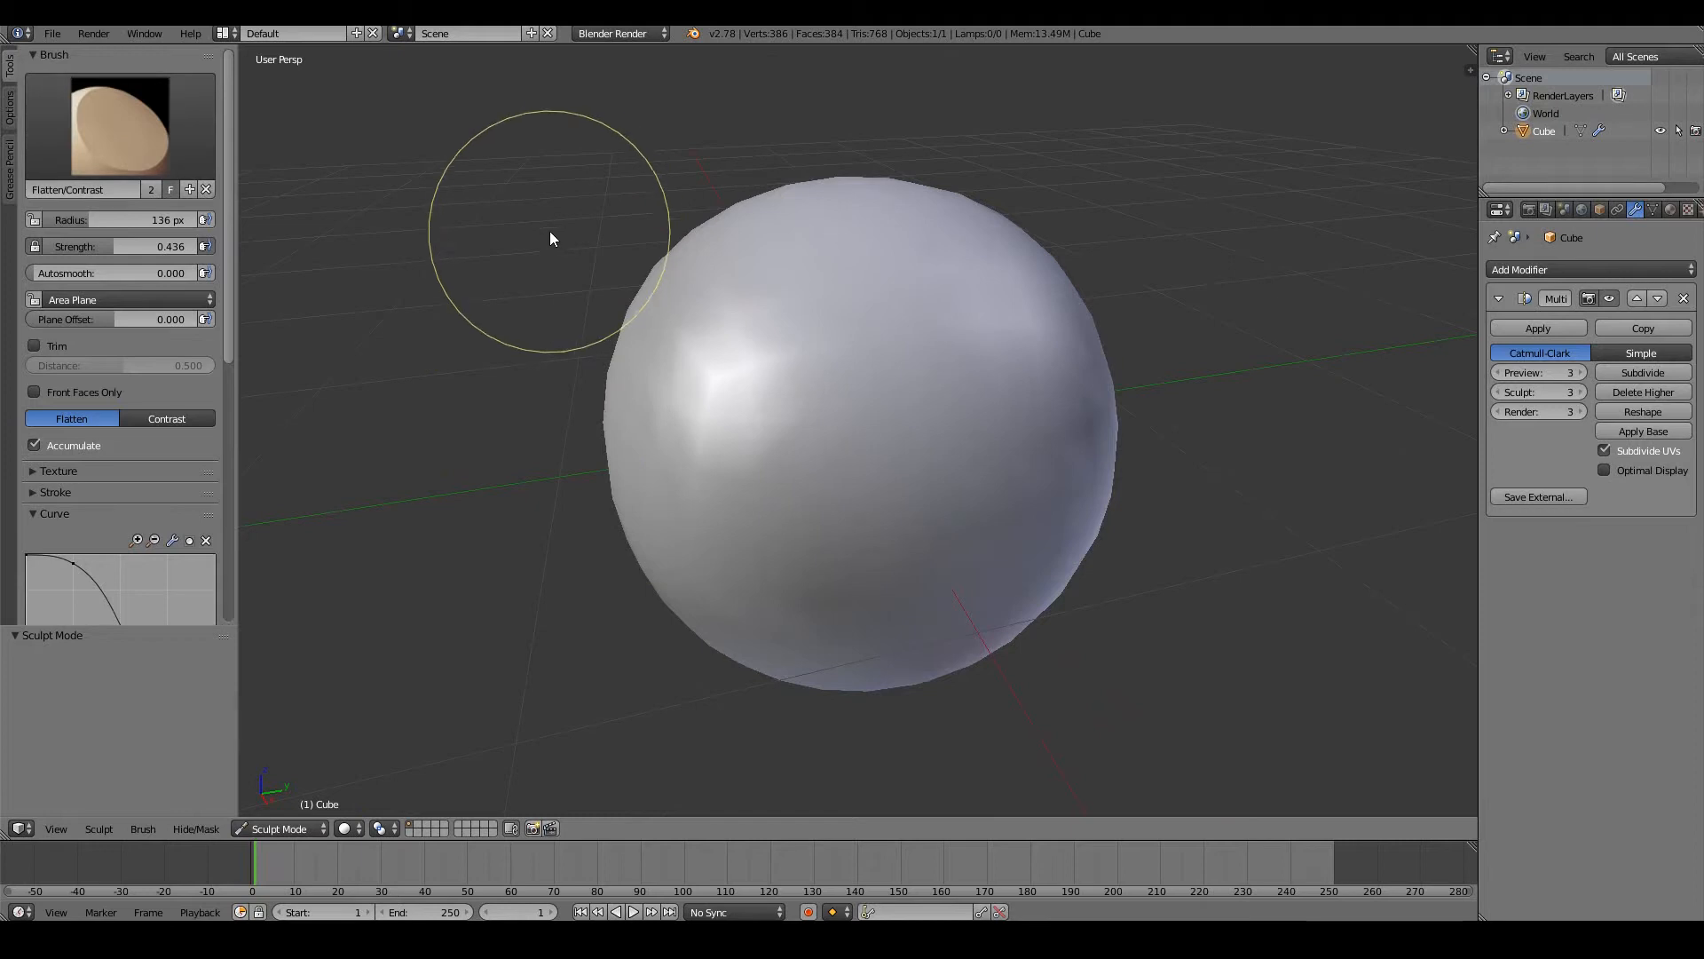
mouse_move(726, 334)
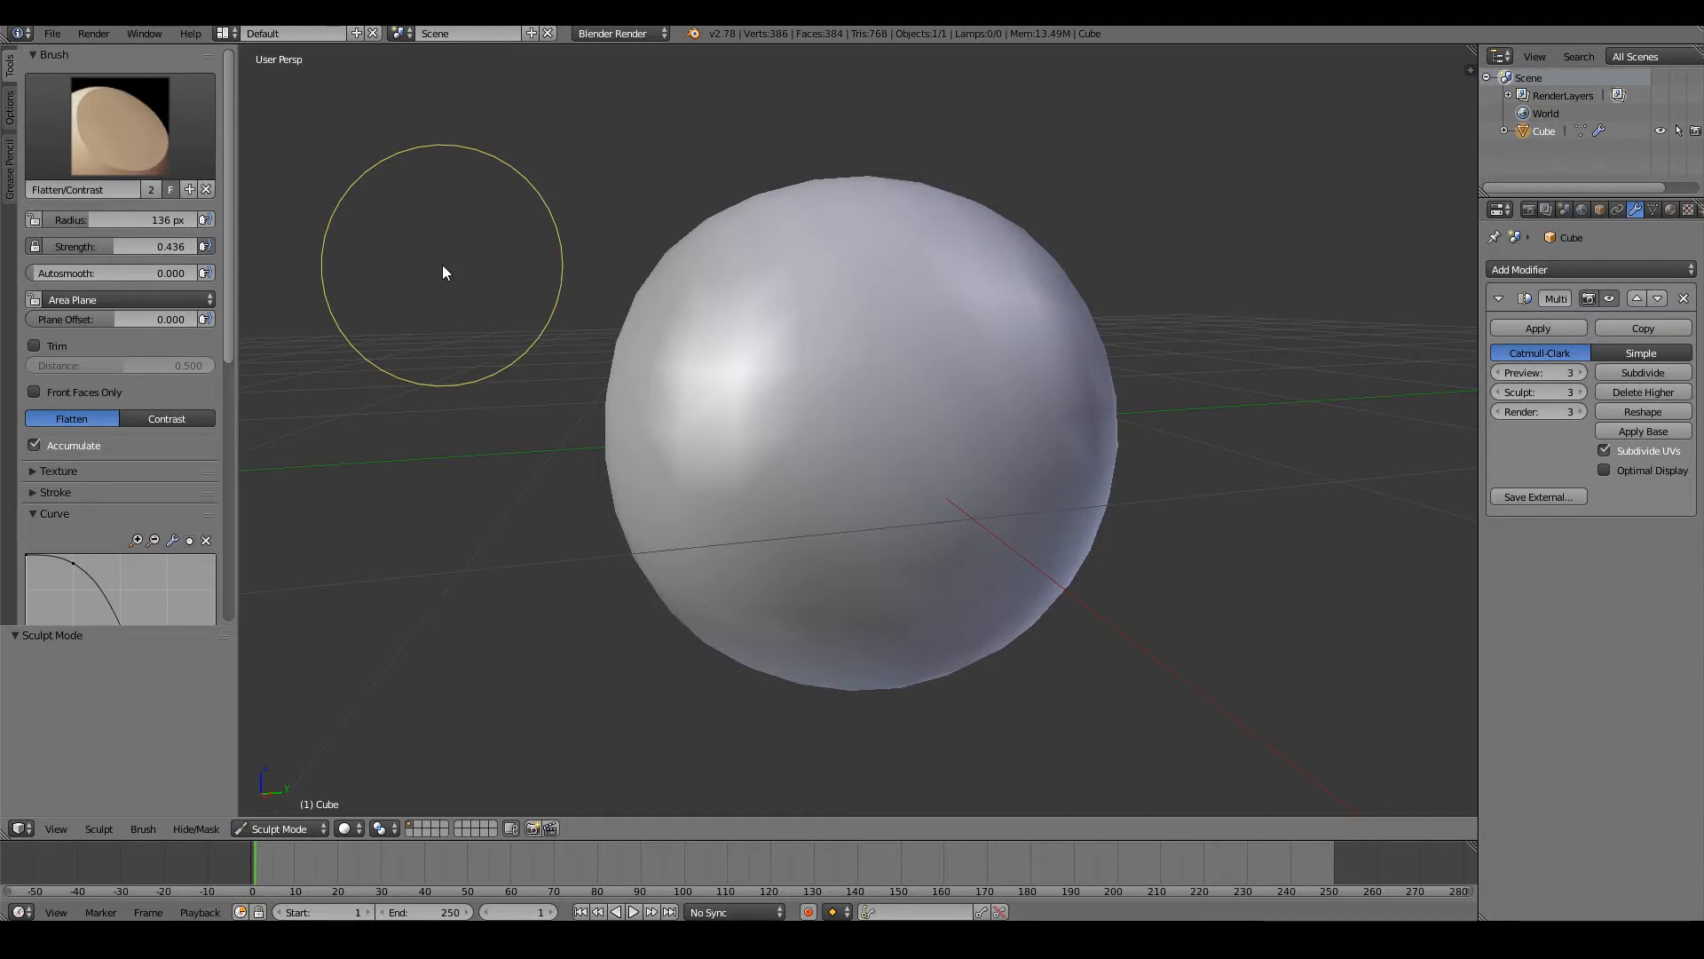
mouse_move(986, 454)
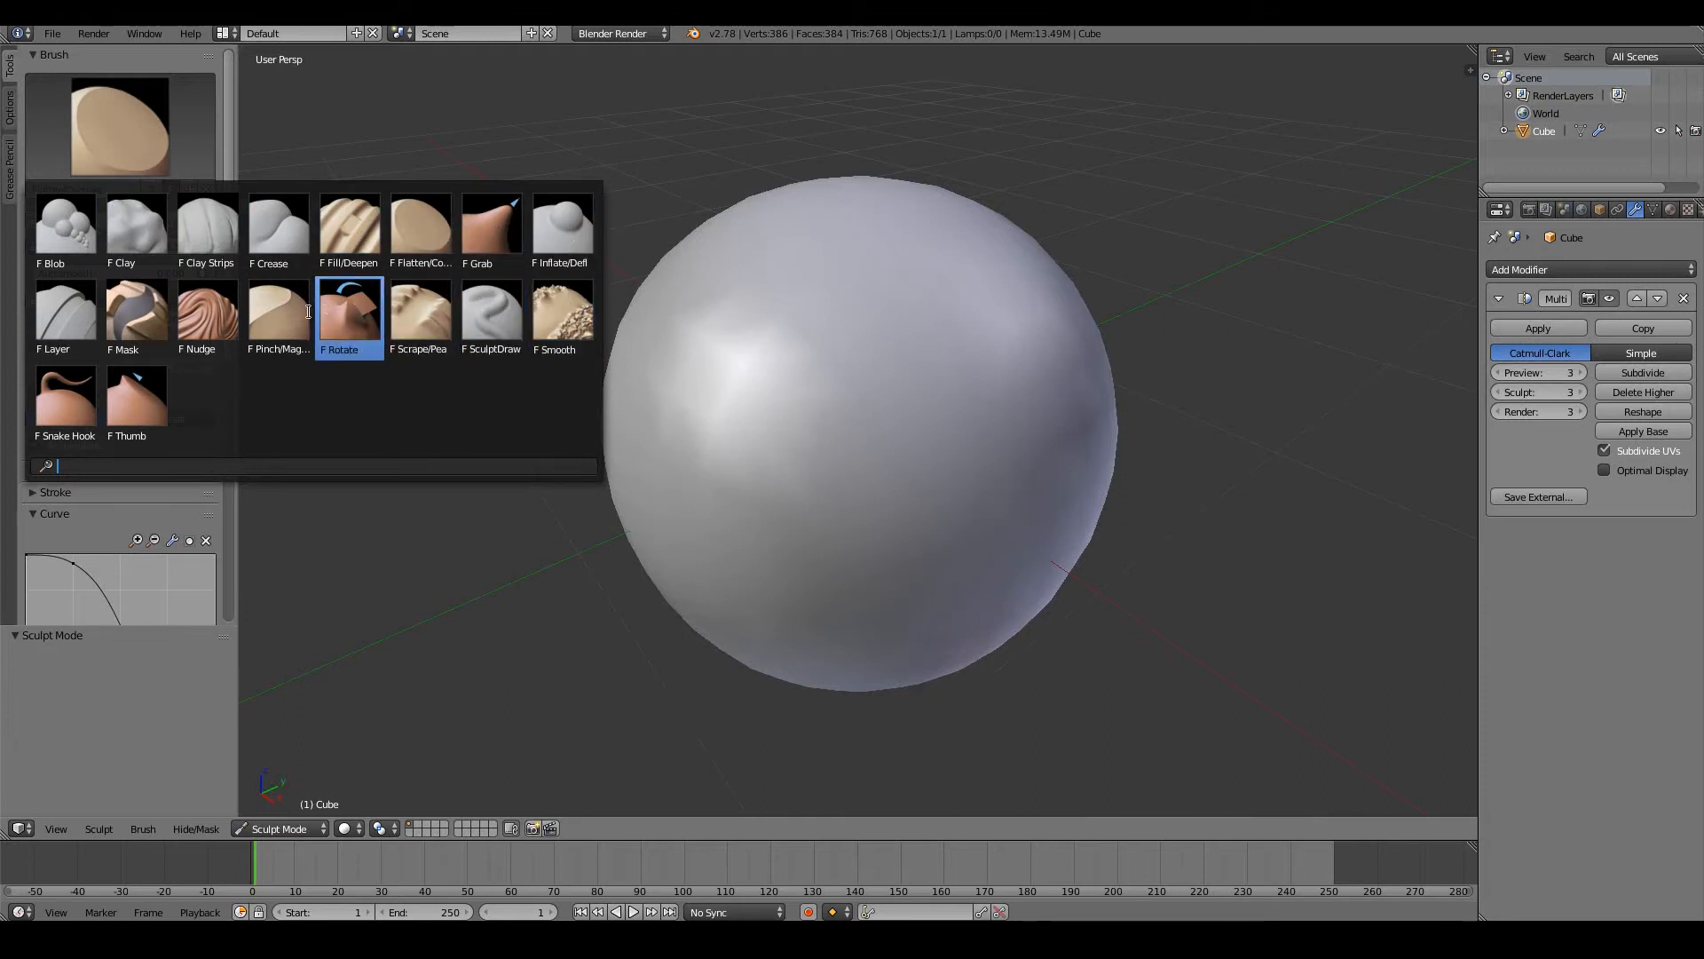
Step: Raise the head's right side and upper corner with Blob strokes, then set the brush to Subtract
left_click(63, 224)
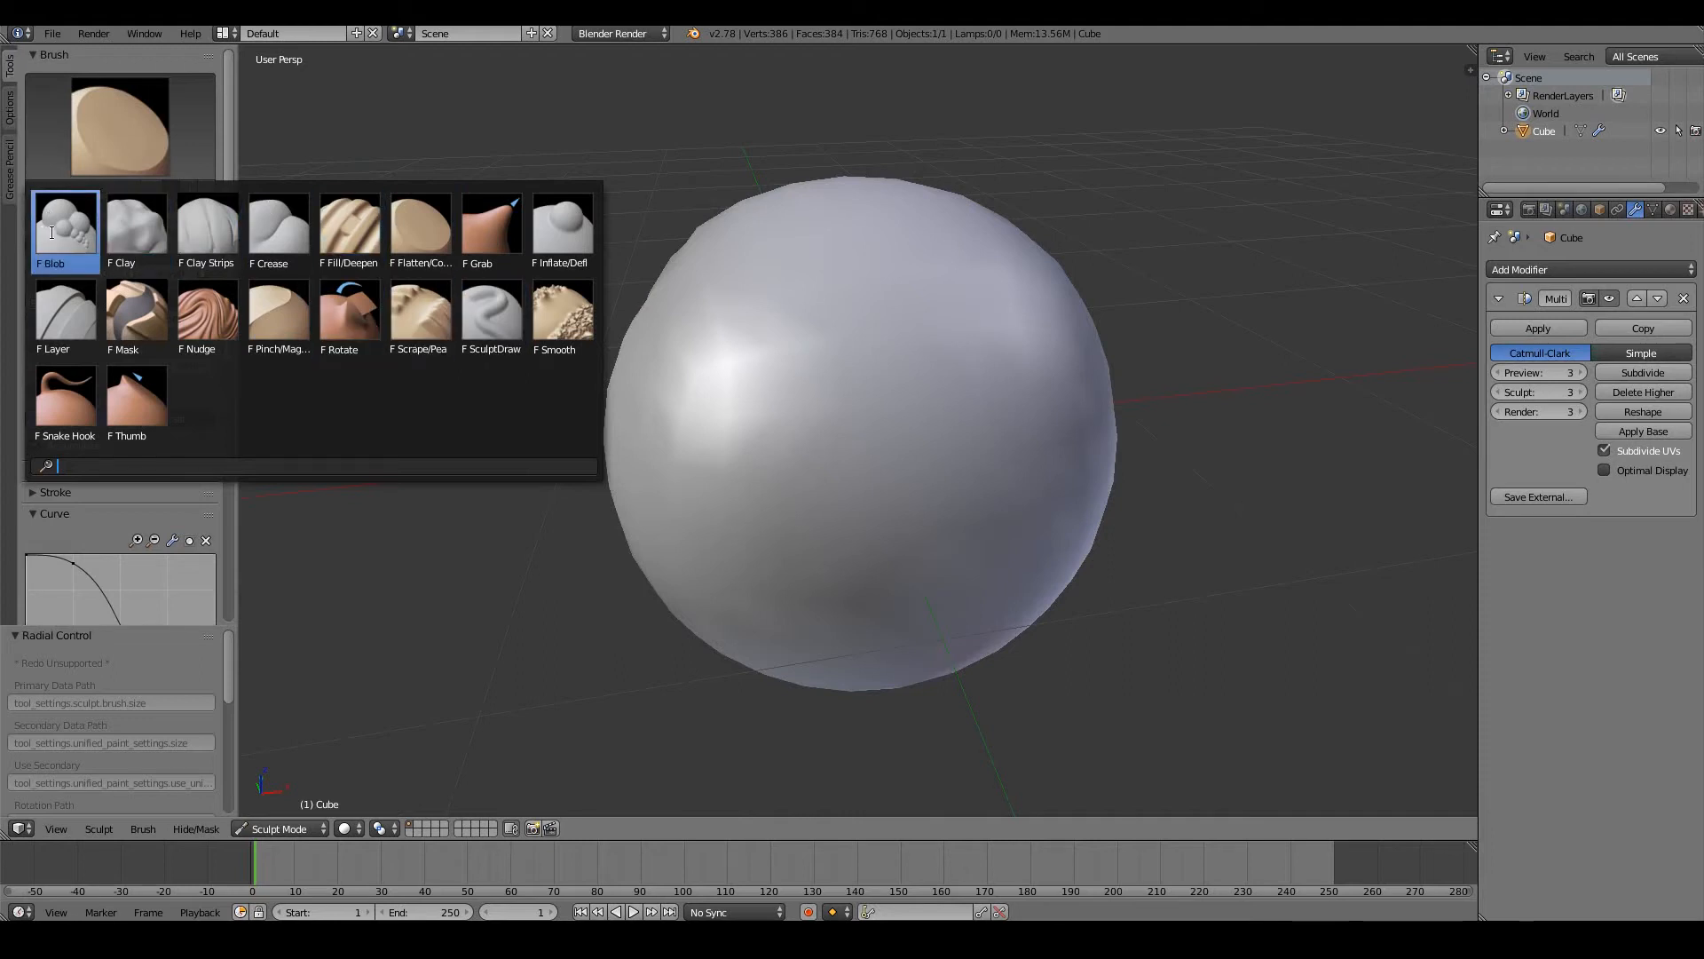
left_click(64, 224)
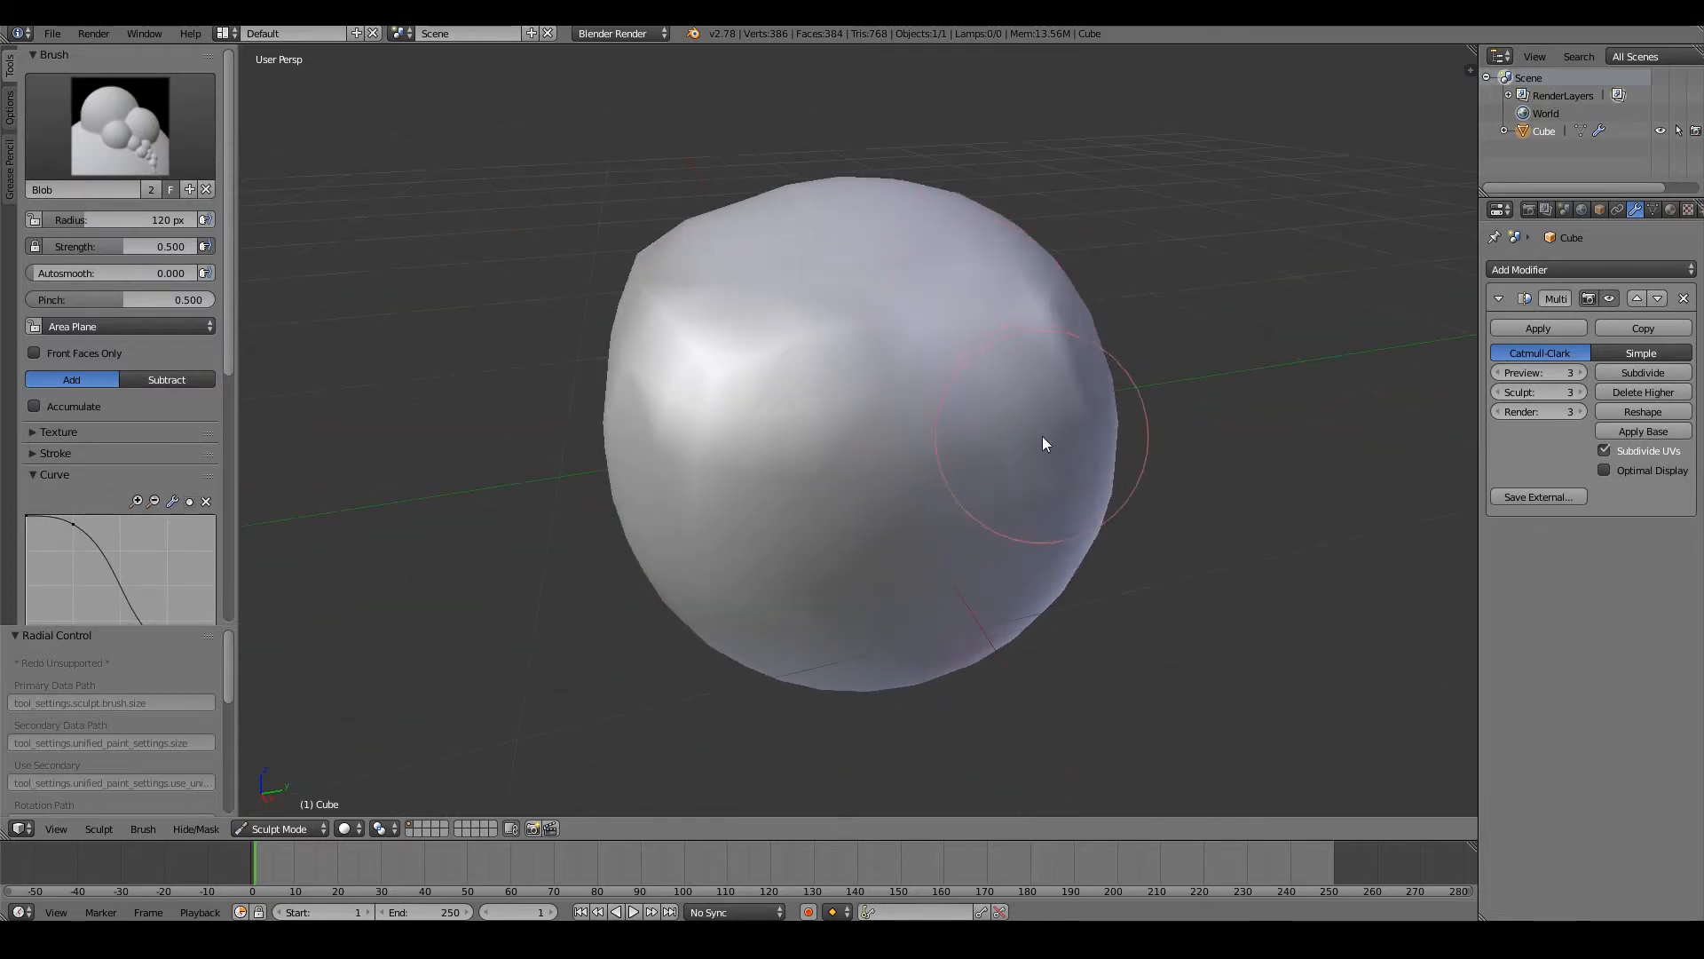
left_click_drag(1044, 442, 1086, 489)
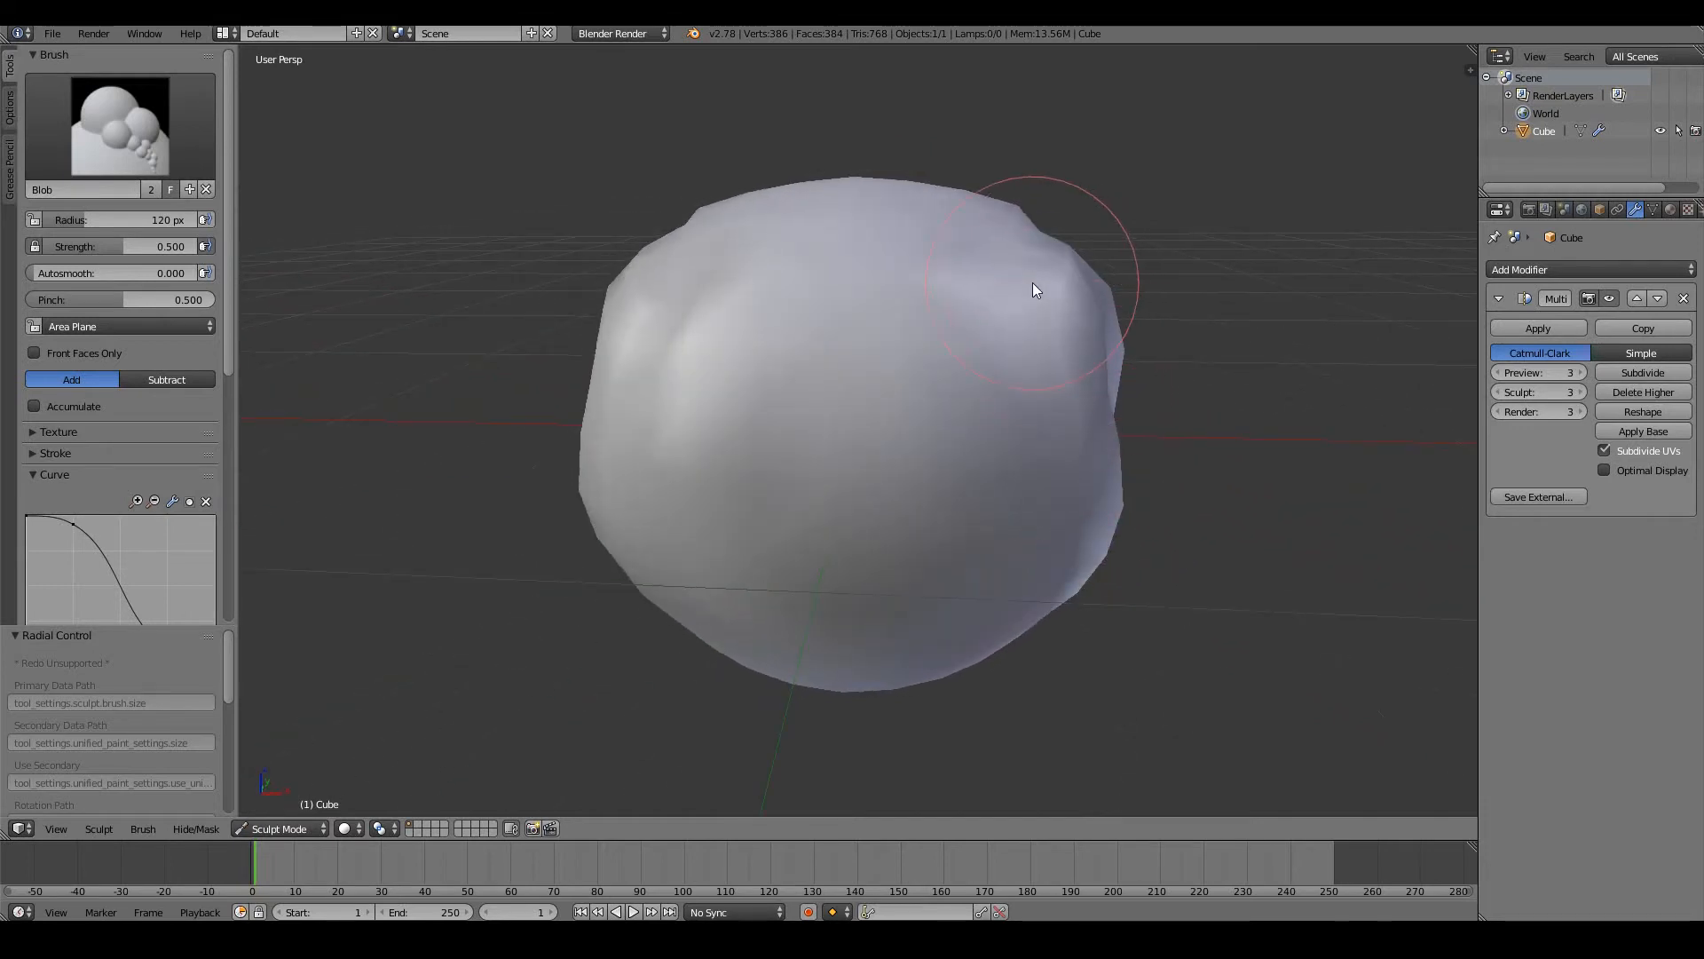
left_click_drag(1032, 290, 817, 313)
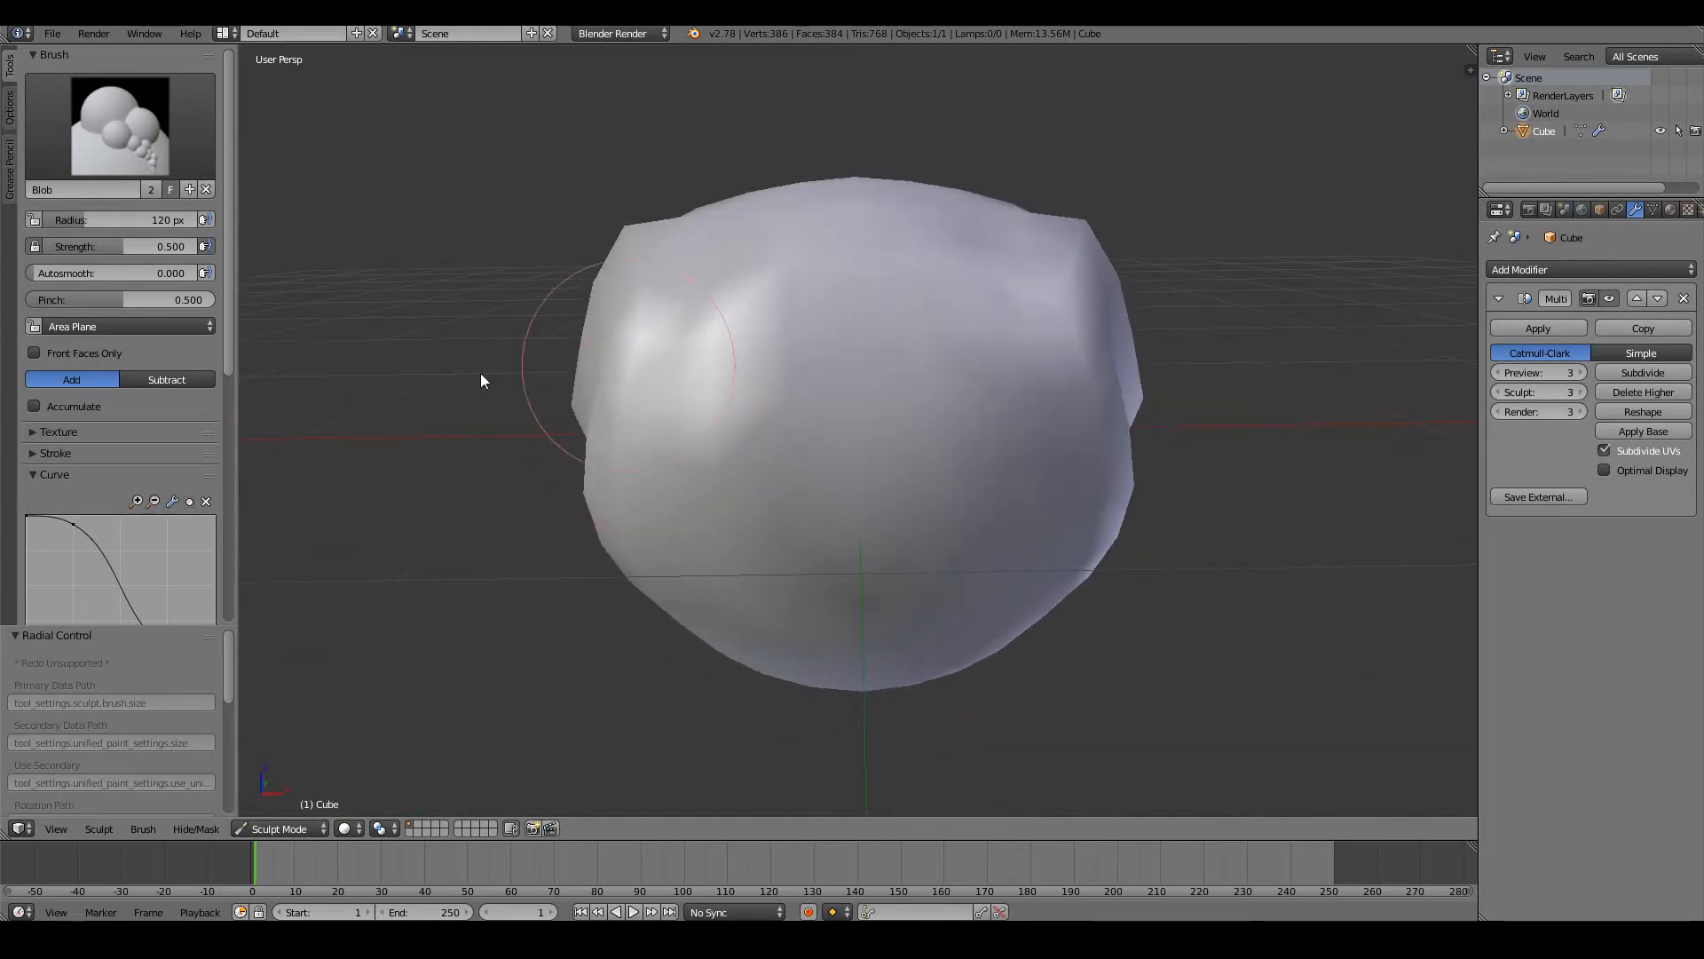
left_click(166, 379)
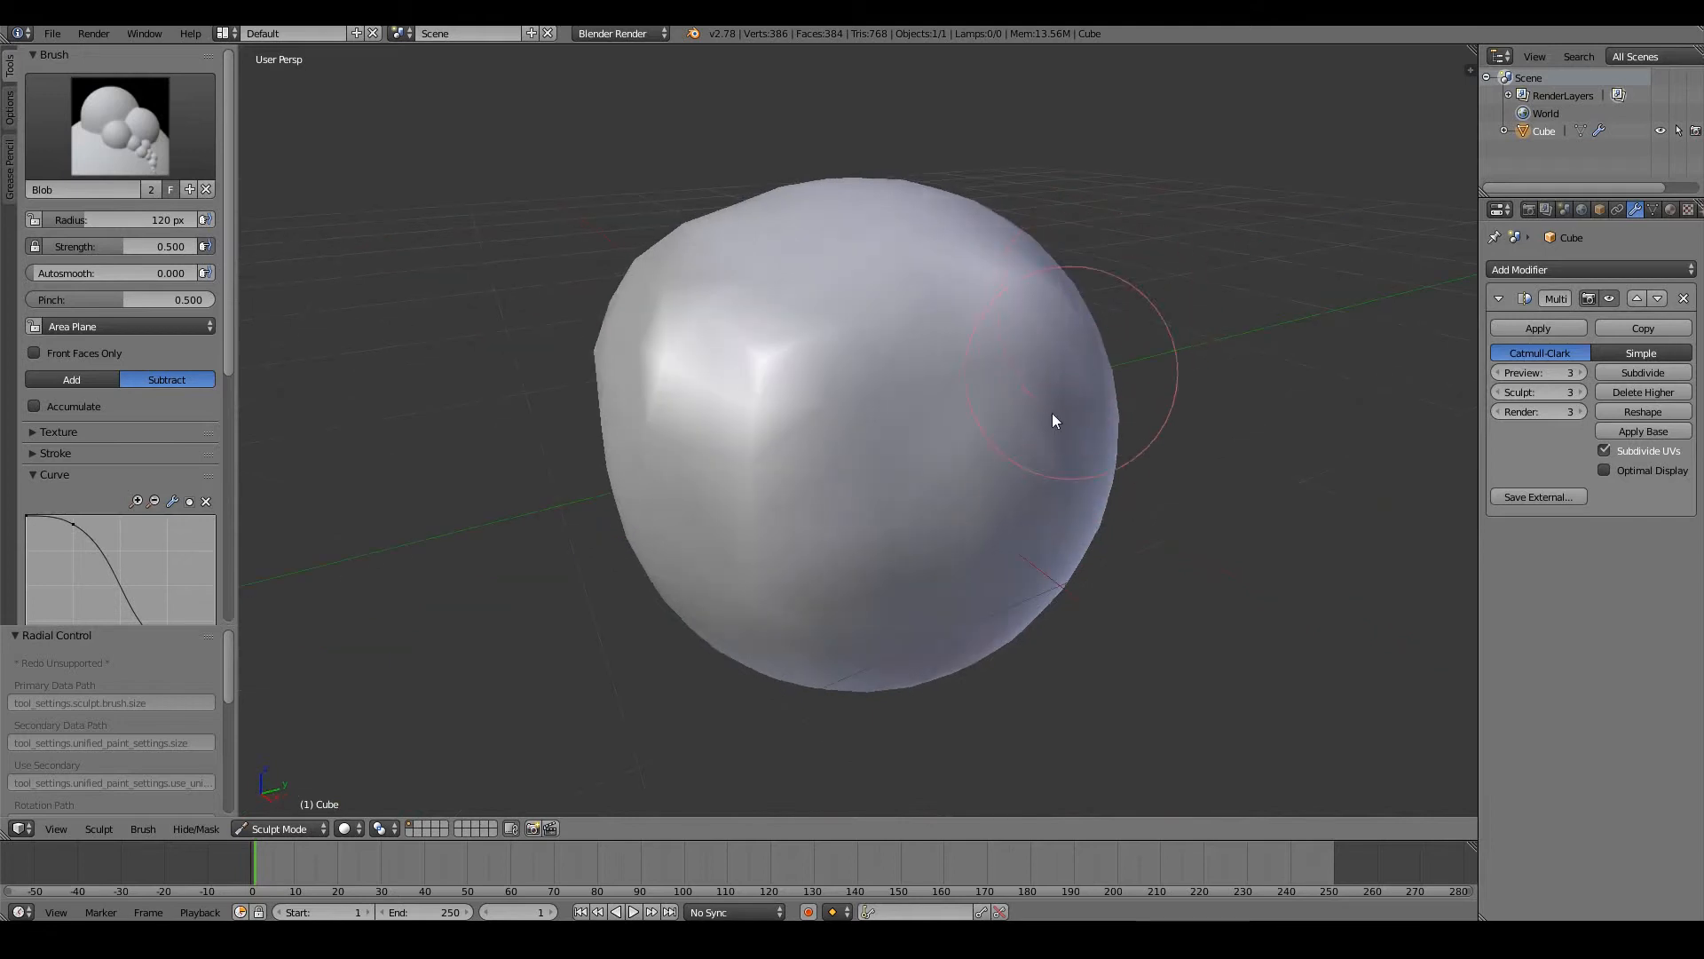
Step: Build up and even out the upper right of the head with Clay strokes
left_click(117, 125)
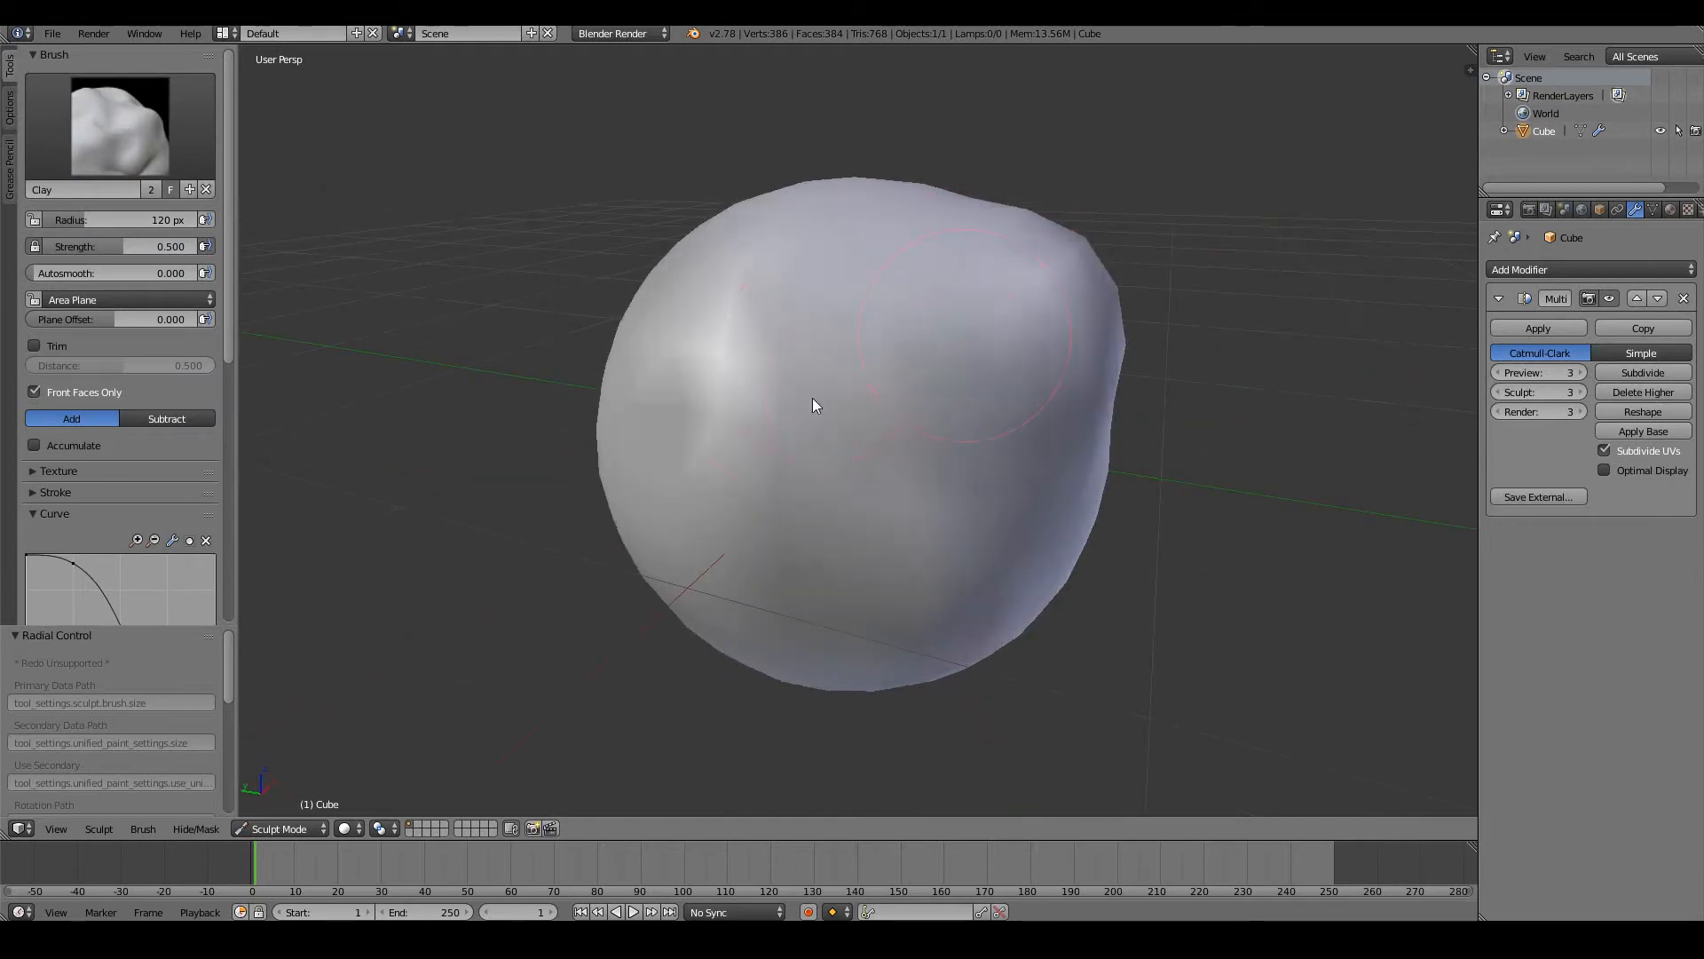
left_click_drag(814, 406, 1011, 377)
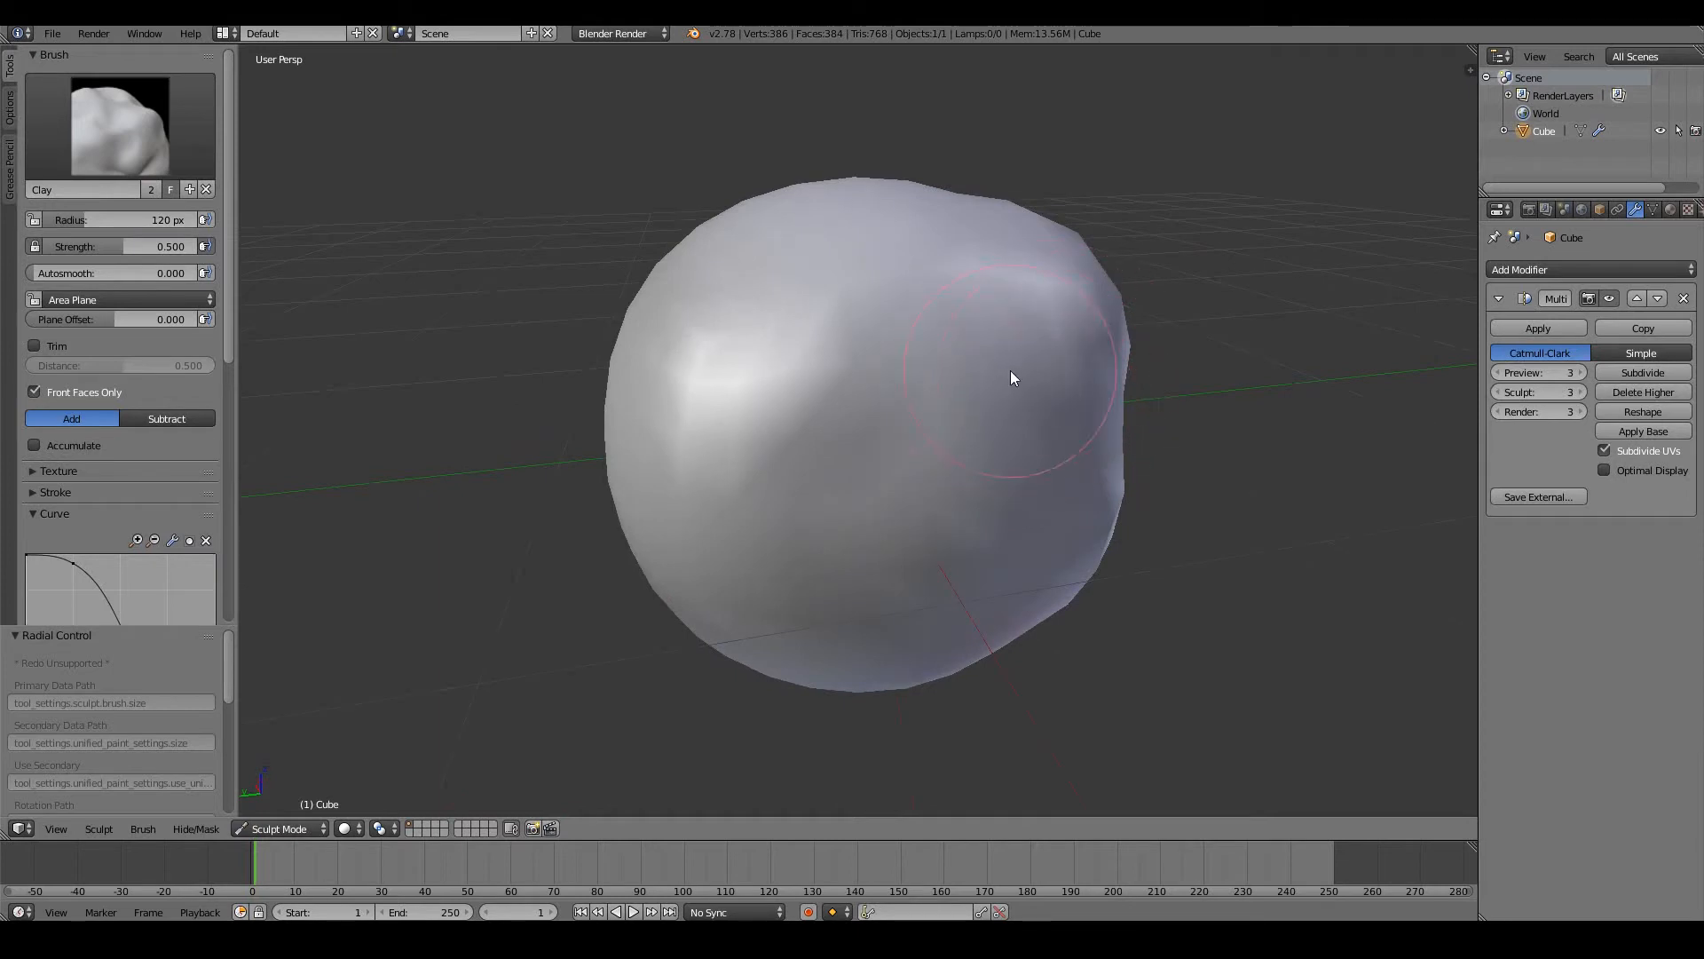
left_click_drag(1011, 377, 1100, 329)
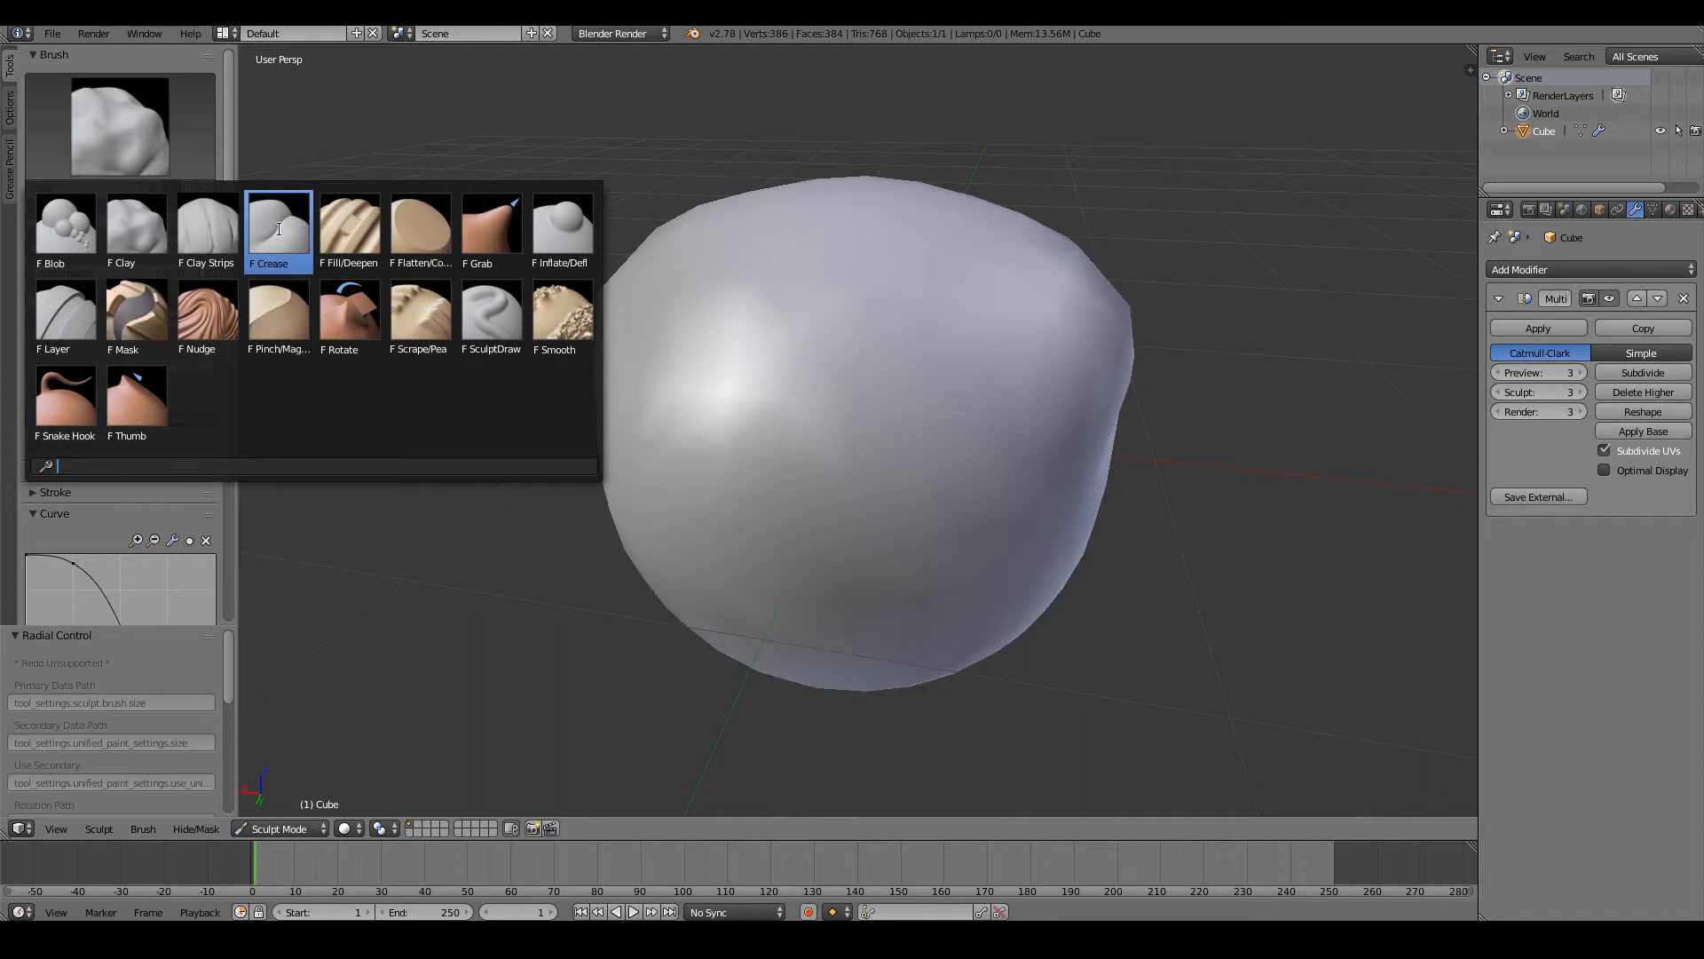
Step: Carve and deepen a crease across the top of the head with the Crease brush
left_click(278, 228)
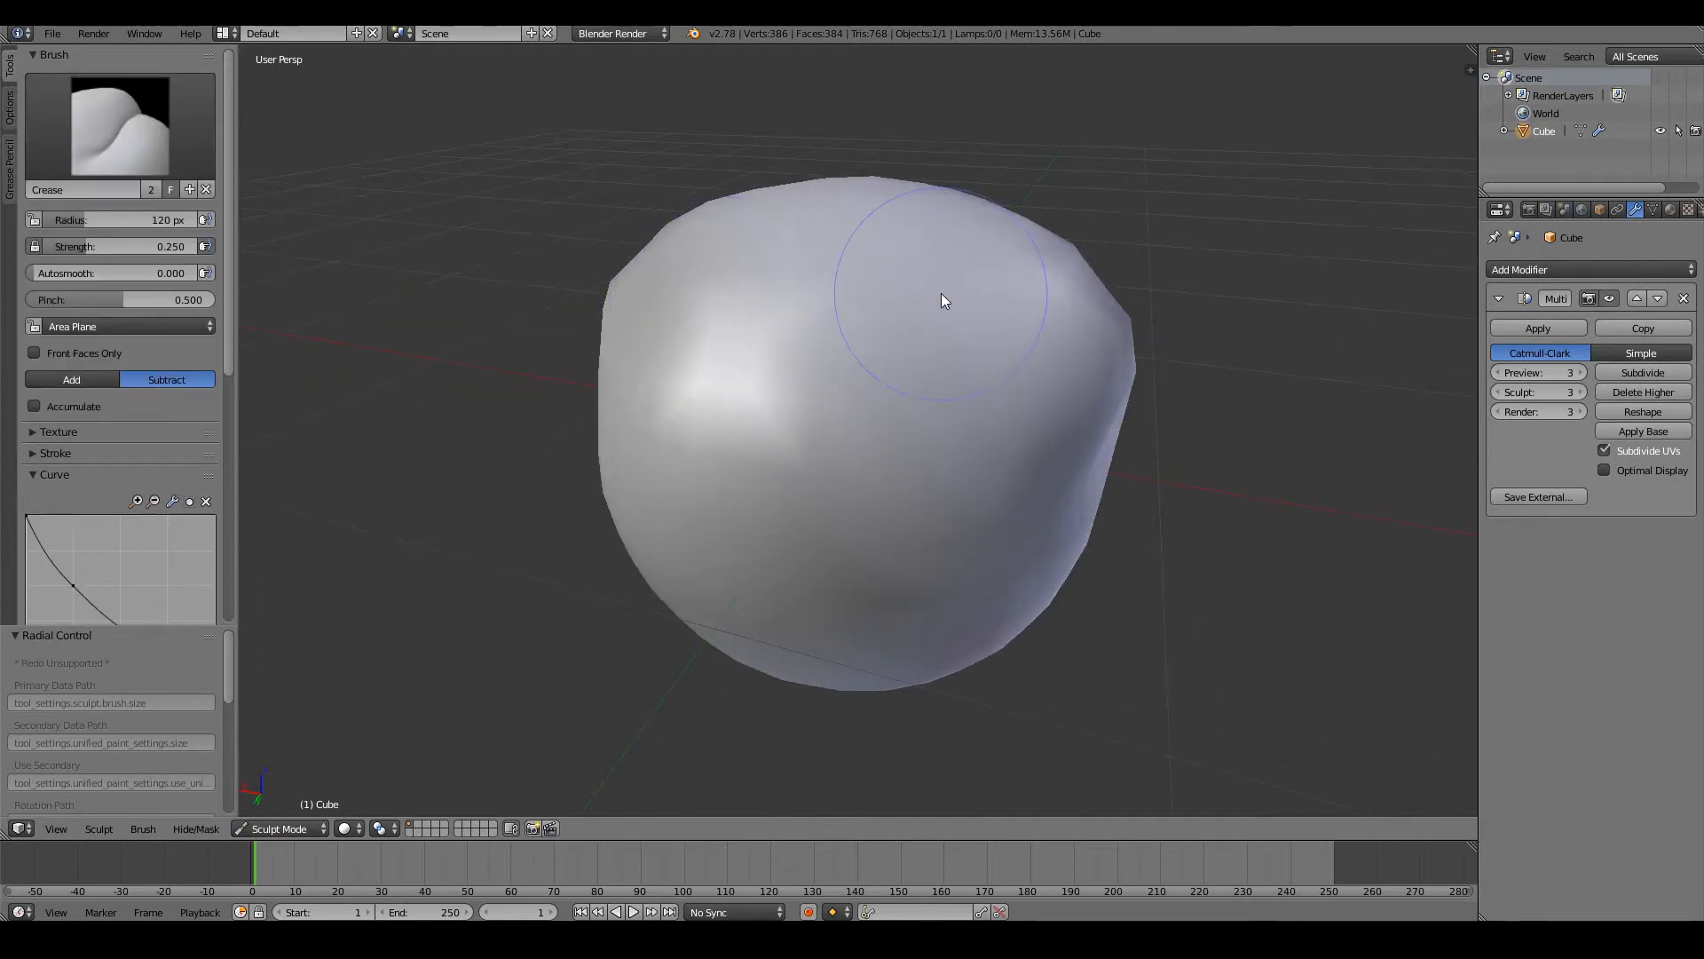
left_click_drag(943, 301, 907, 363)
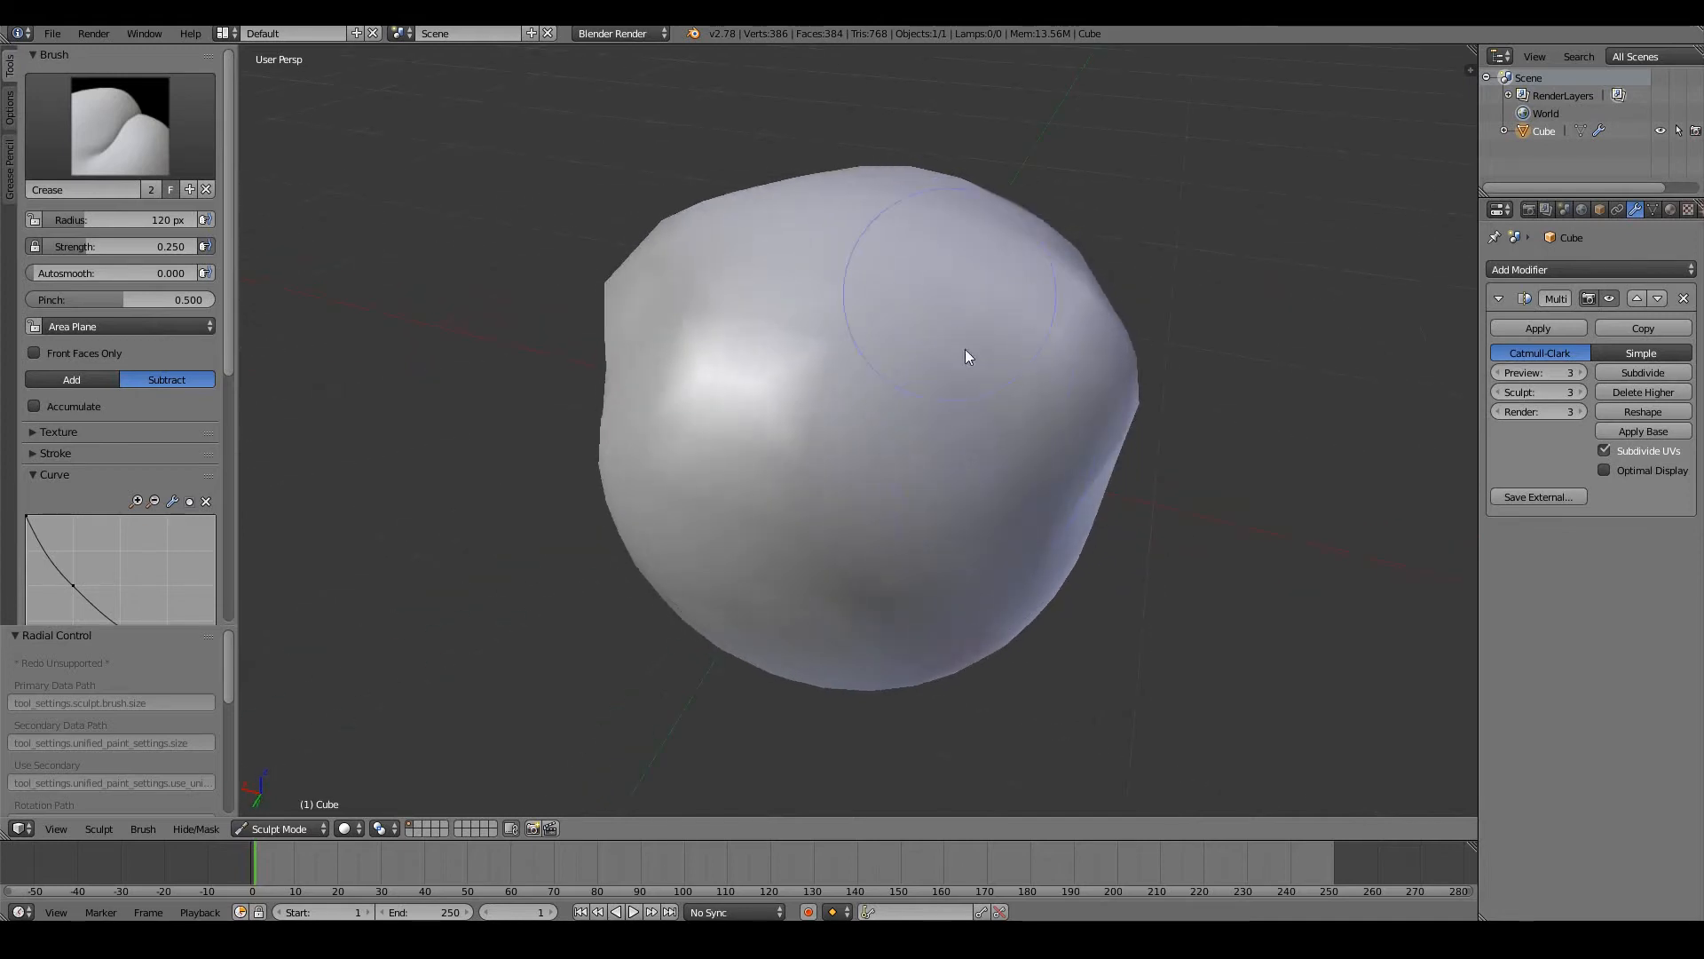
left_click_drag(967, 357, 886, 405)
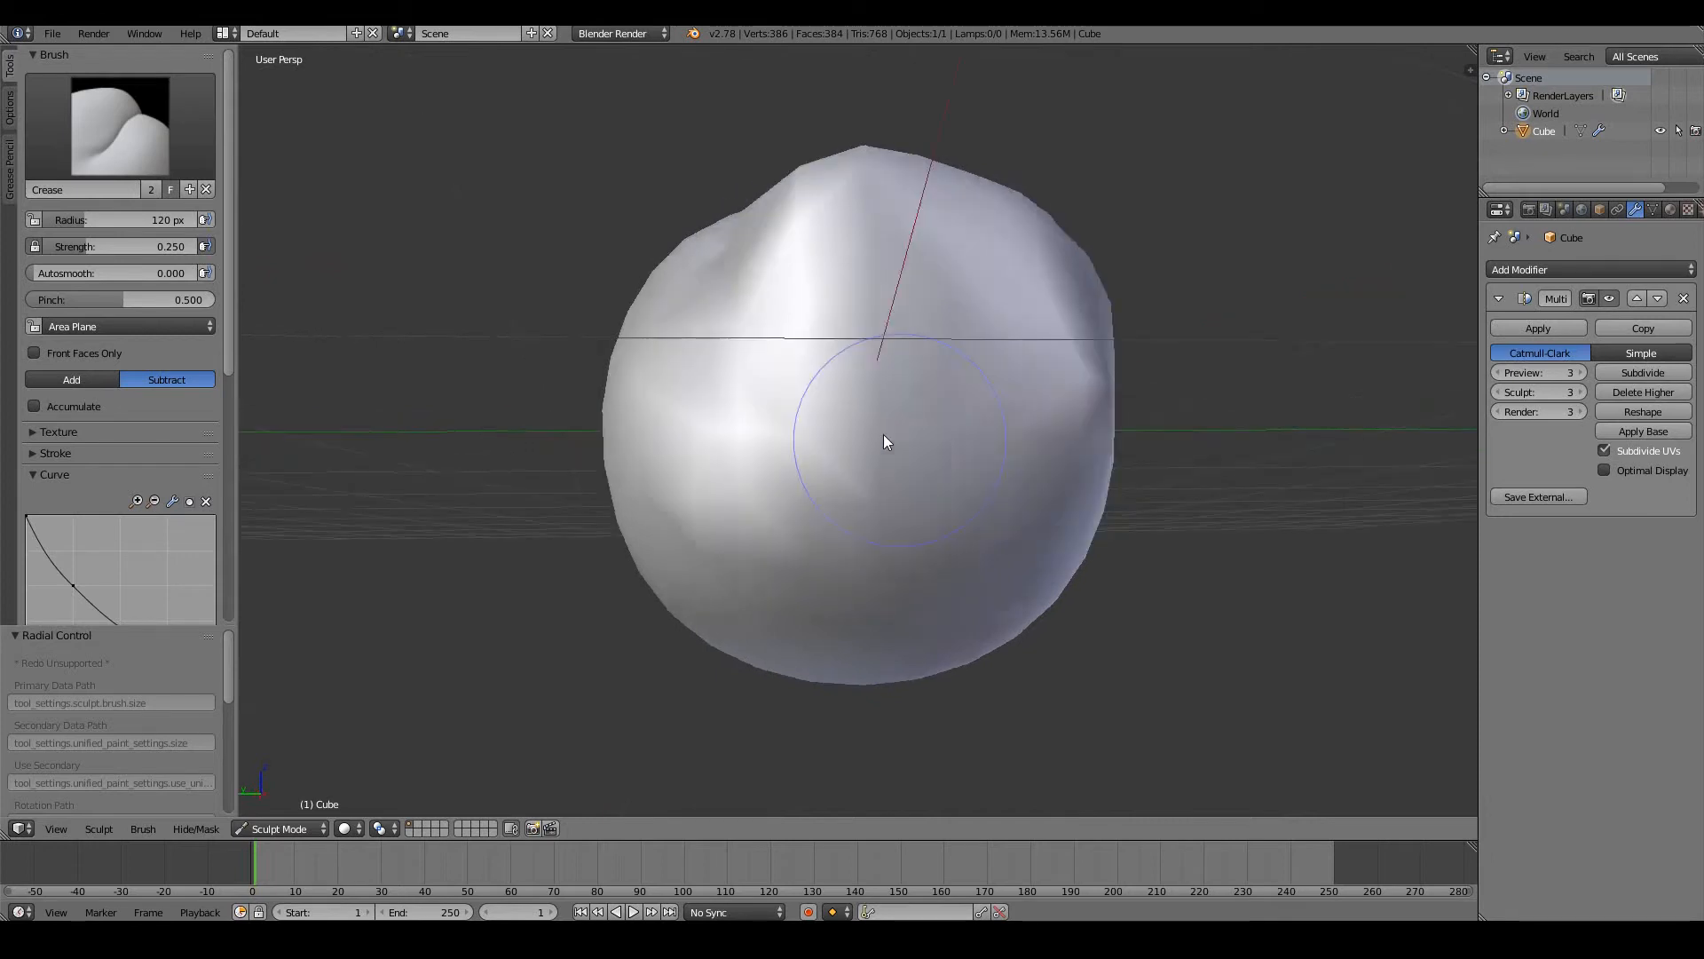
Step: Pinch two sharp ridges on the head's front with the Pinch/Magnify brush
left_click(120, 123)
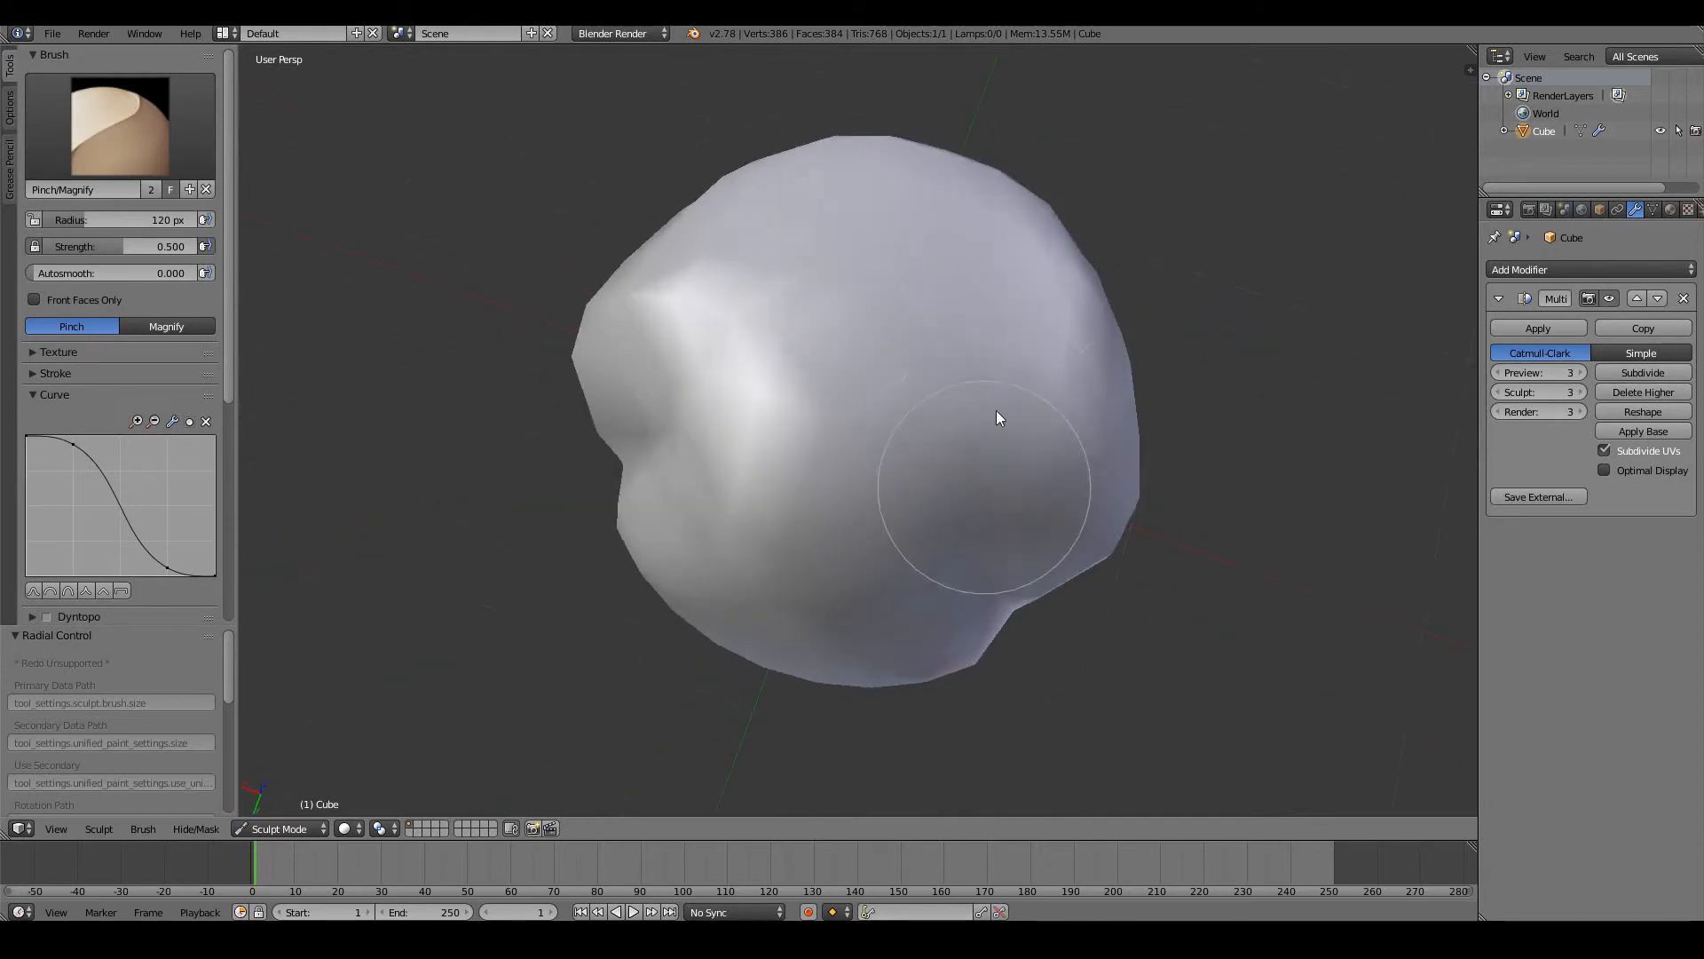
left_click_drag(998, 417, 918, 388)
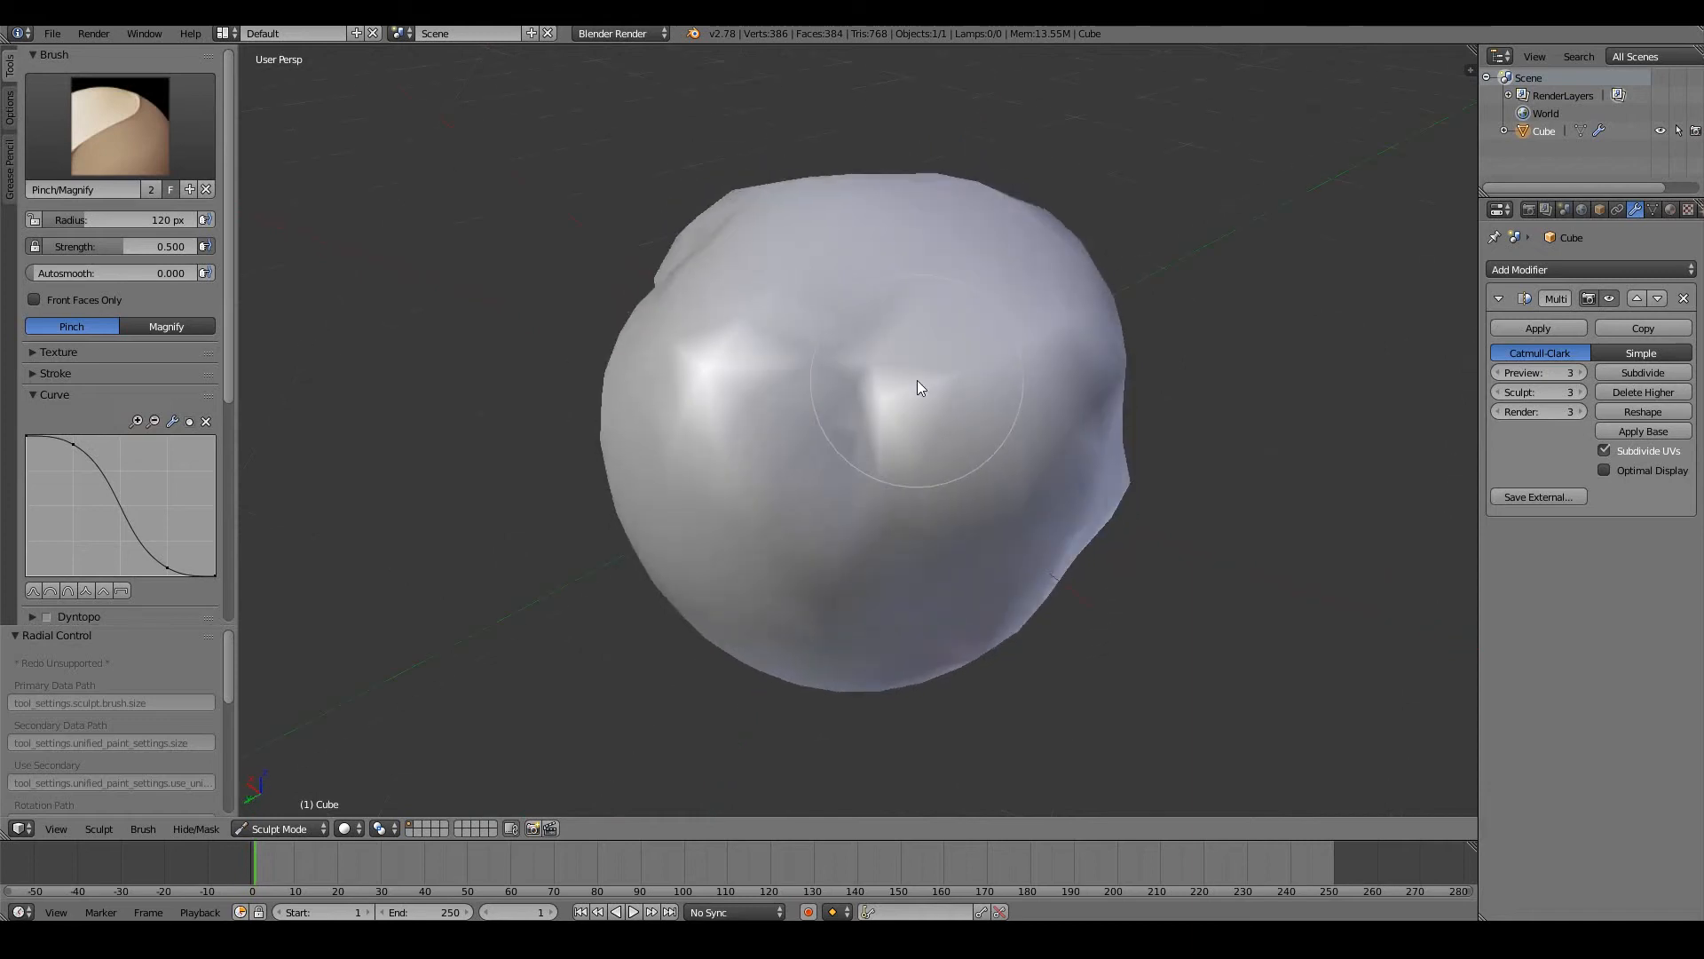
left_click_drag(918, 388, 765, 406)
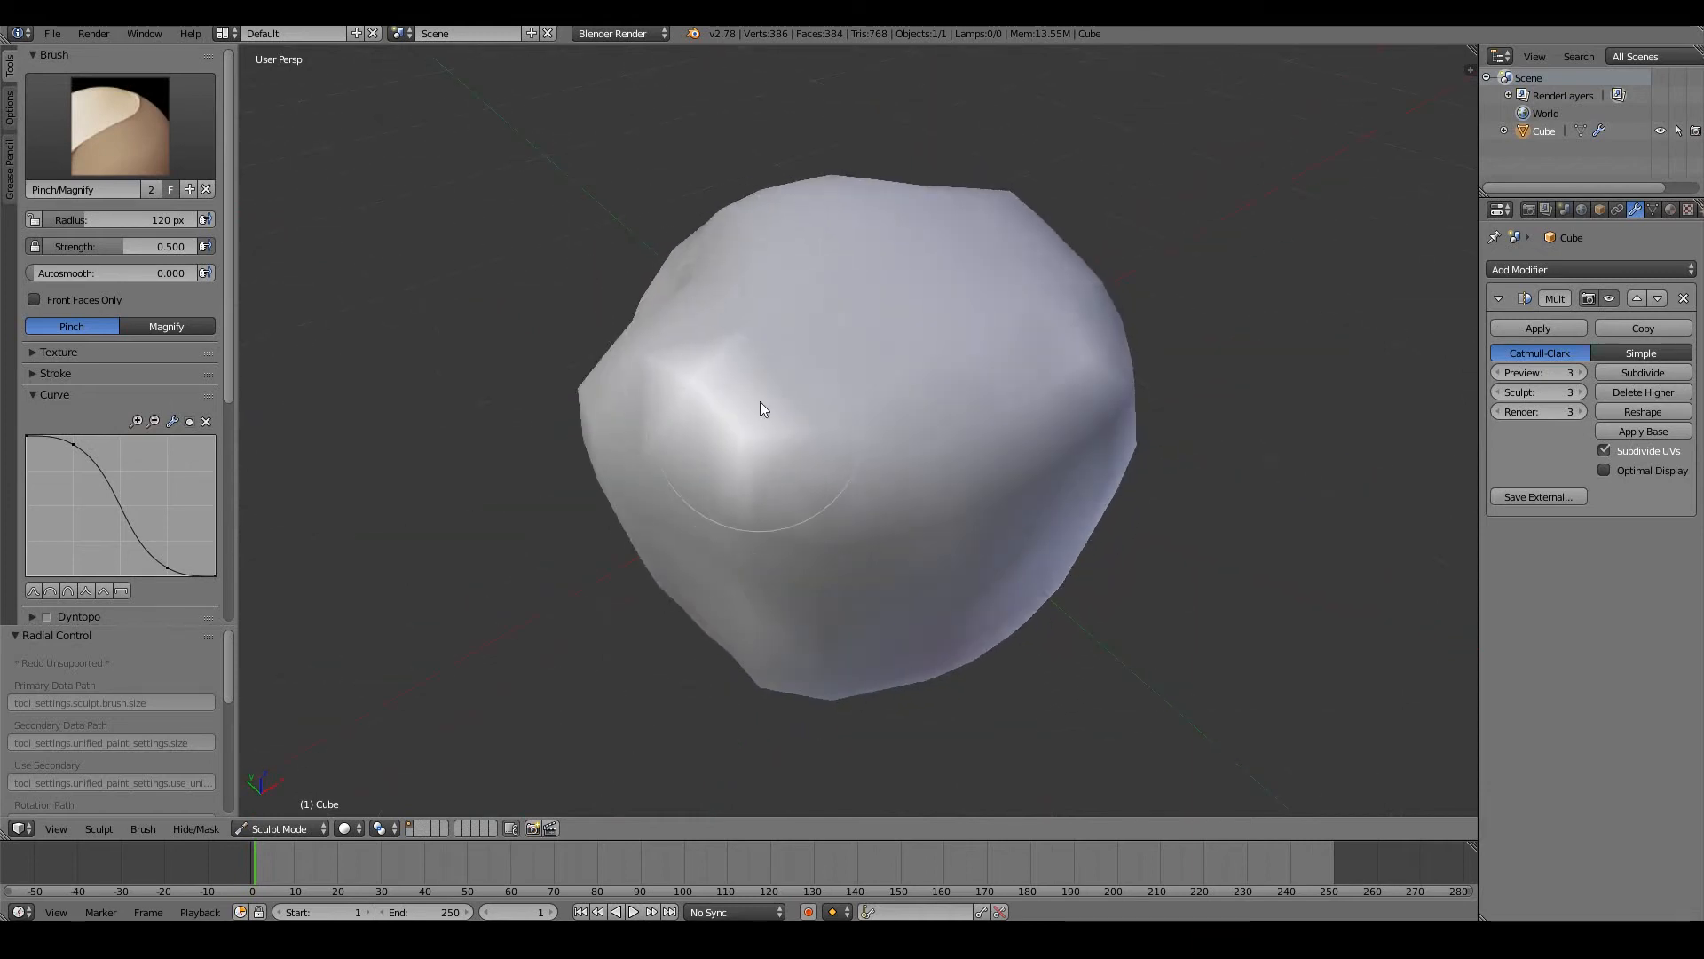
left_click(120, 128)
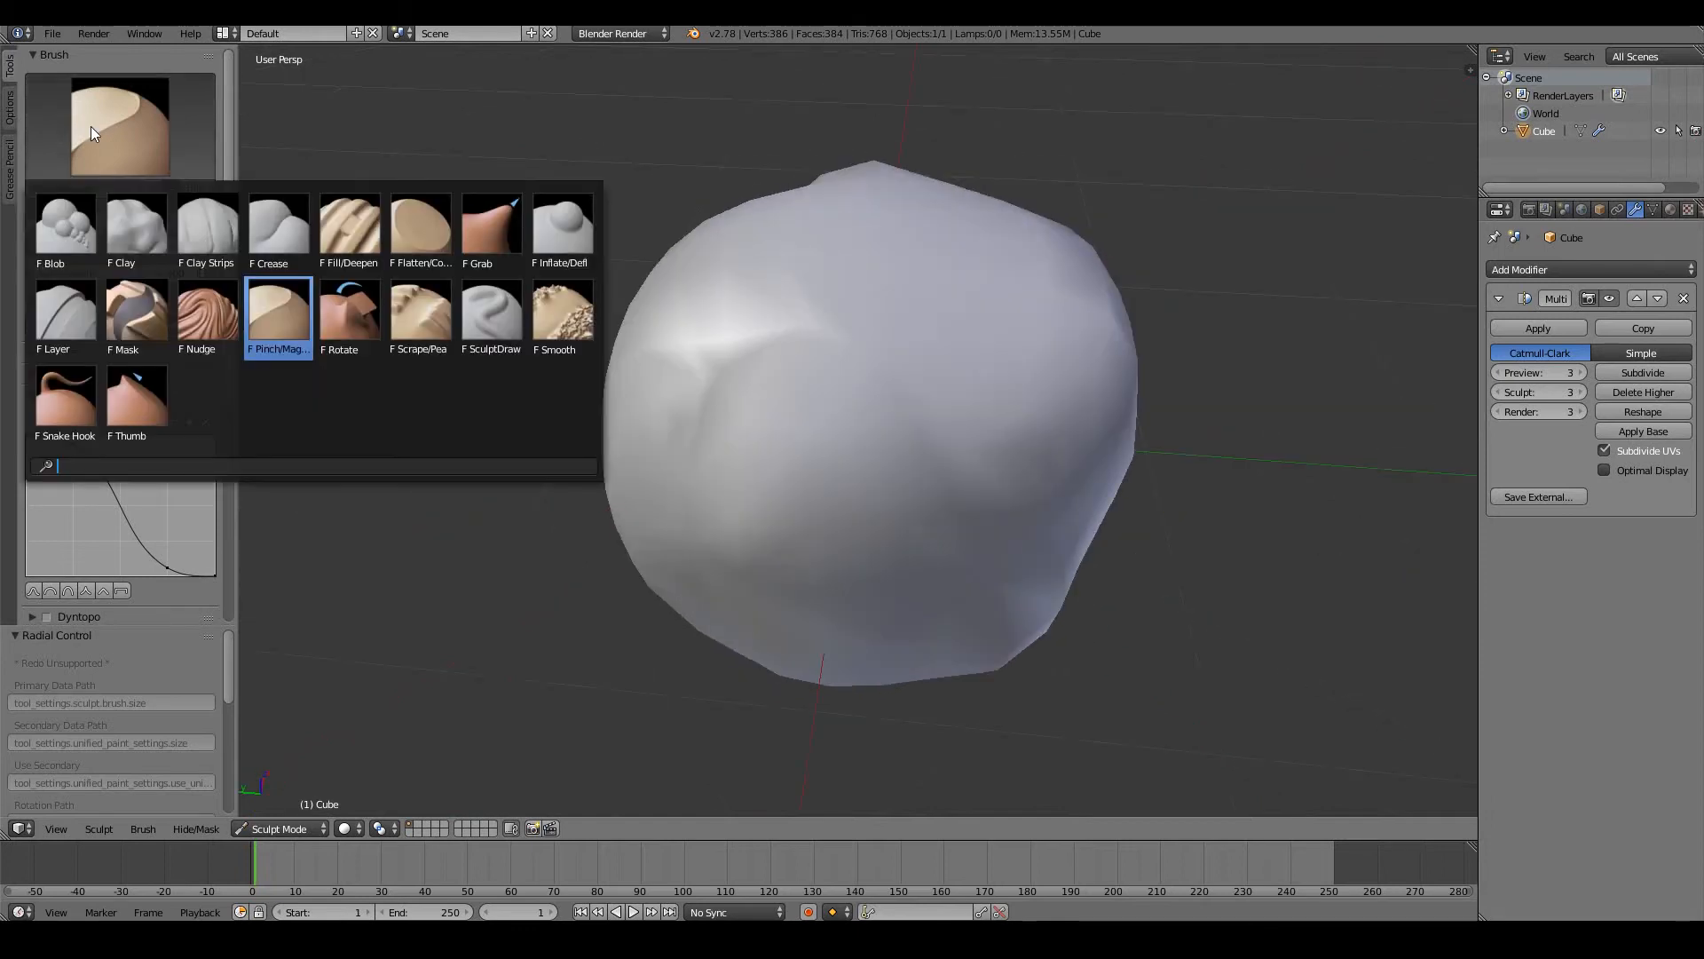
Step: Soften the creases and bumps on the head with Smooth brush strokes
left_click(553, 315)
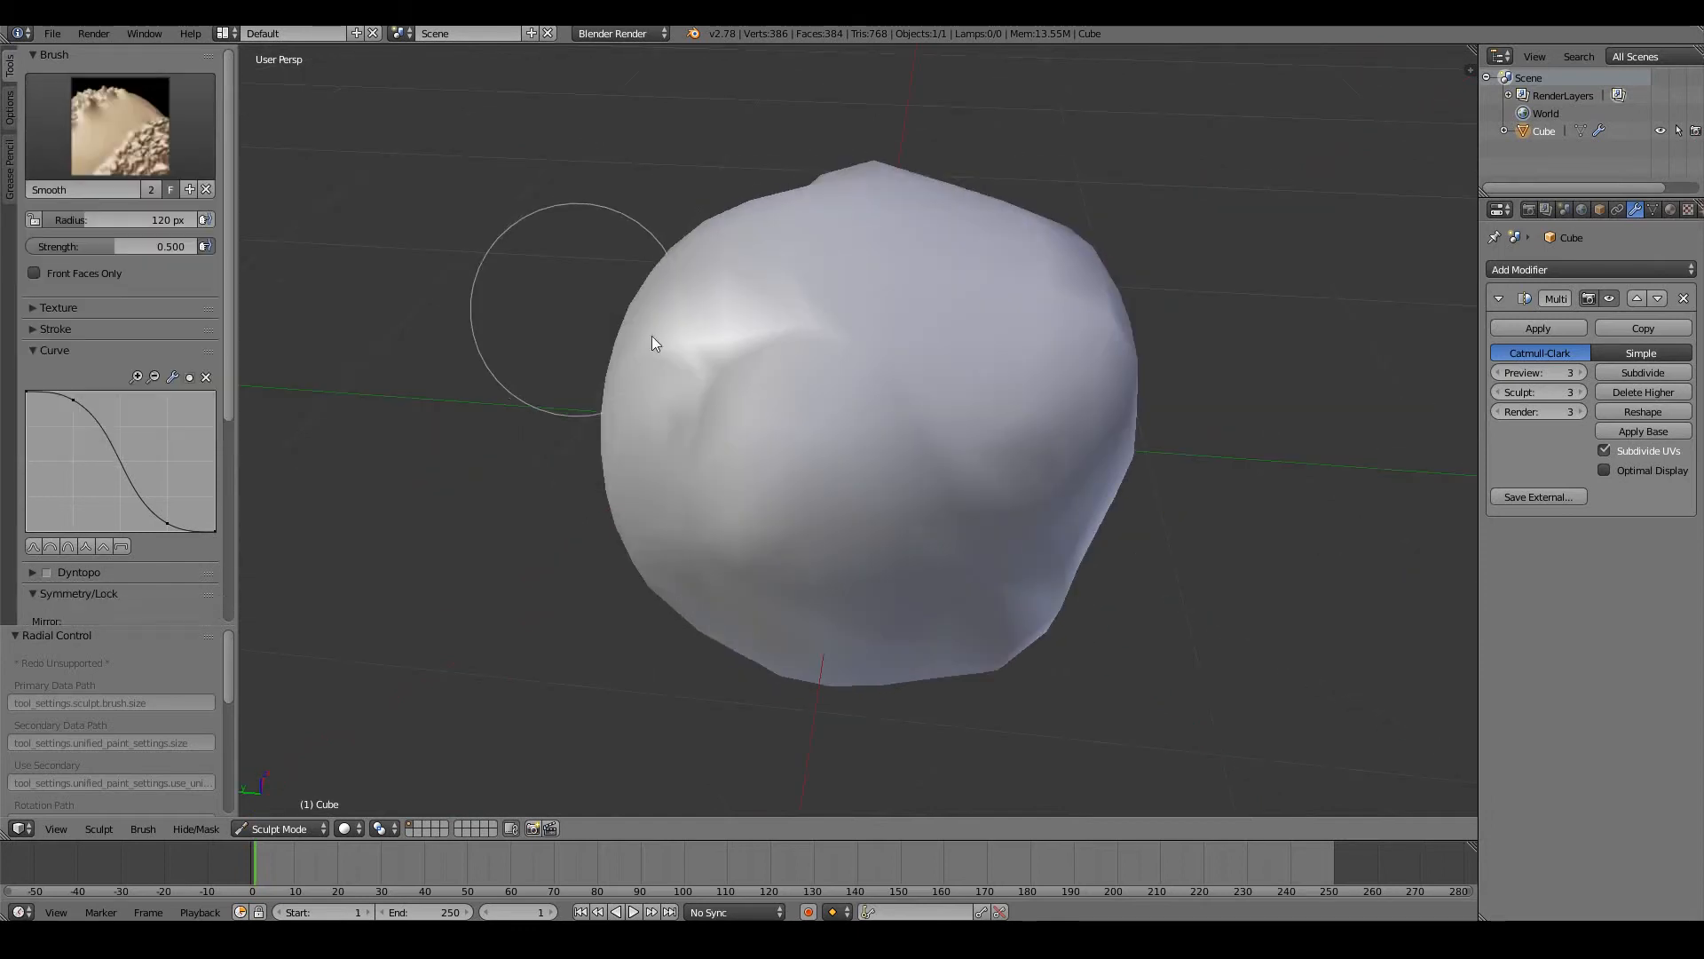
left_click_drag(652, 344, 815, 378)
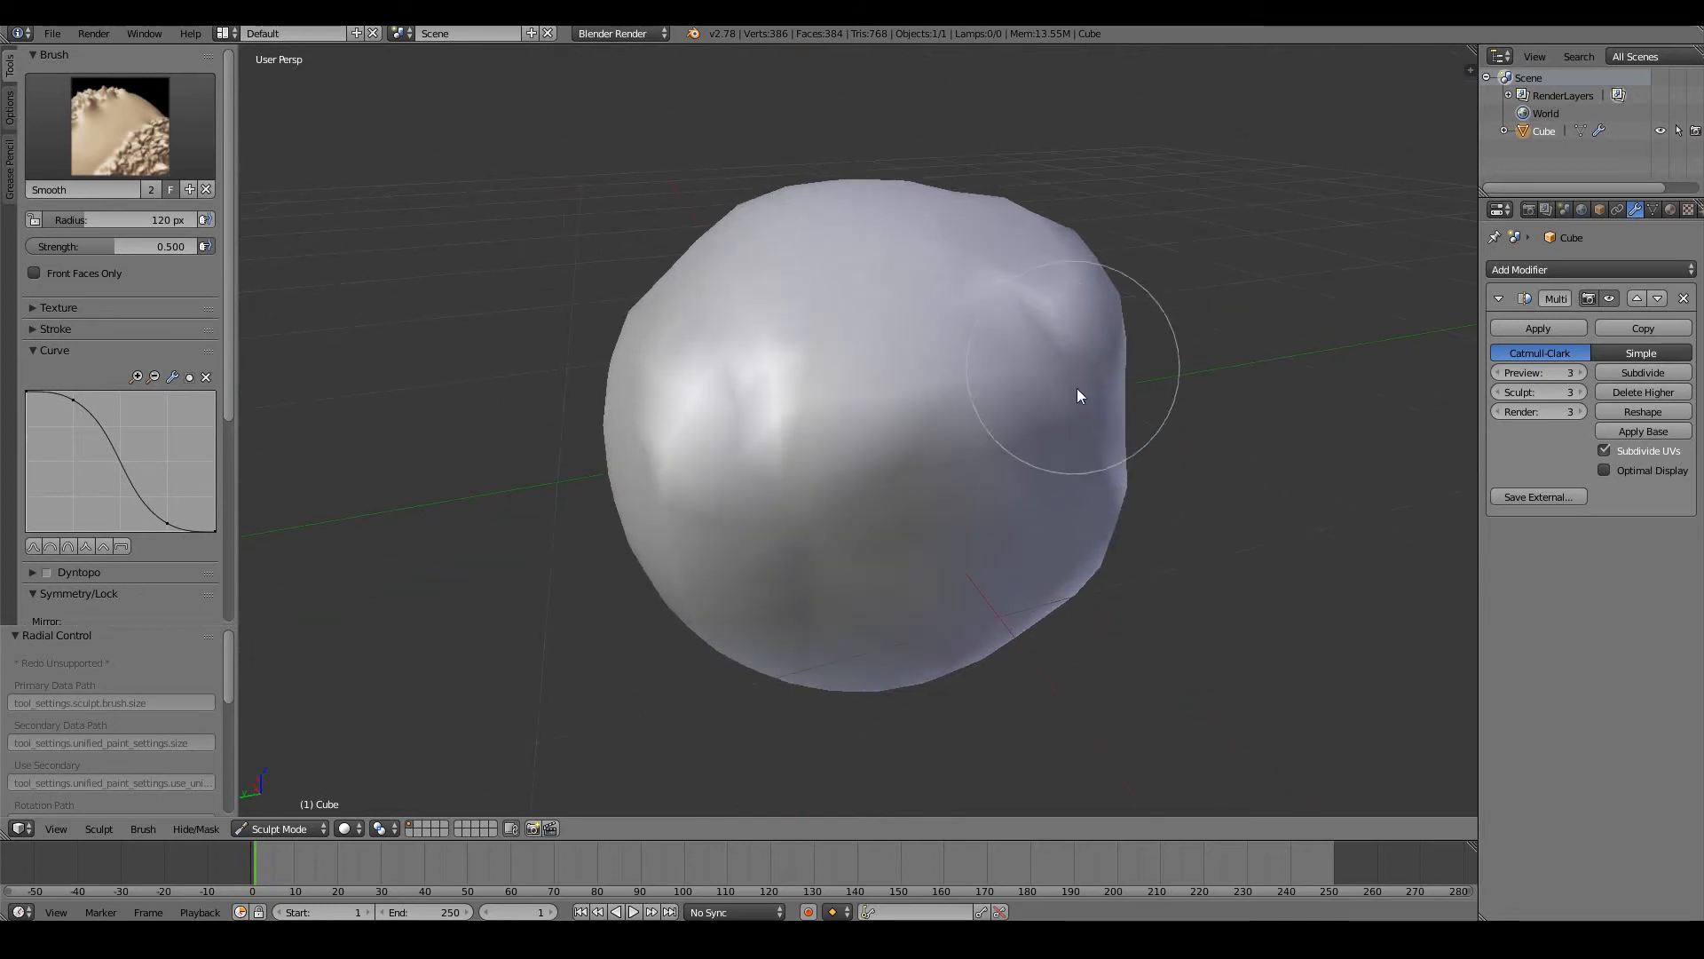
left_click_drag(1081, 396, 713, 604)
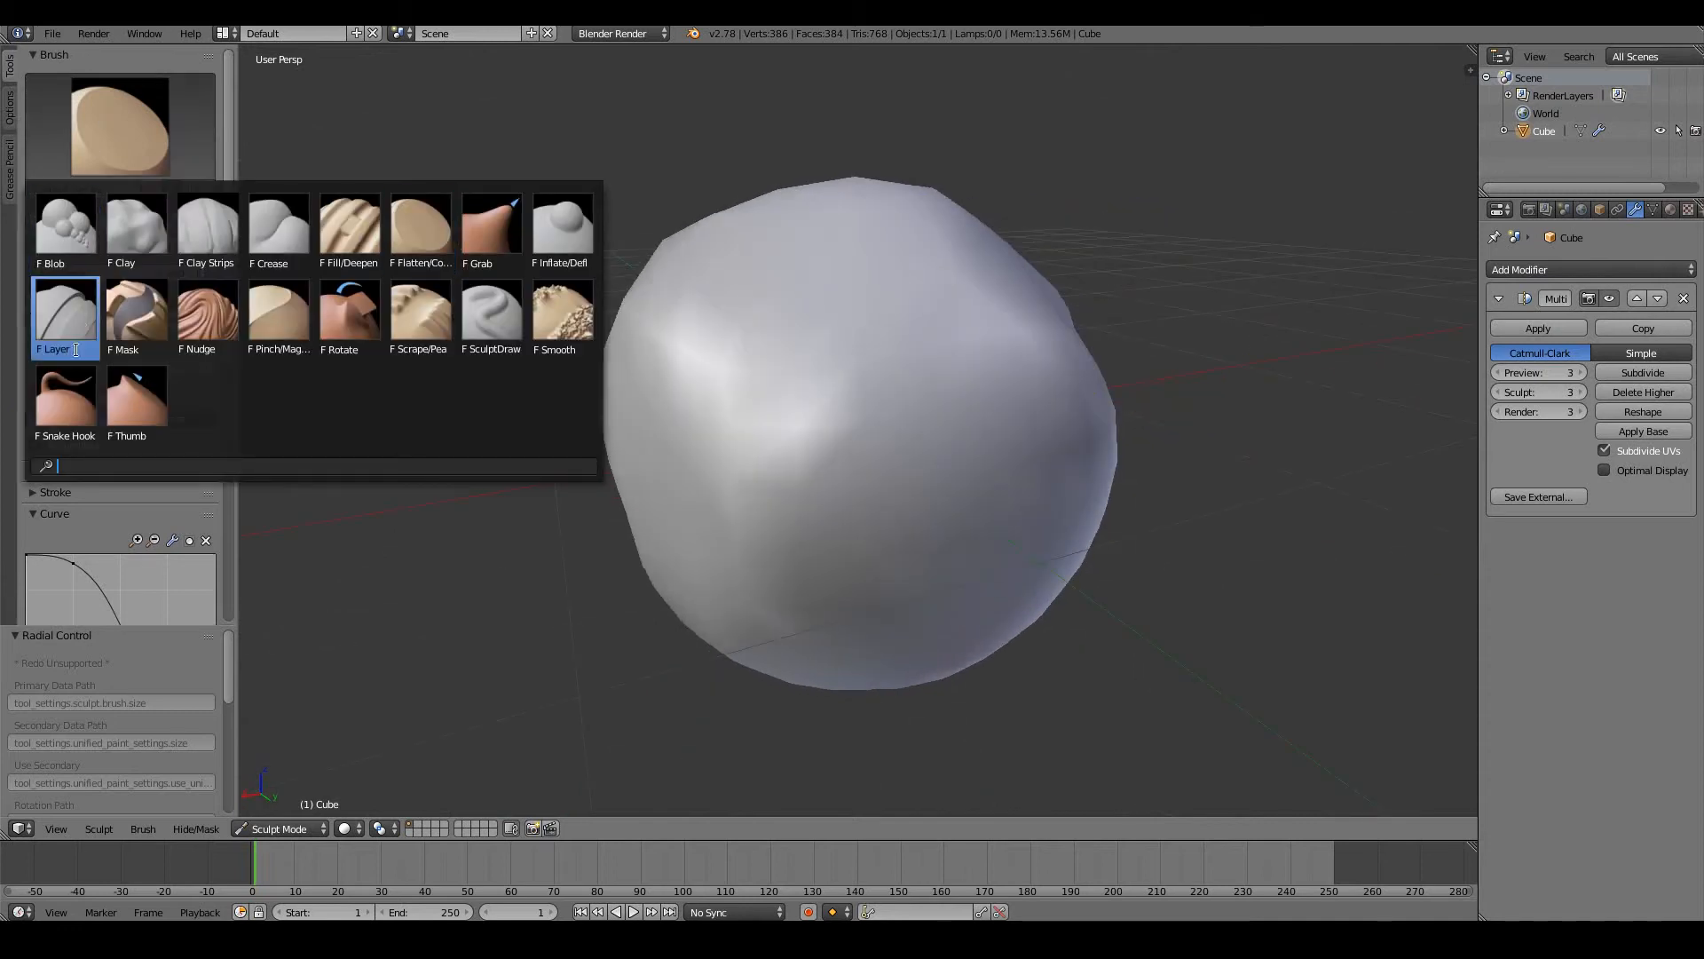
Step: Pull two tall pointed ears up from the top of the head with the Snake Hook brush
left_click(64, 397)
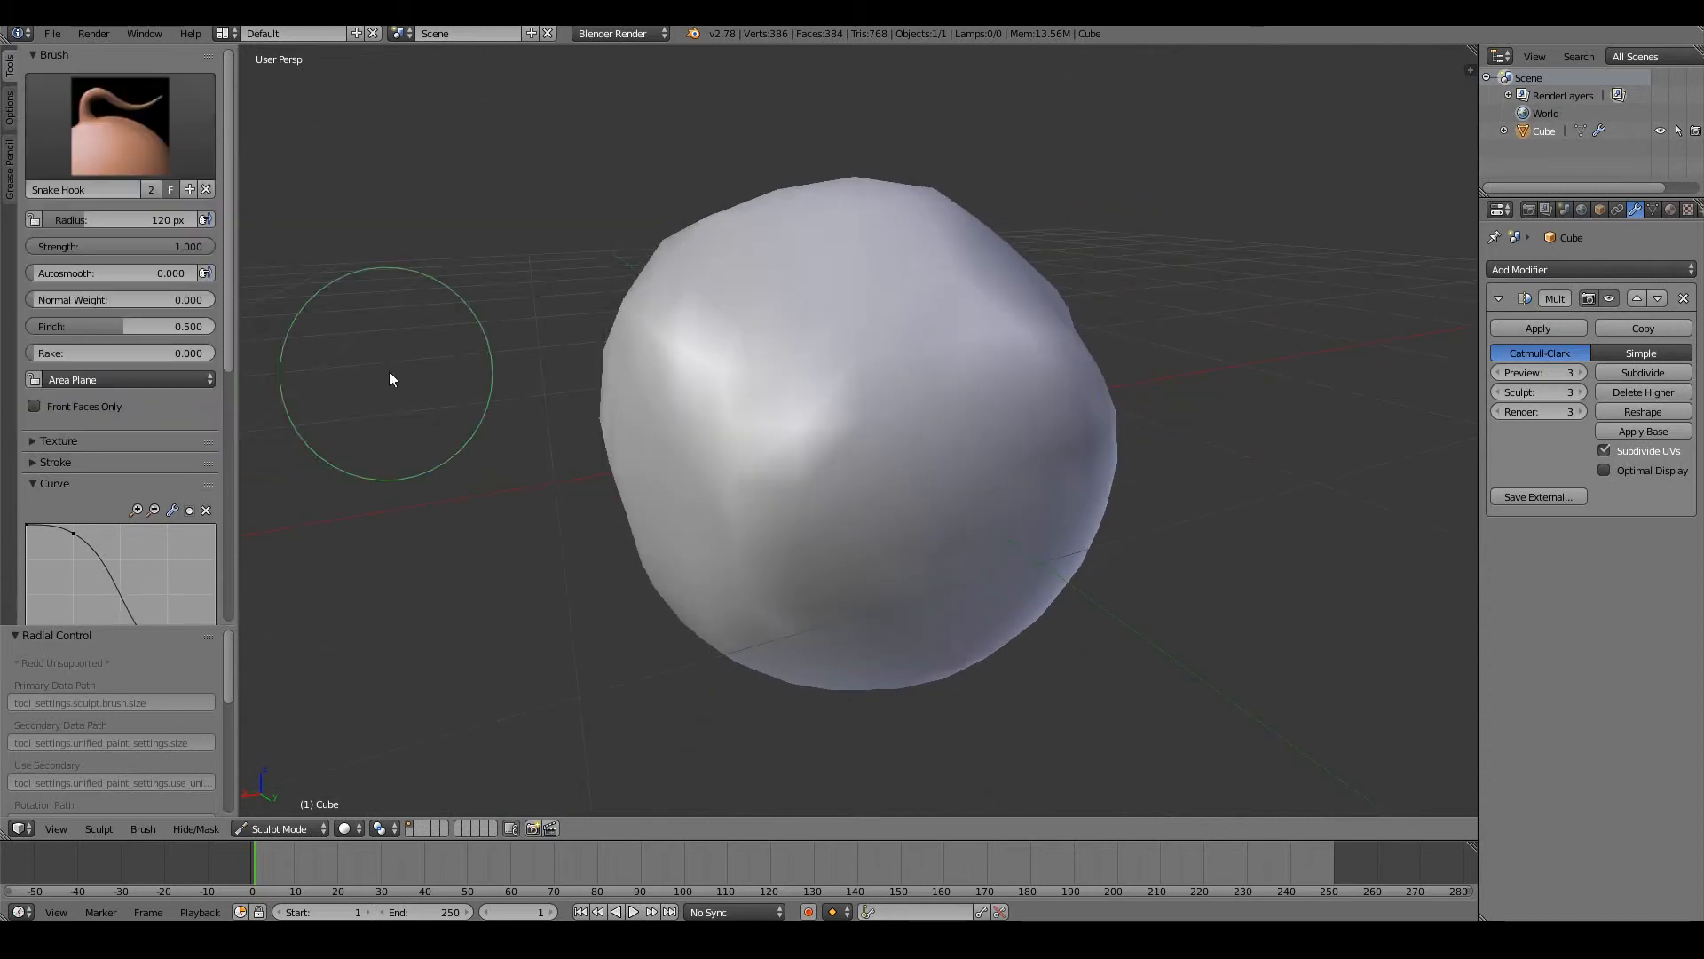
left_click_drag(391, 379, 1031, 202)
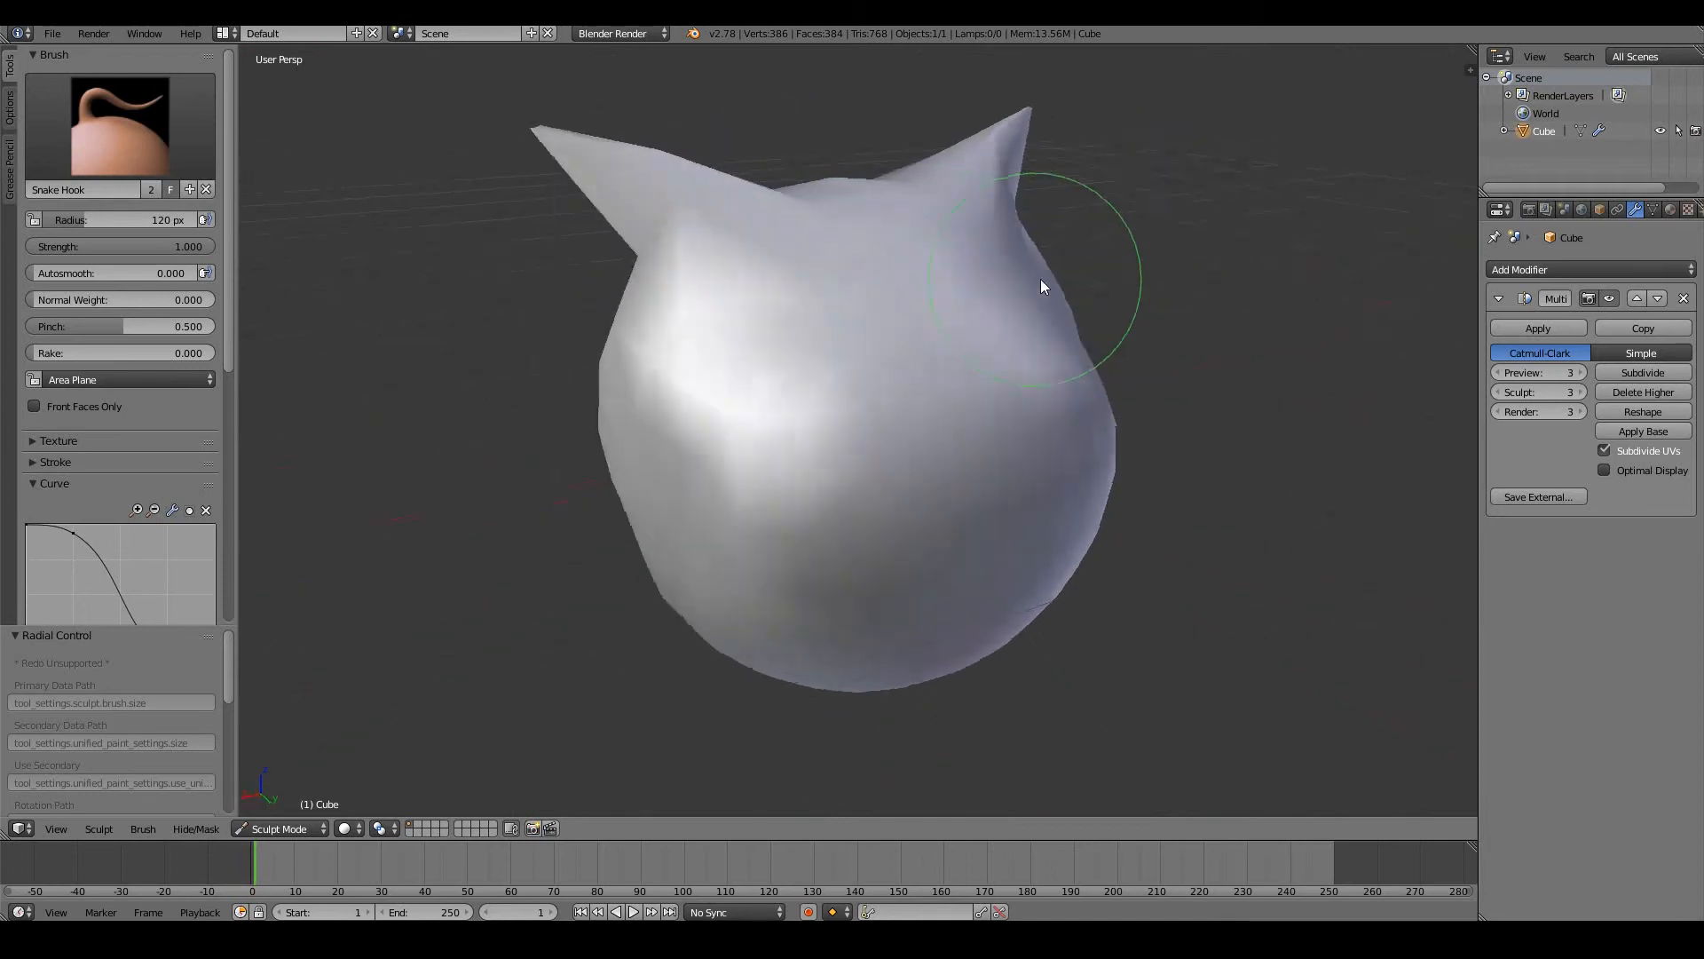
left_click_drag(1041, 286, 927, 321)
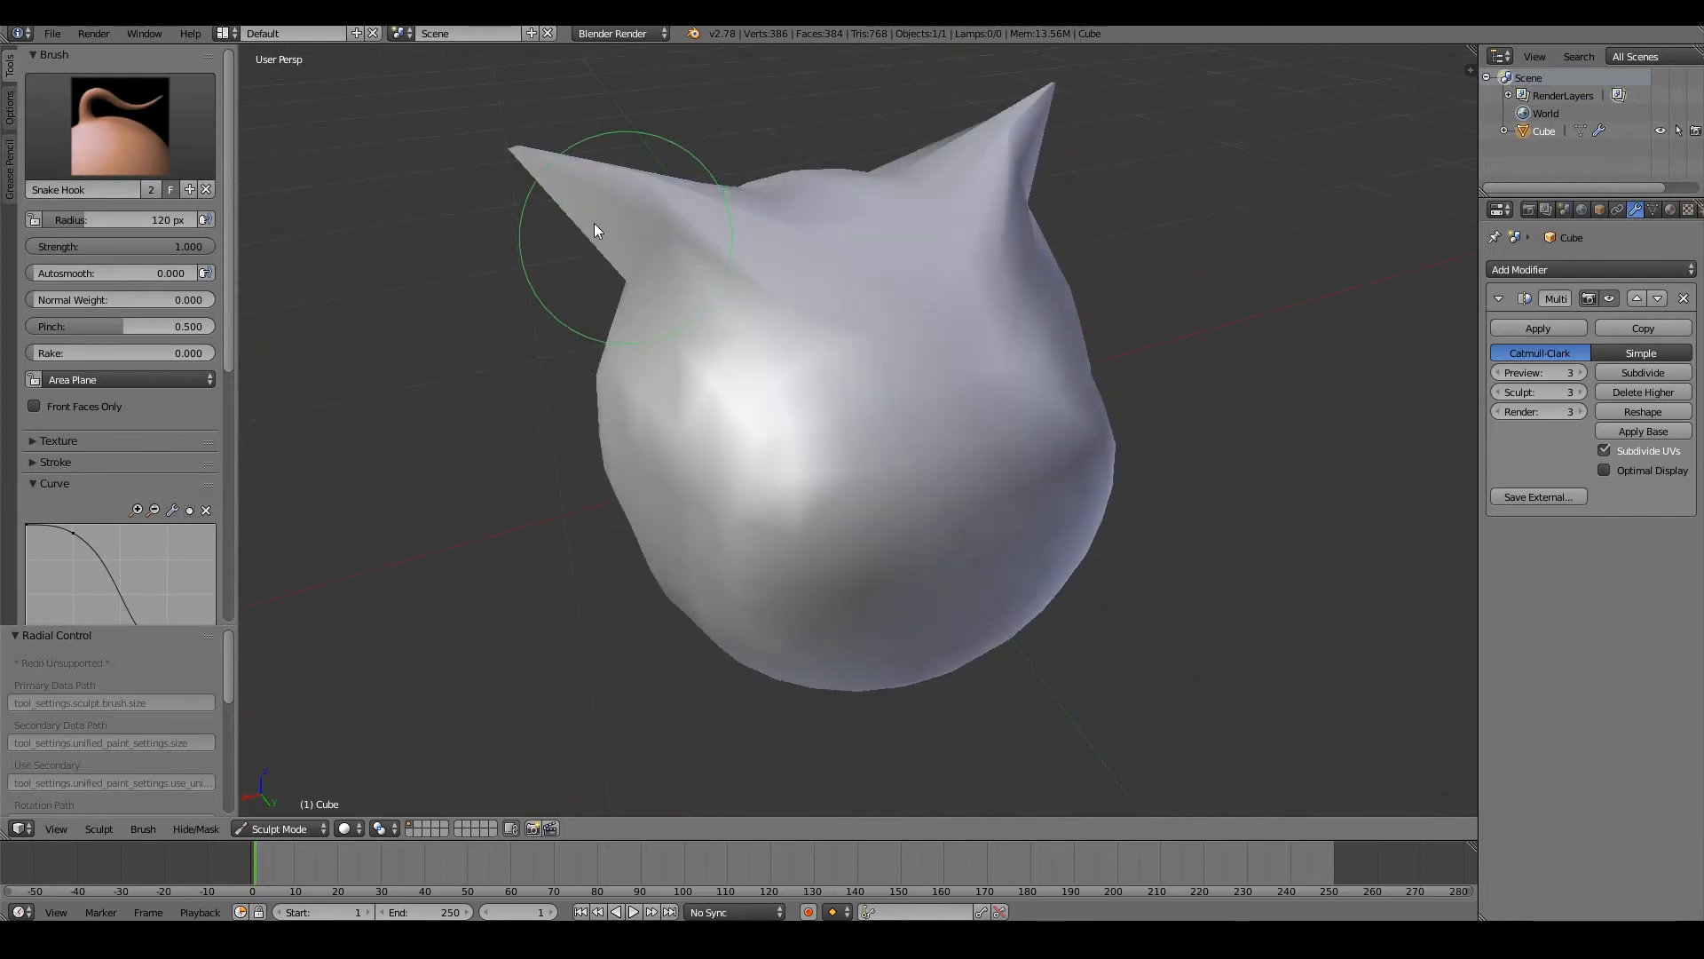
left_click_drag(595, 229, 847, 299)
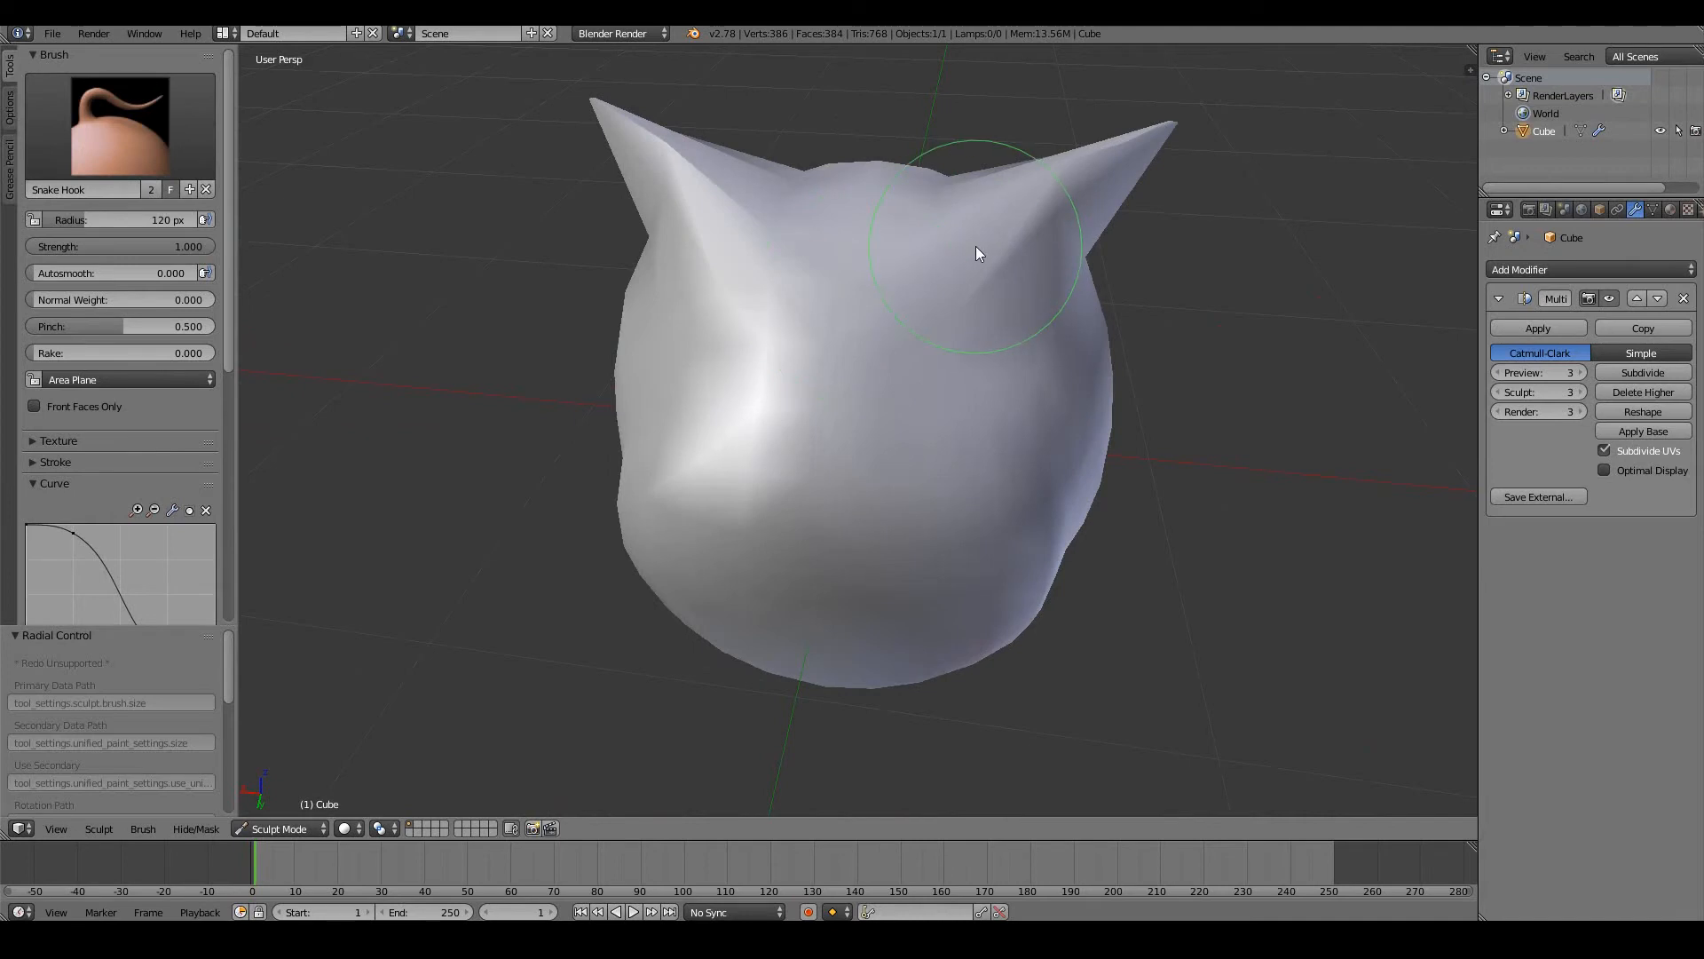
mouse_move(1060, 210)
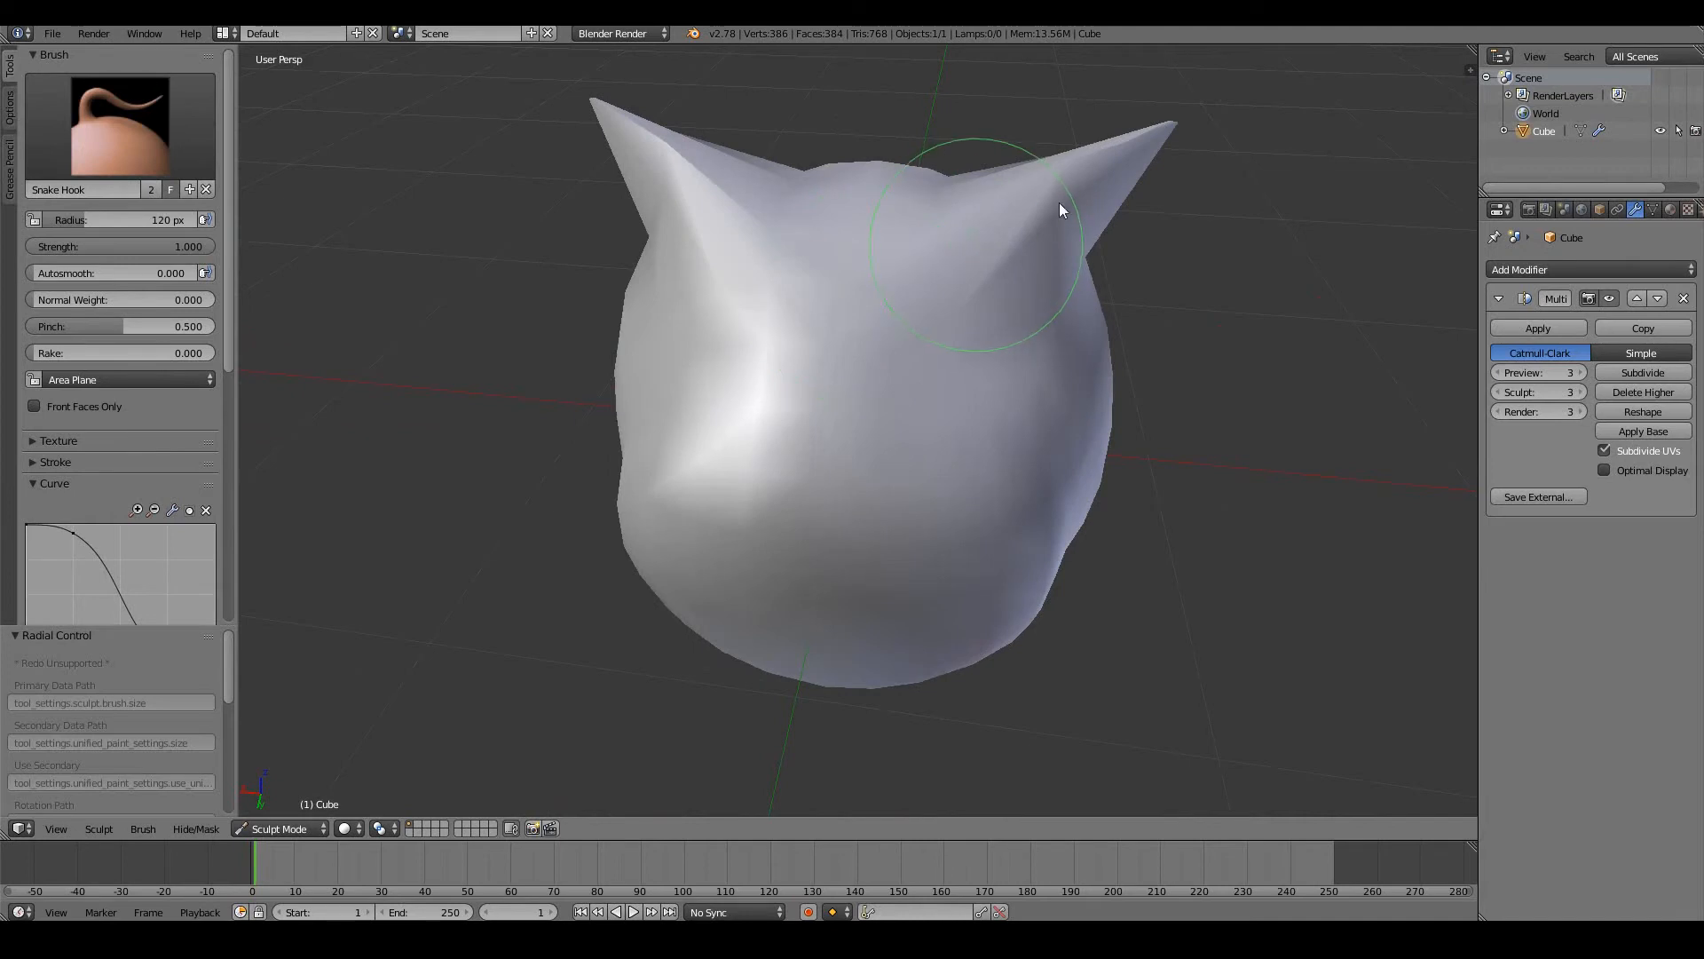
mouse_move(1032, 190)
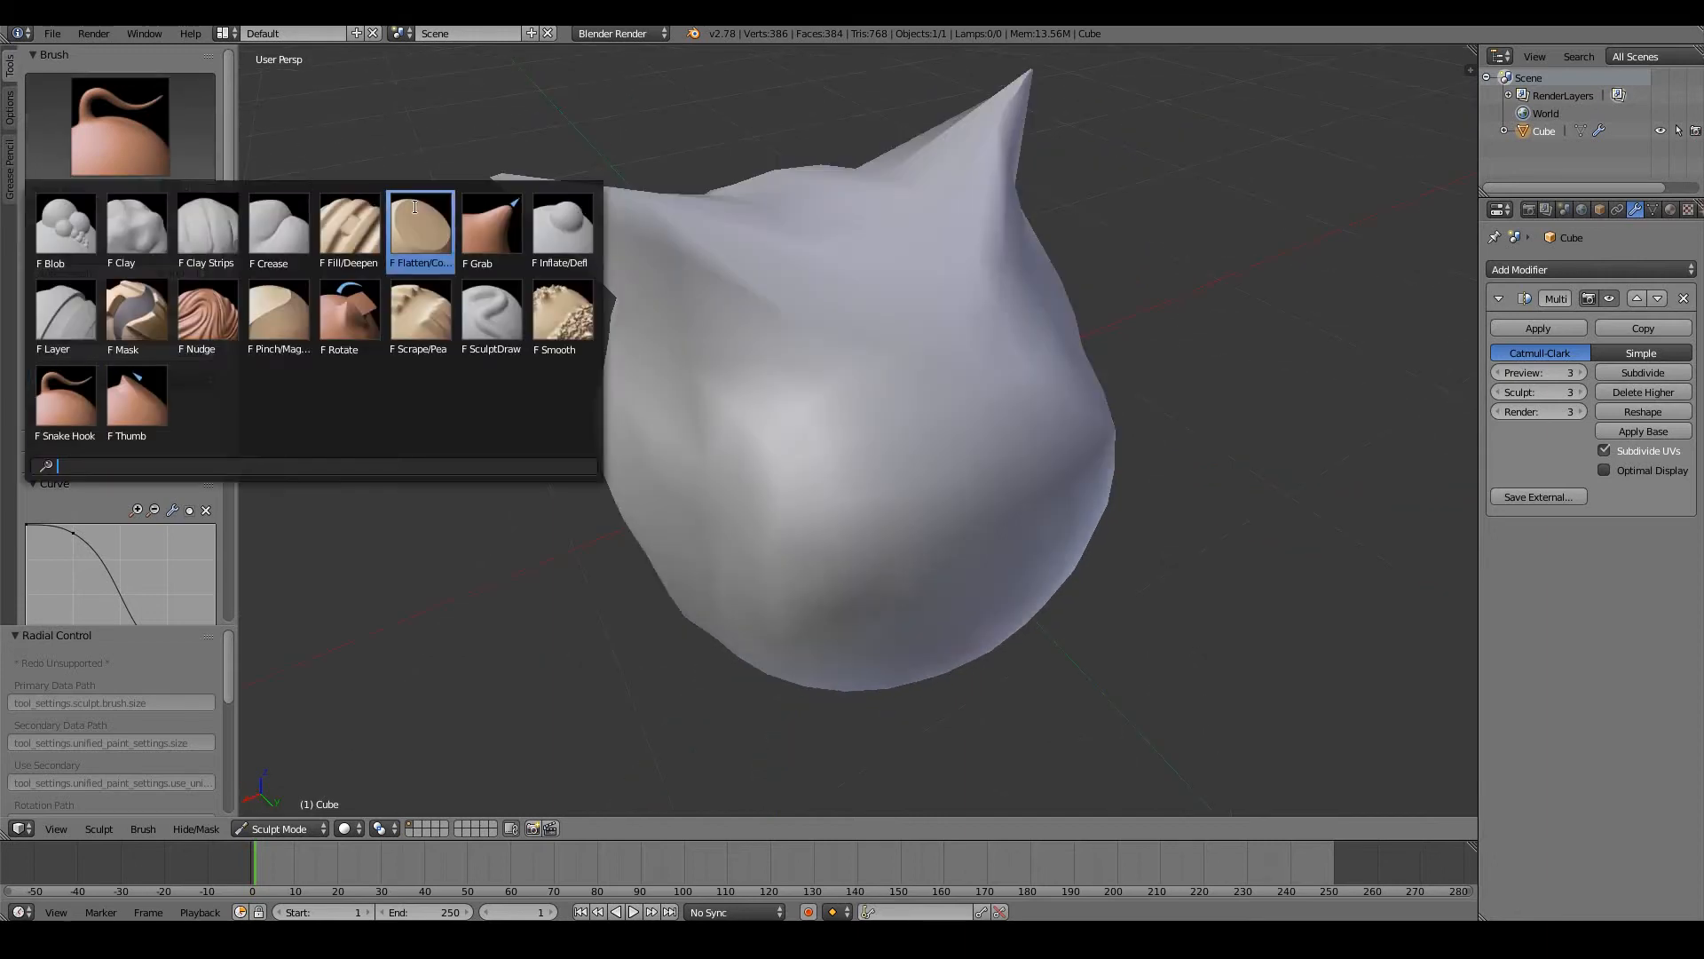
Step: Reshape and tuck in the right side of the head with the Grab brush
left_click(491, 223)
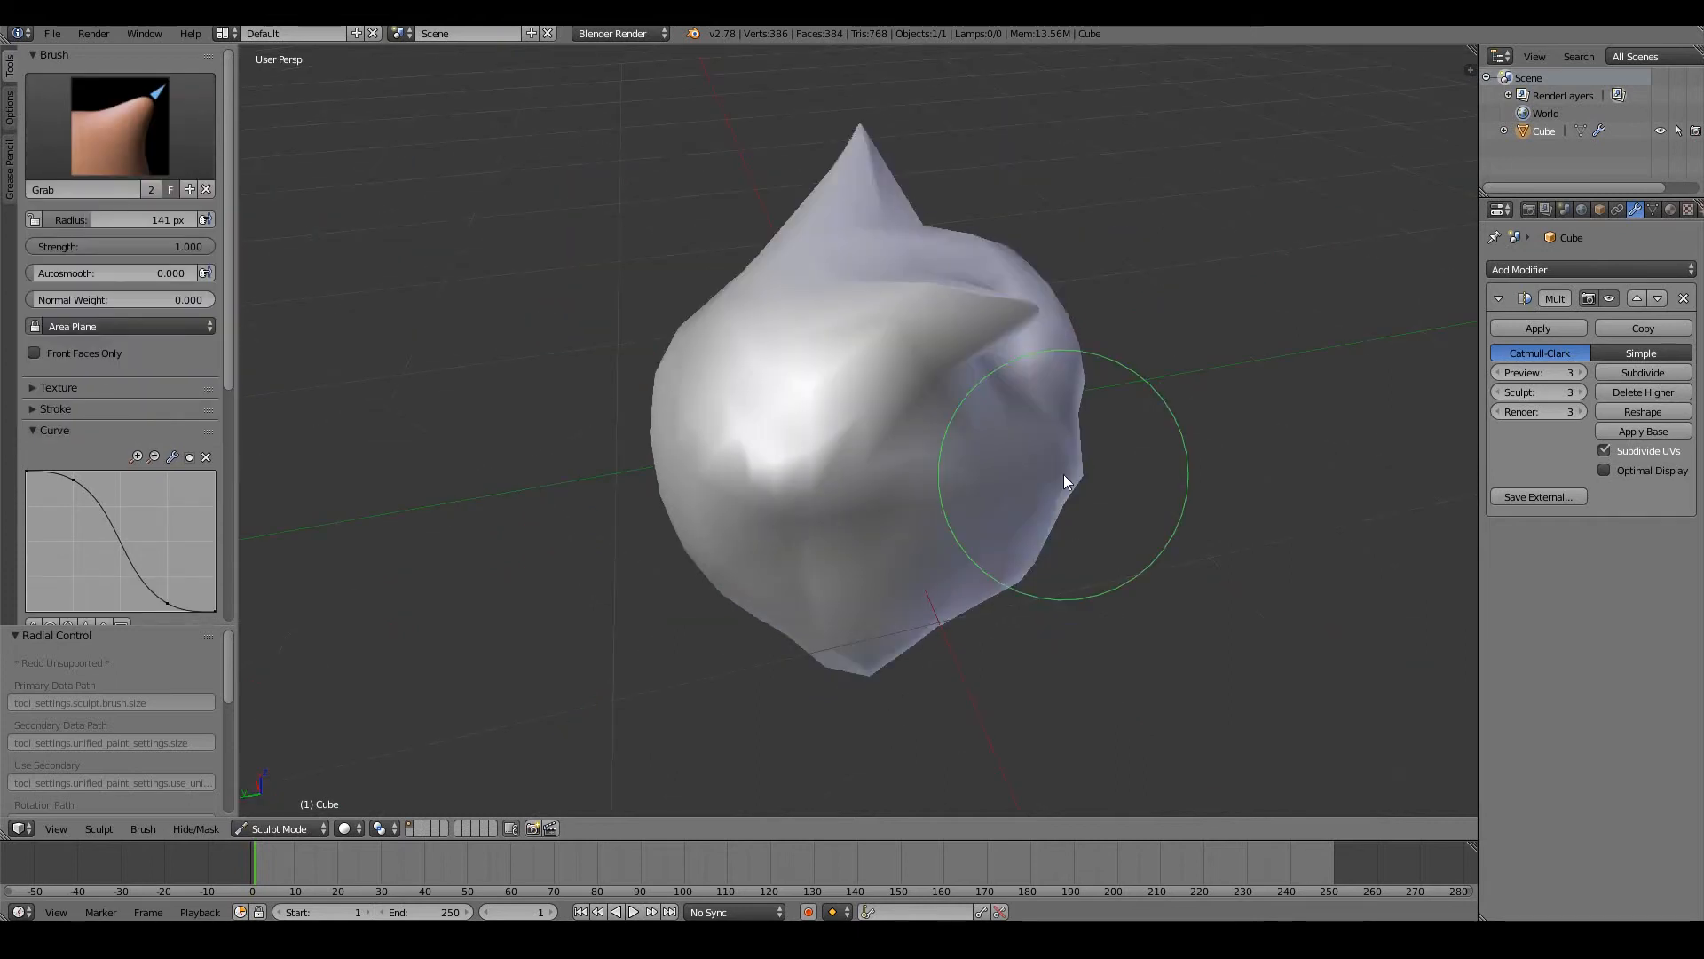
left_click_drag(1065, 481, 1065, 495)
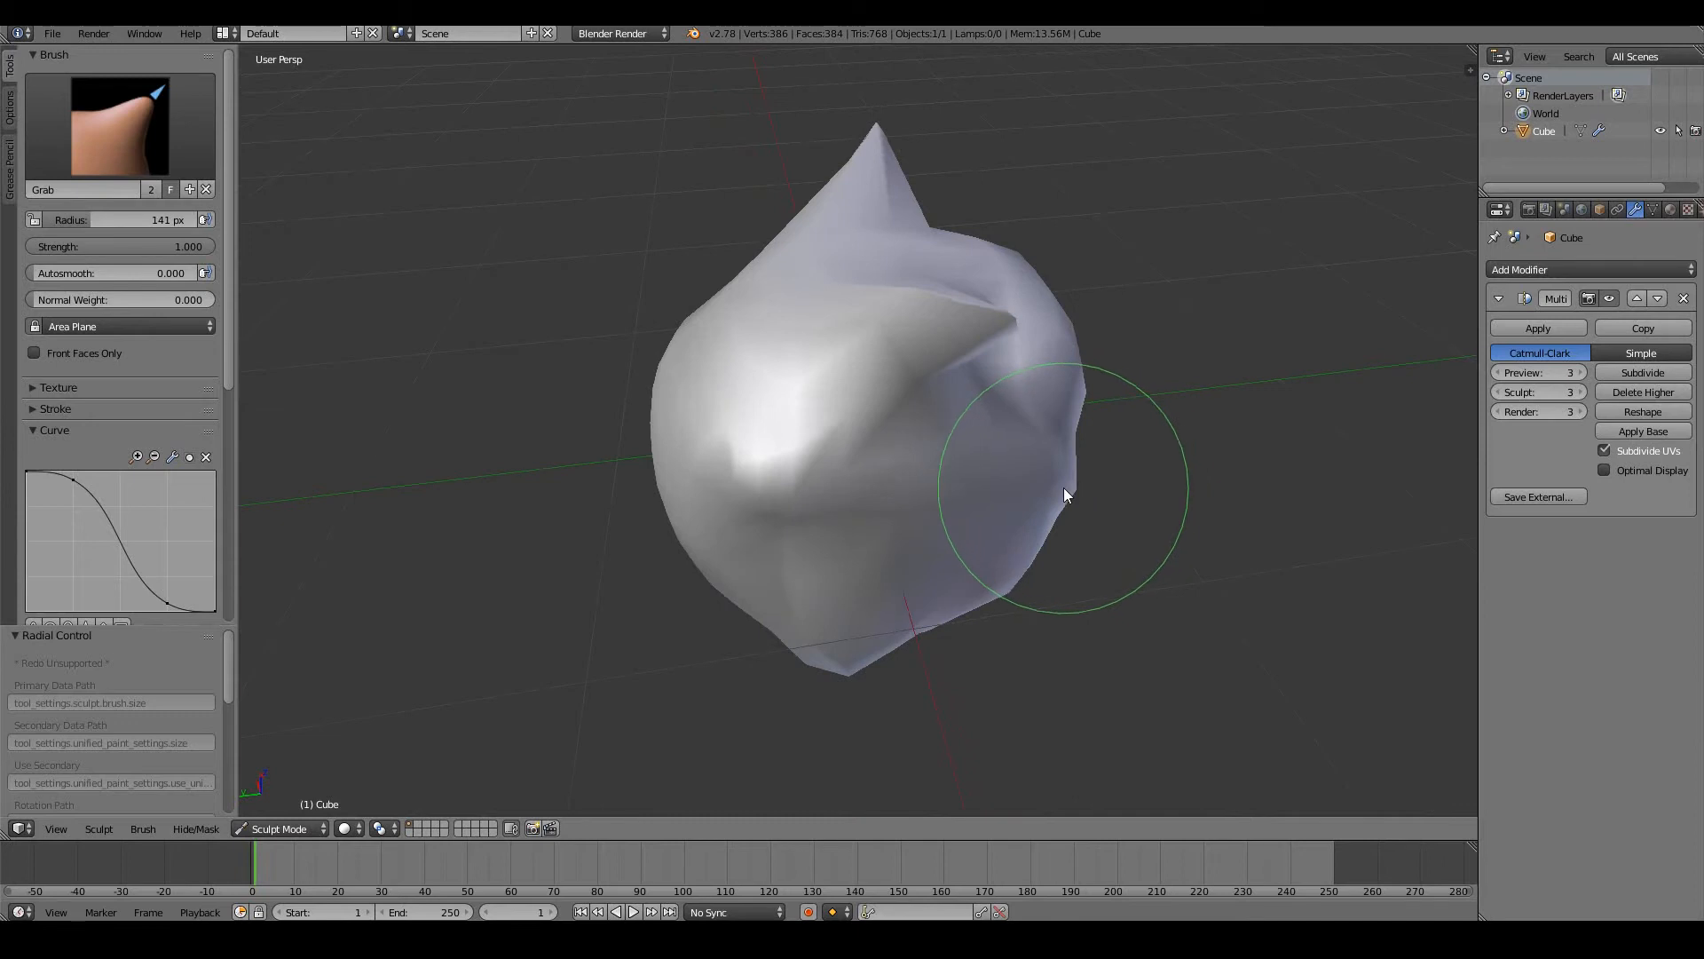
left_click_drag(1065, 494, 1118, 495)
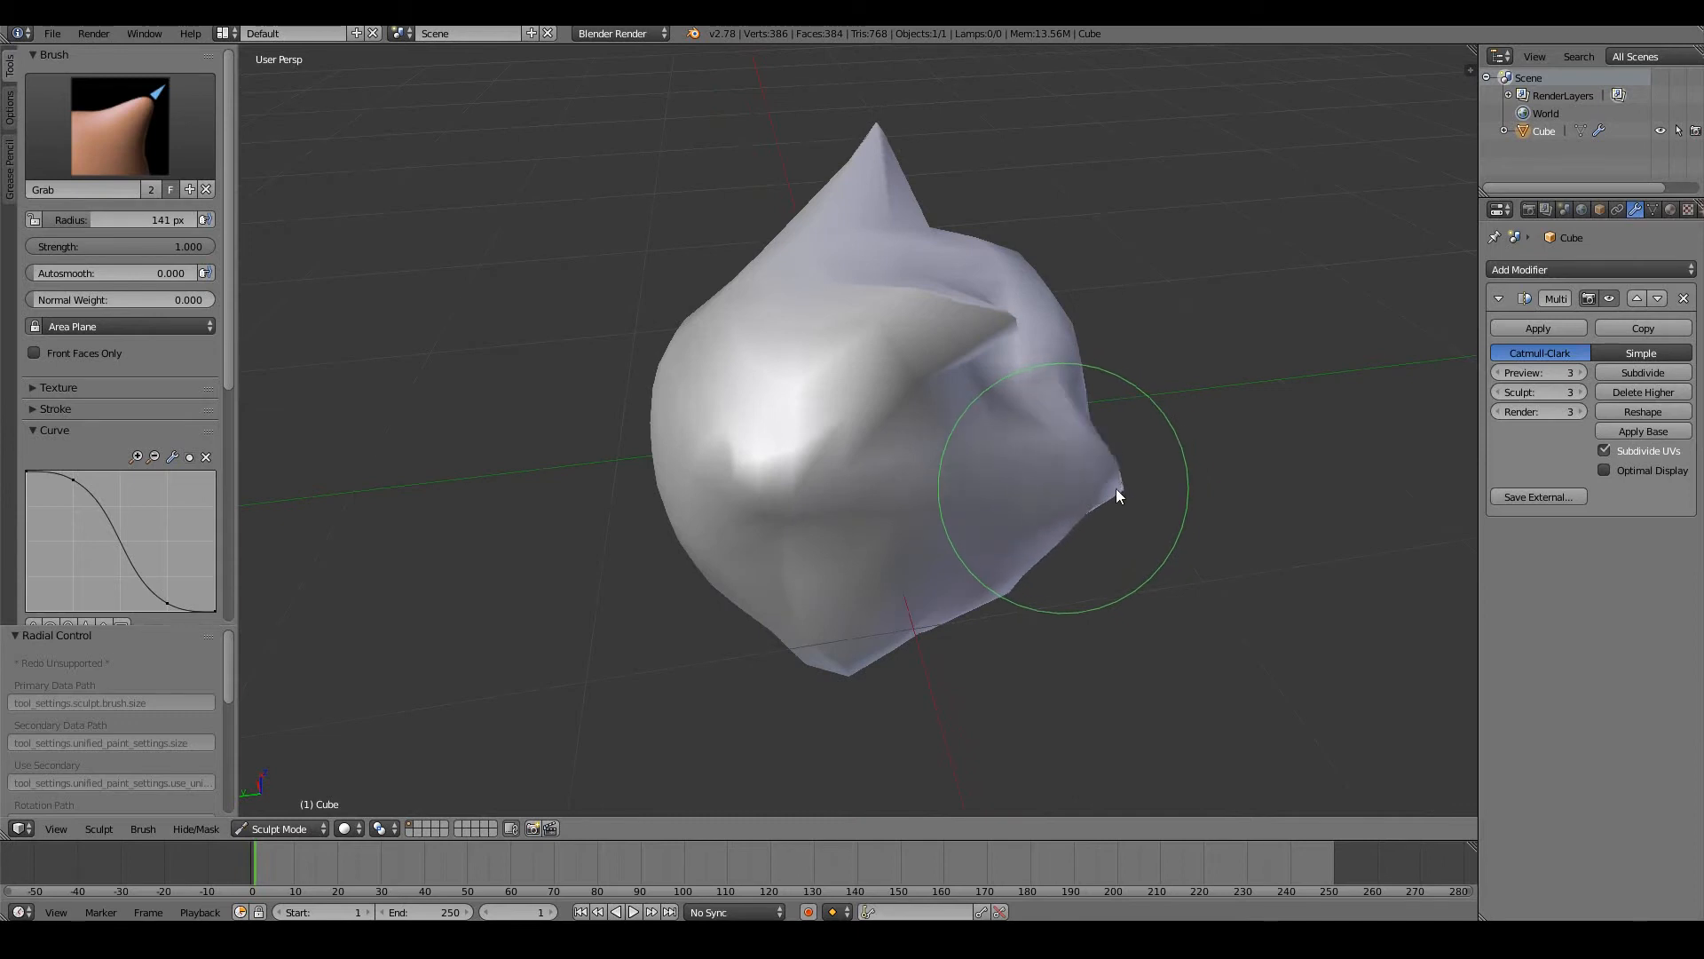
left_click_drag(1119, 495, 1107, 531)
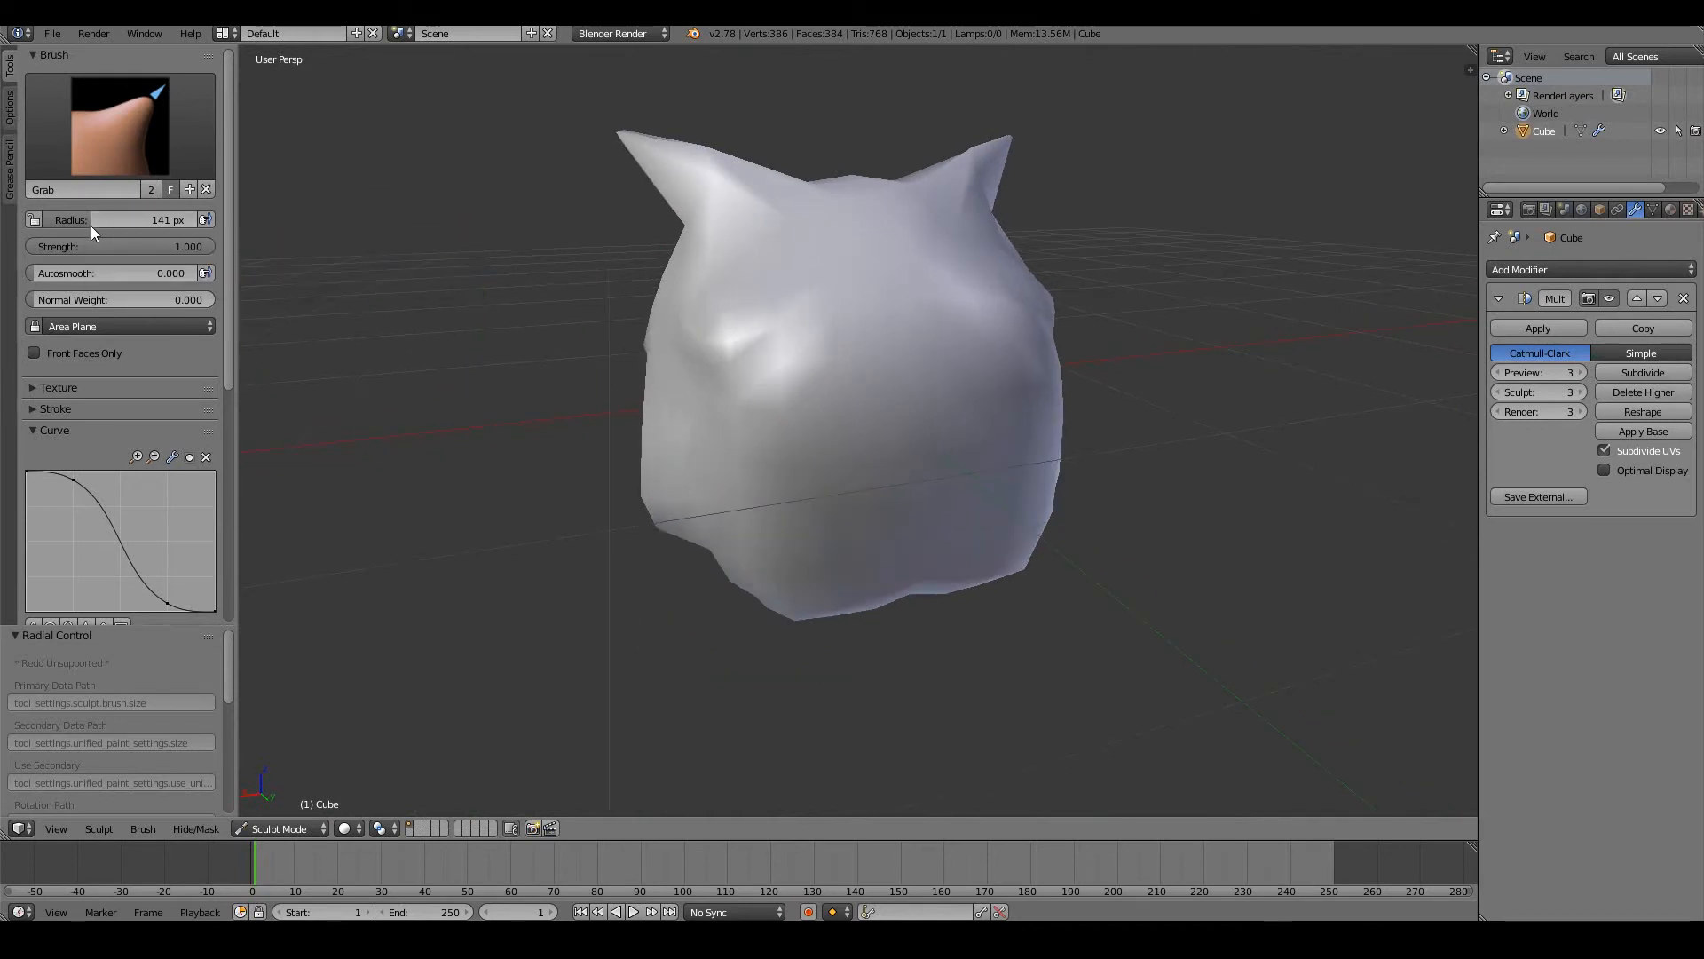
Step: Shrink the Grab brush radius to 53 px, then enlarge it interactively to about 160
left_click_drag(92, 219, 168, 220)
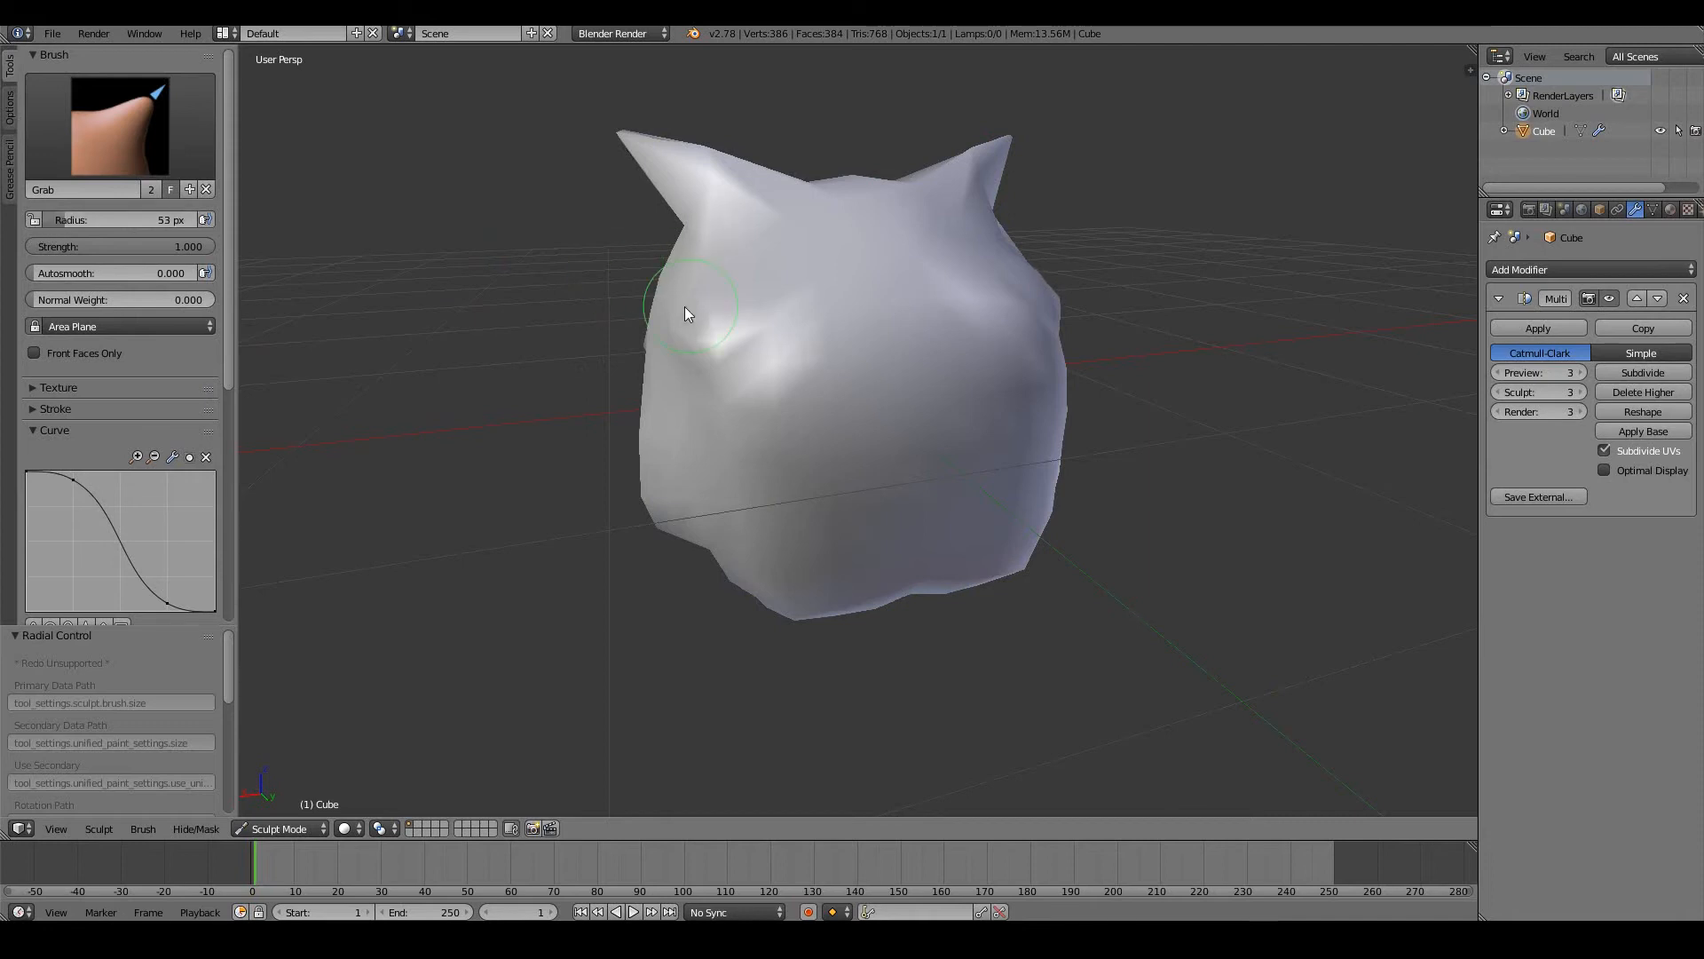
mouse_move(1212, 346)
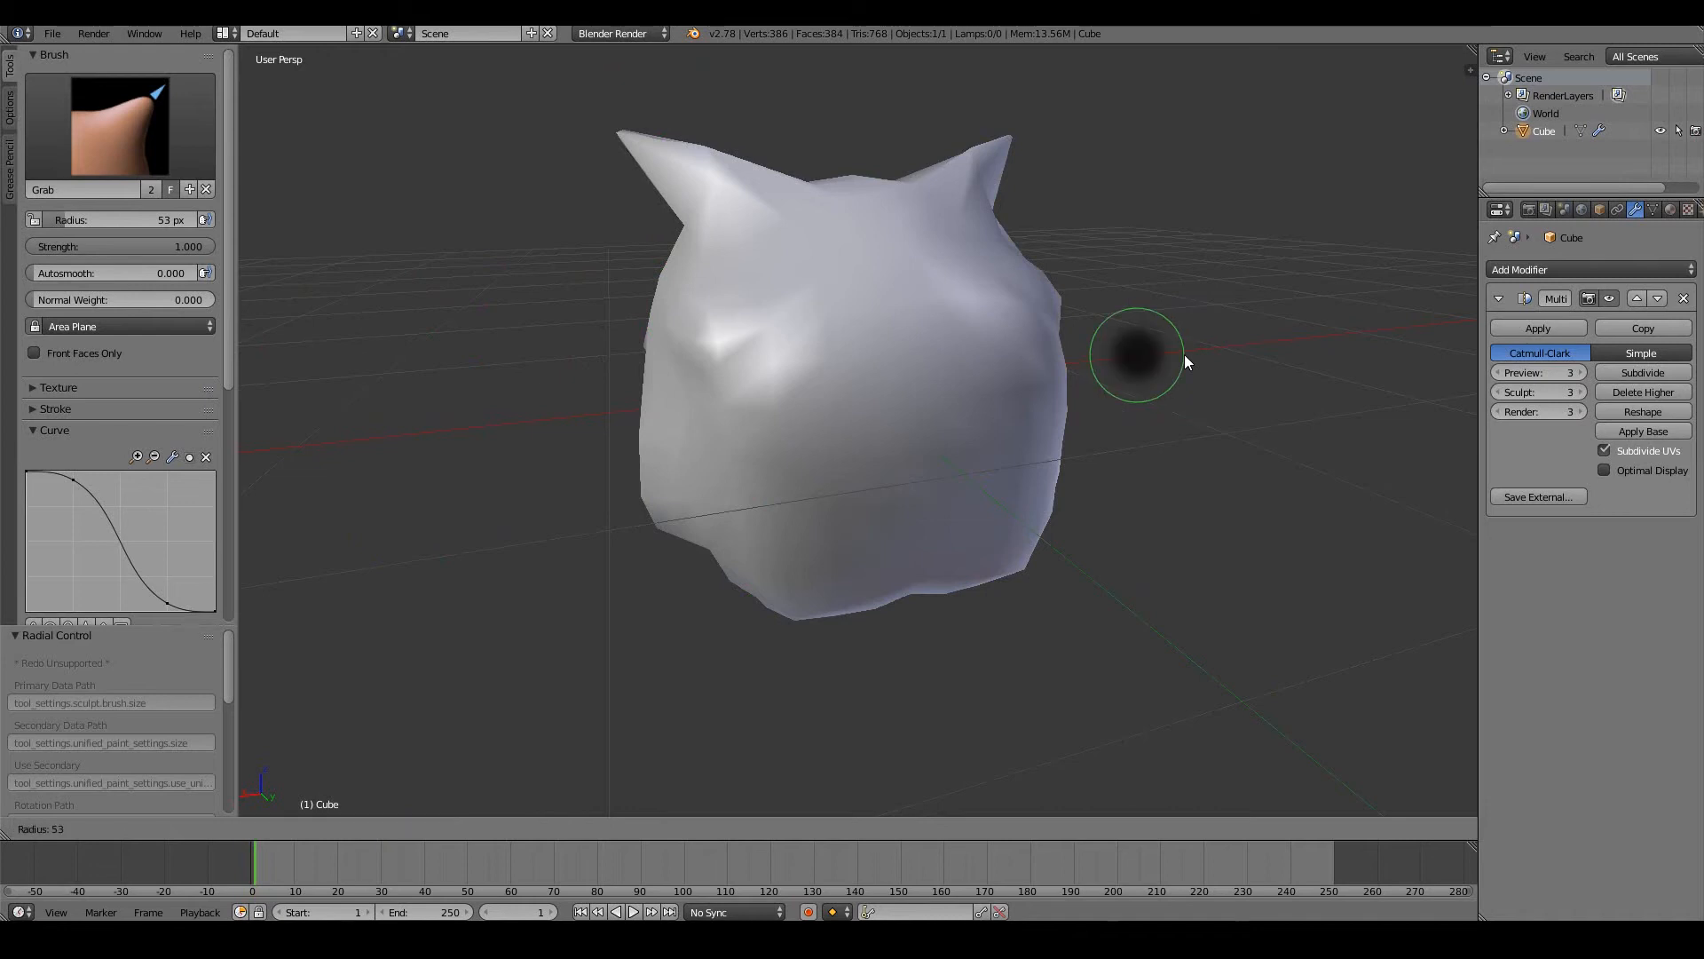
left_click_drag(1138, 359, 1258, 425)
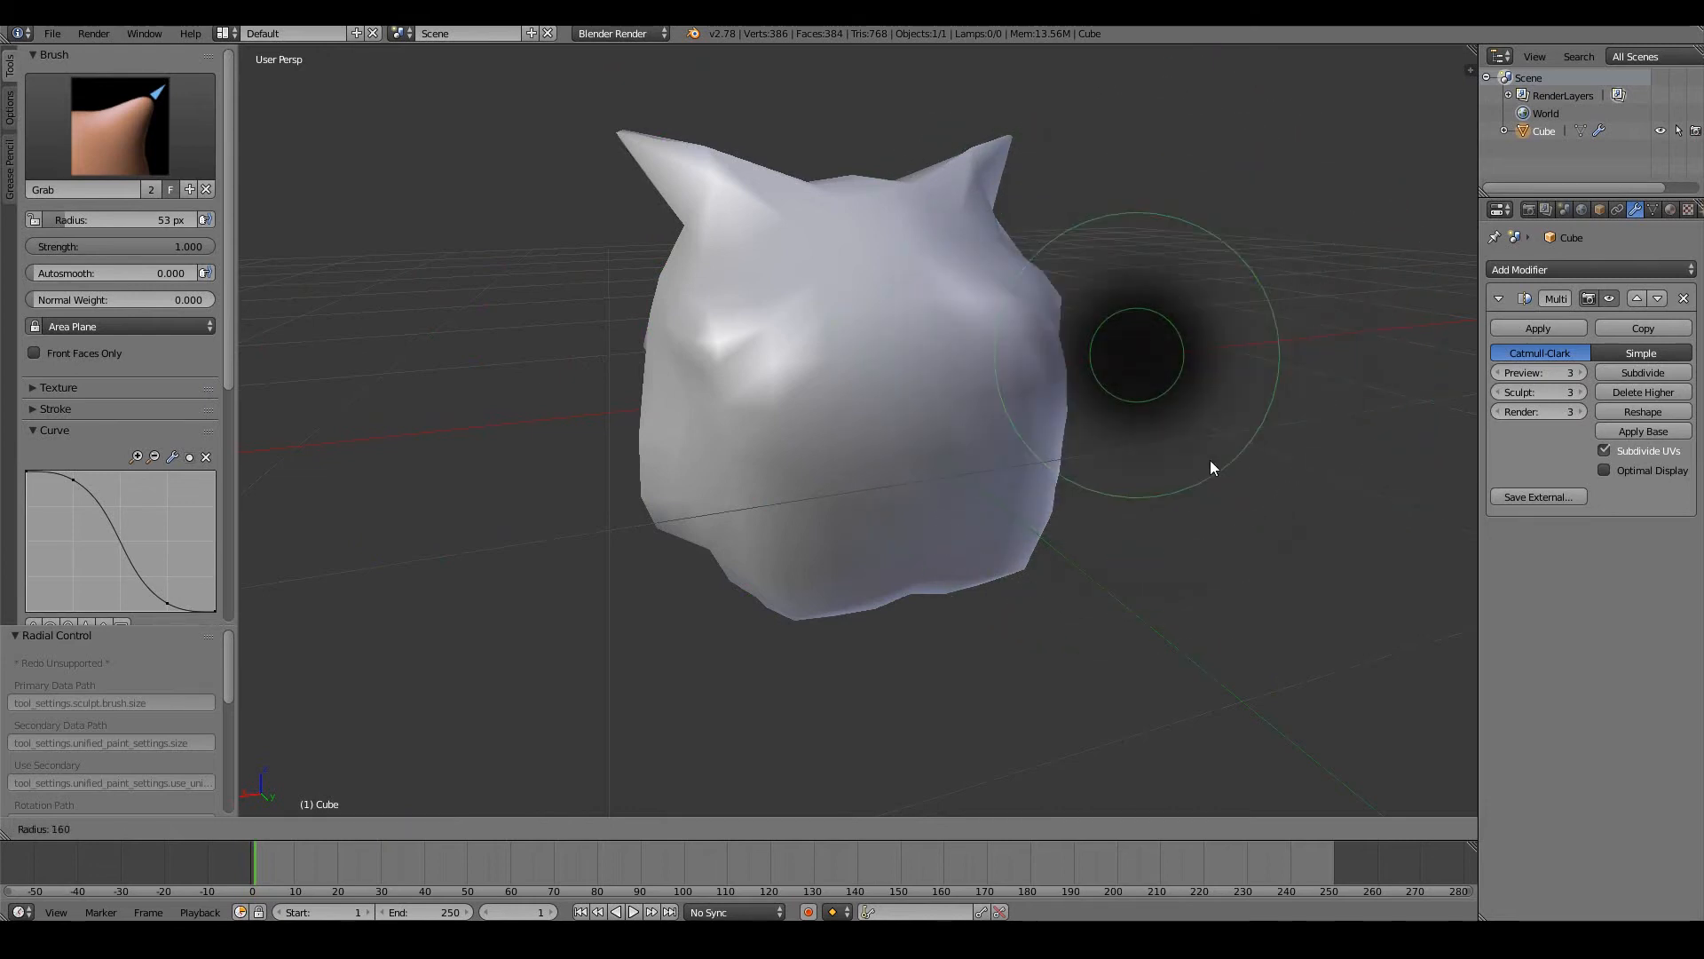
left_click_drag(1212, 468, 1234, 517)
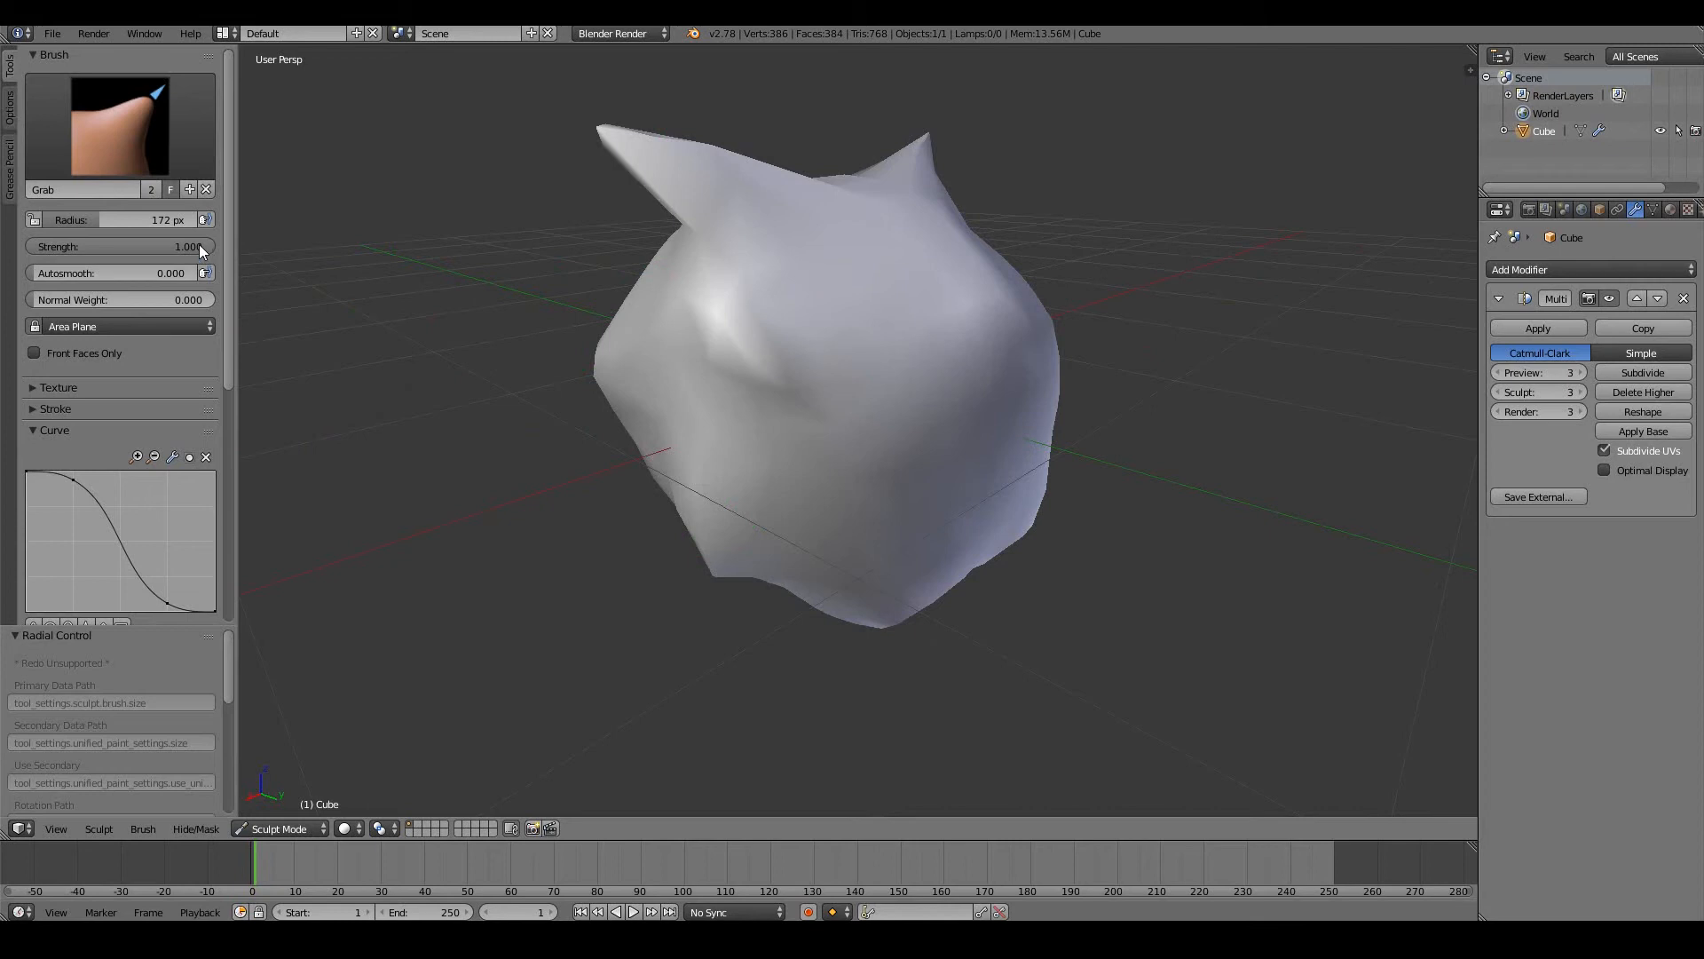
Step: Lower the Grab strength to 0.146 and gently reshape the head's lower left and right sides
left_click_drag(195, 245, 16, 246)
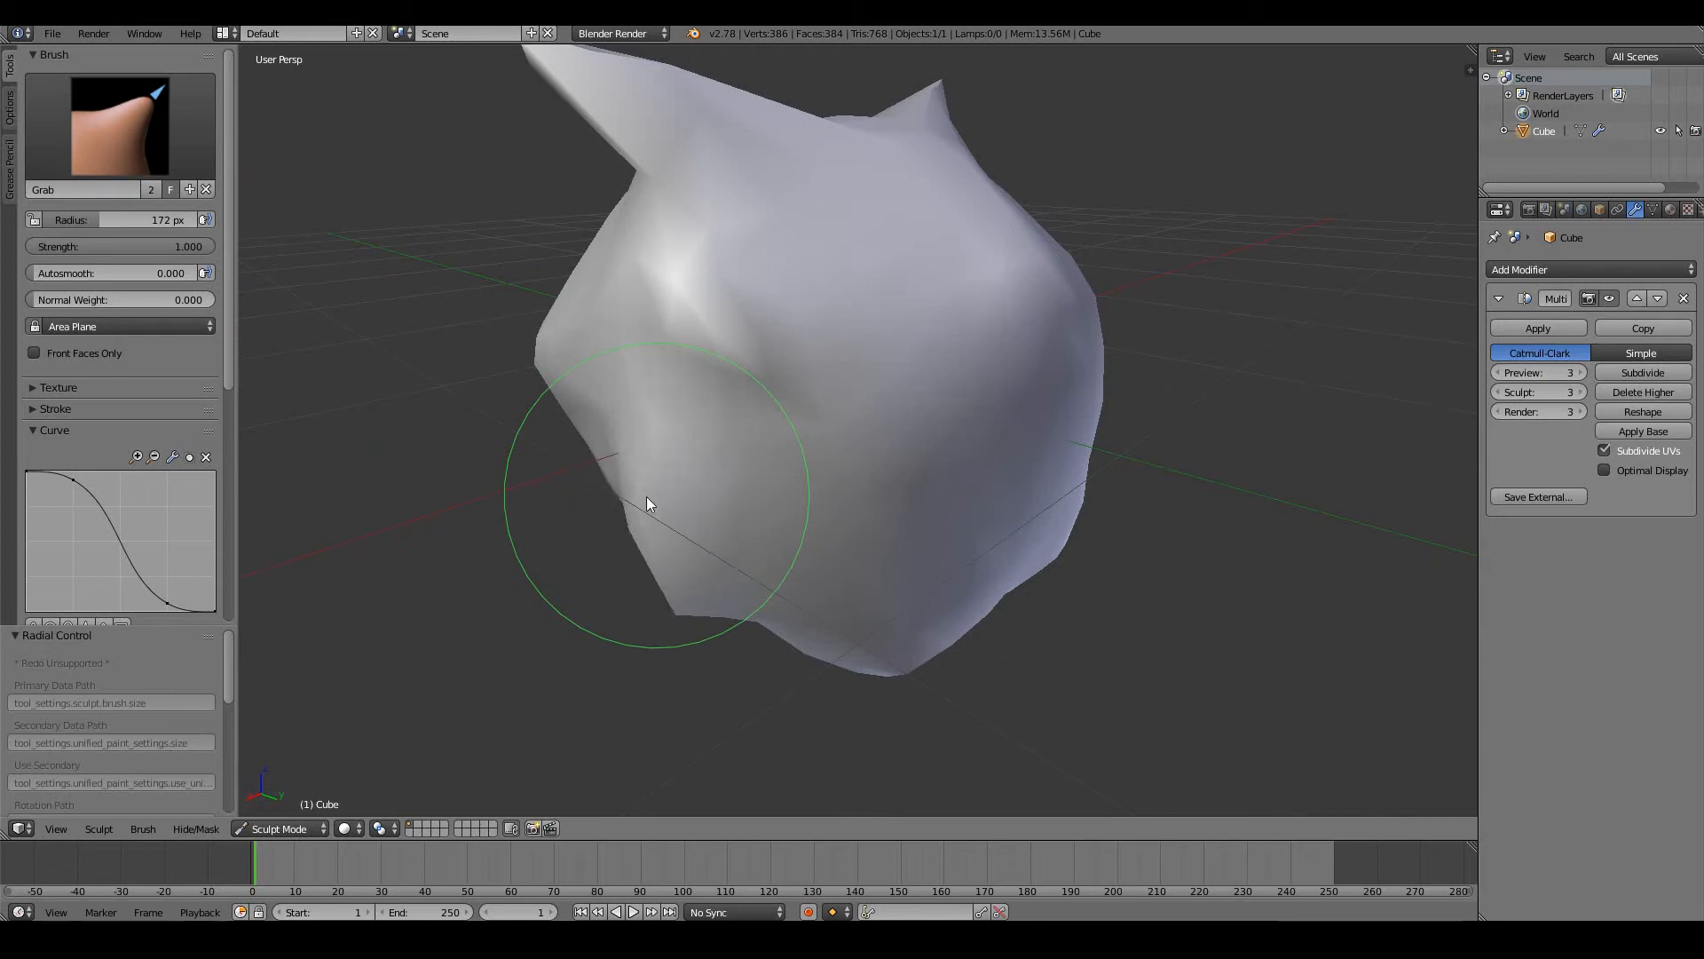
left_click_drag(647, 503, 606, 506)
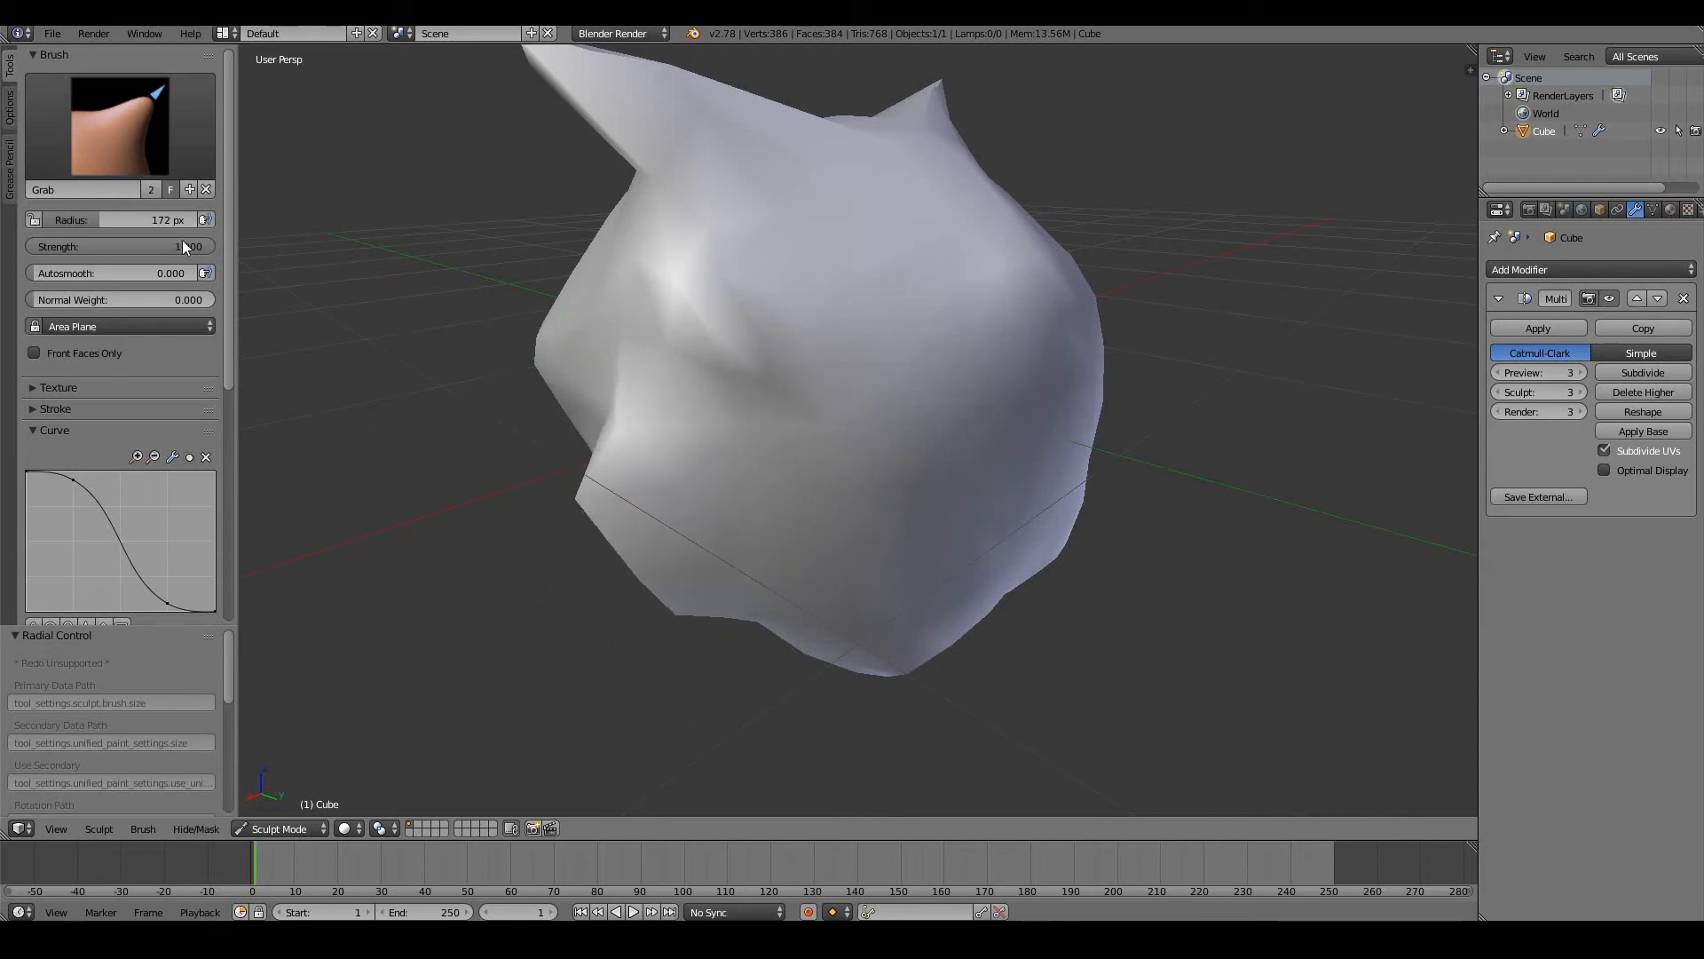
left_click_drag(163, 246, 21, 245)
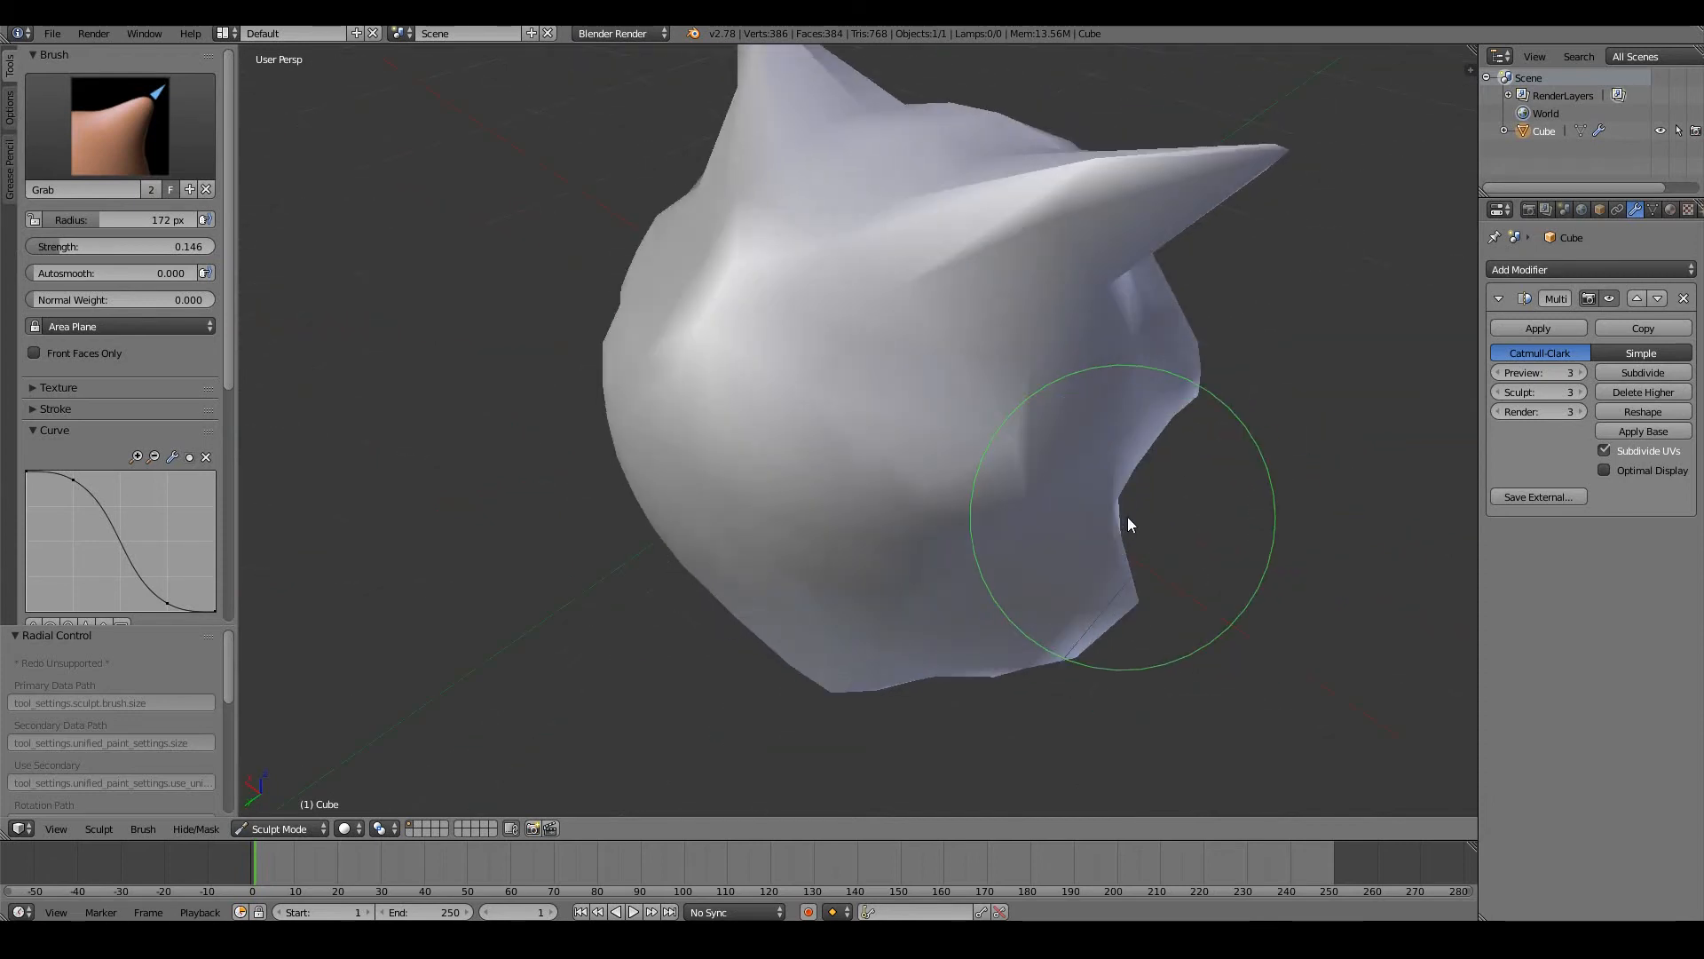
left_click_drag(1130, 521, 1066, 586)
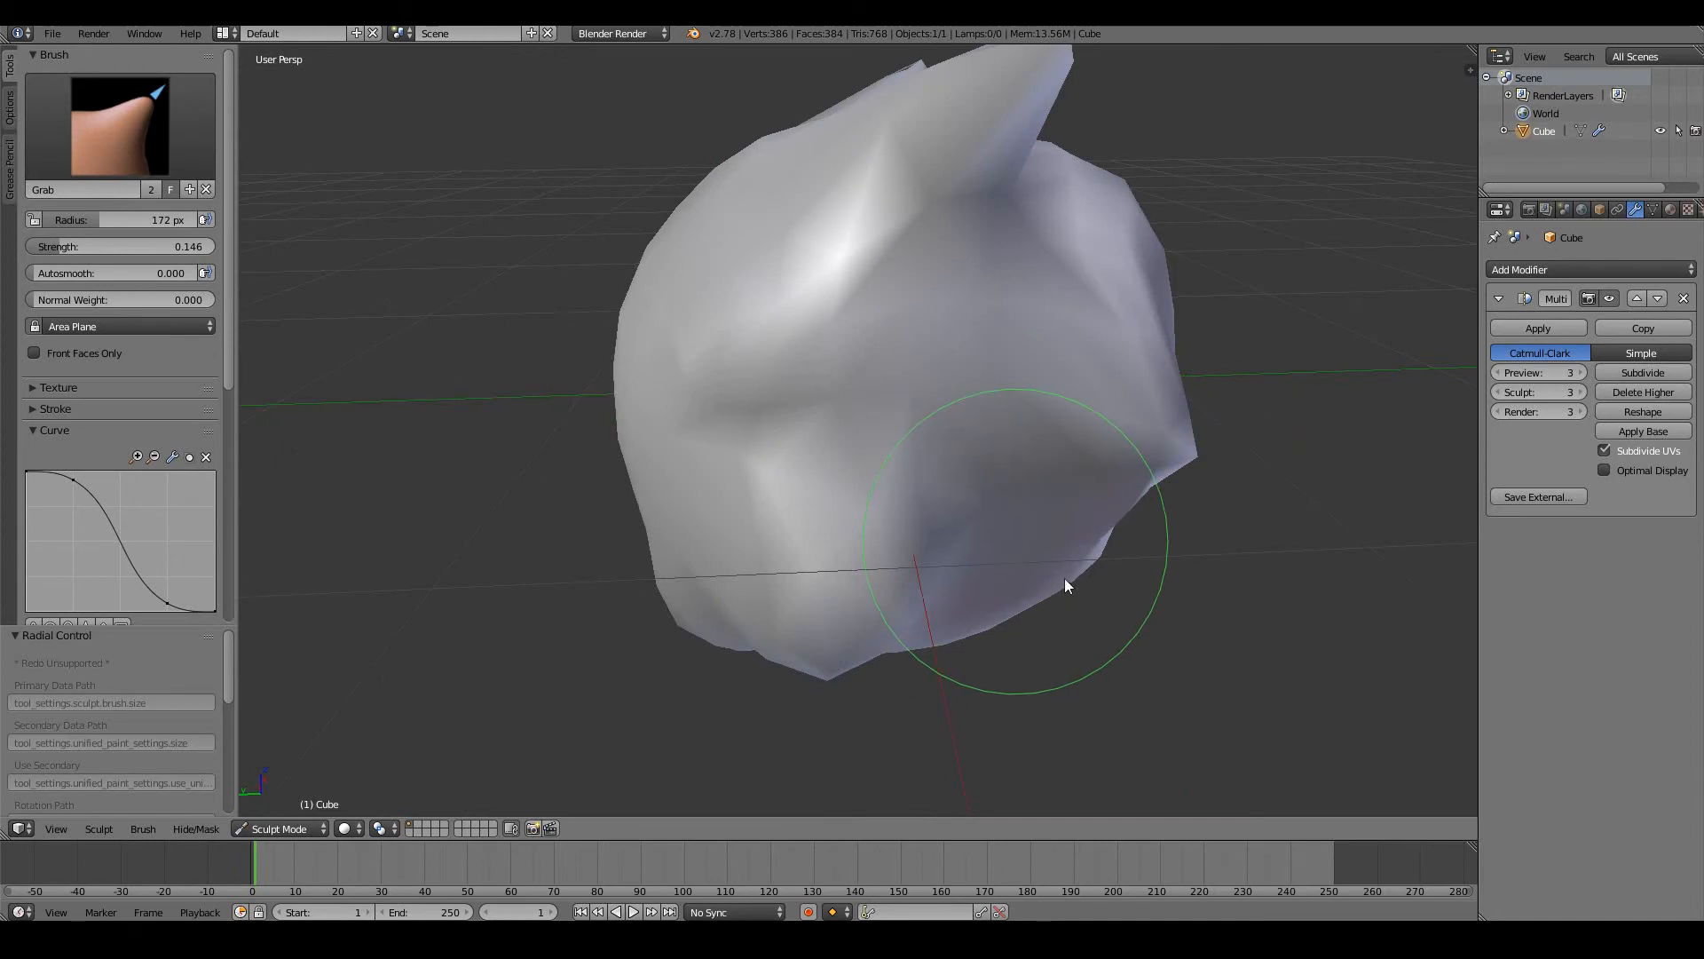
Step: Puff out areas of the head with the Inflate/Deflate brush, then set it to Deflate
left_click(120, 125)
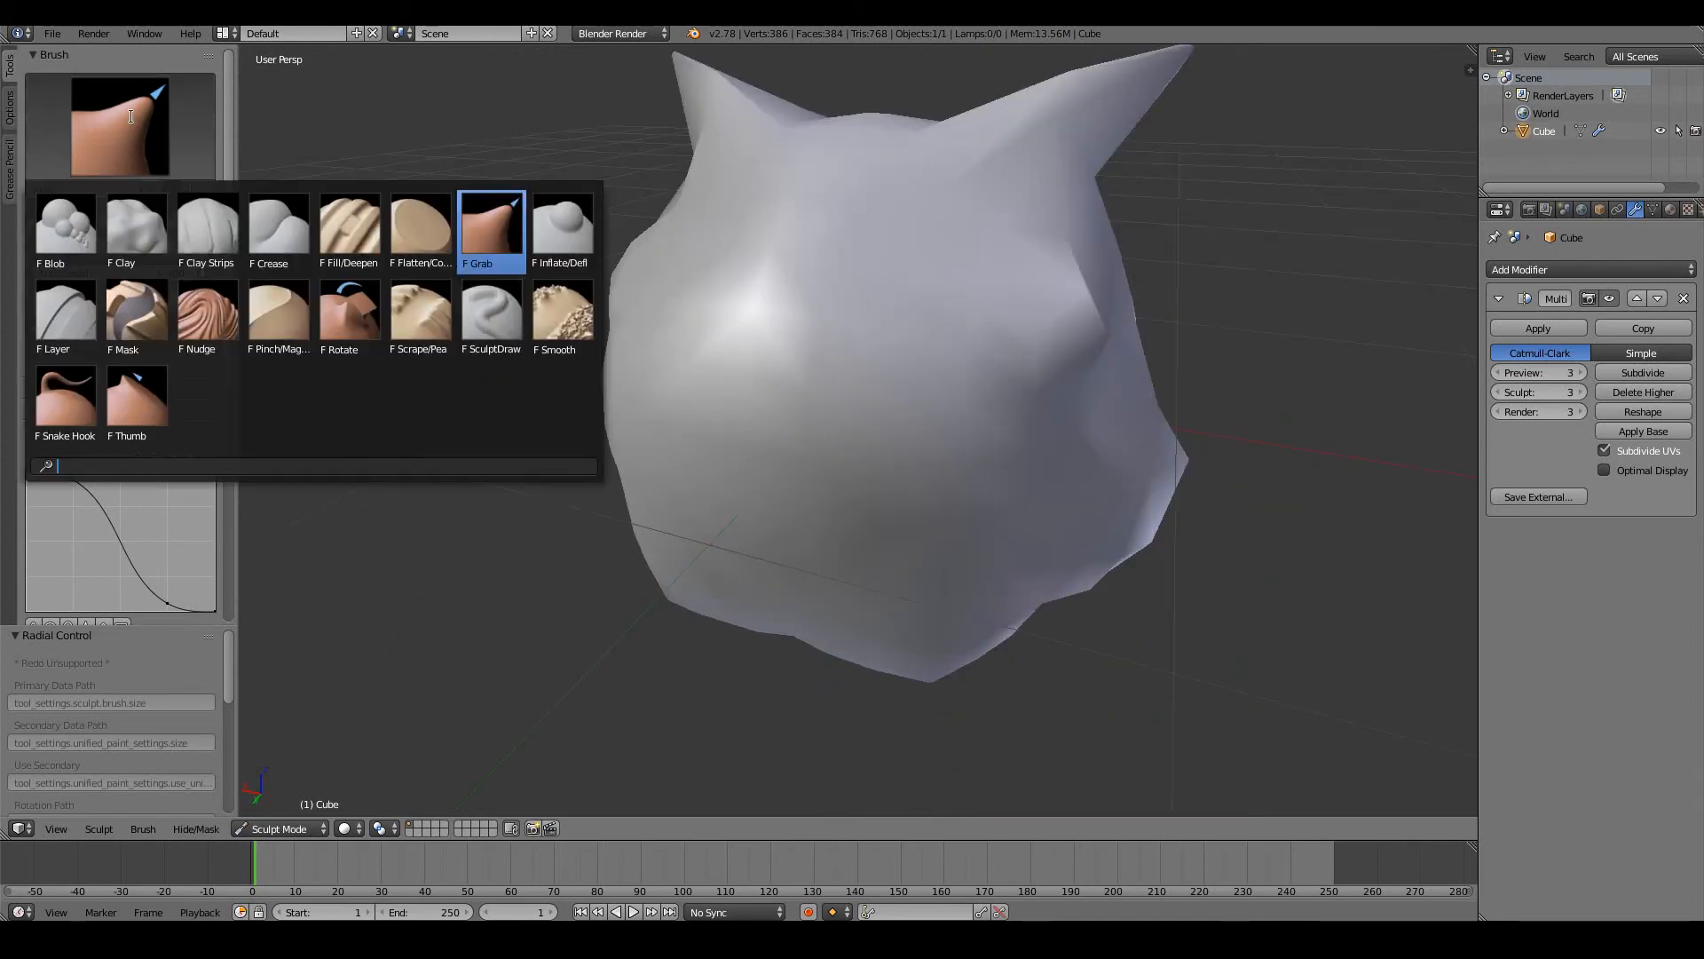
left_click(561, 222)
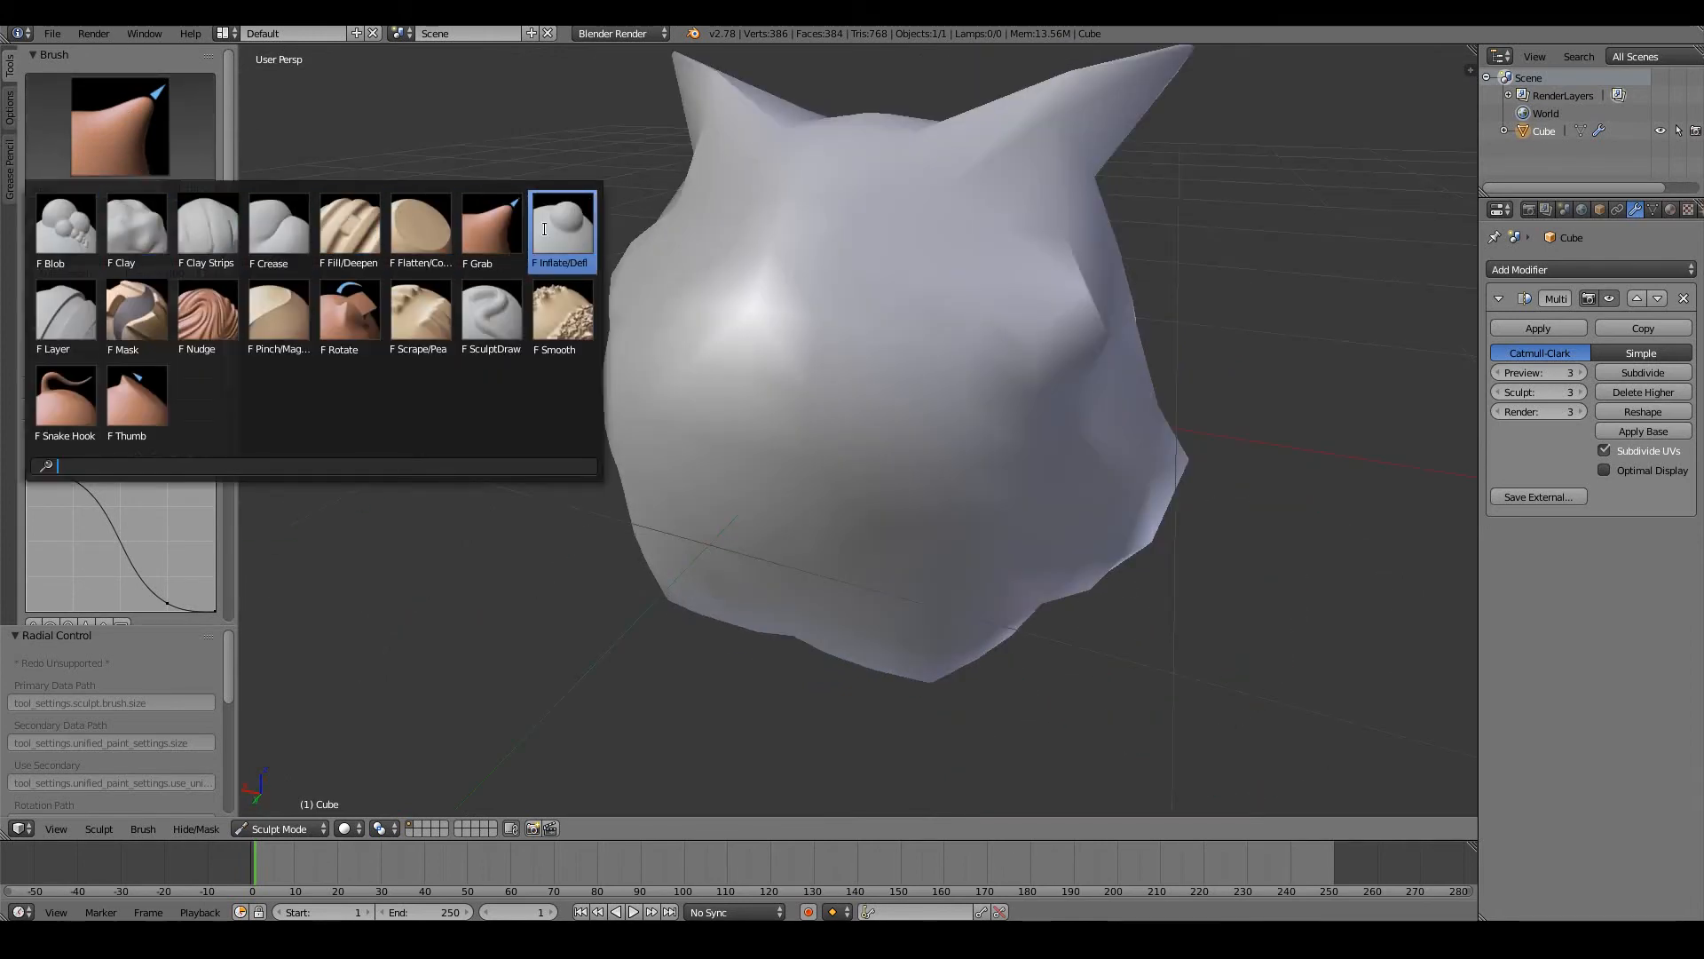
left_click(560, 223)
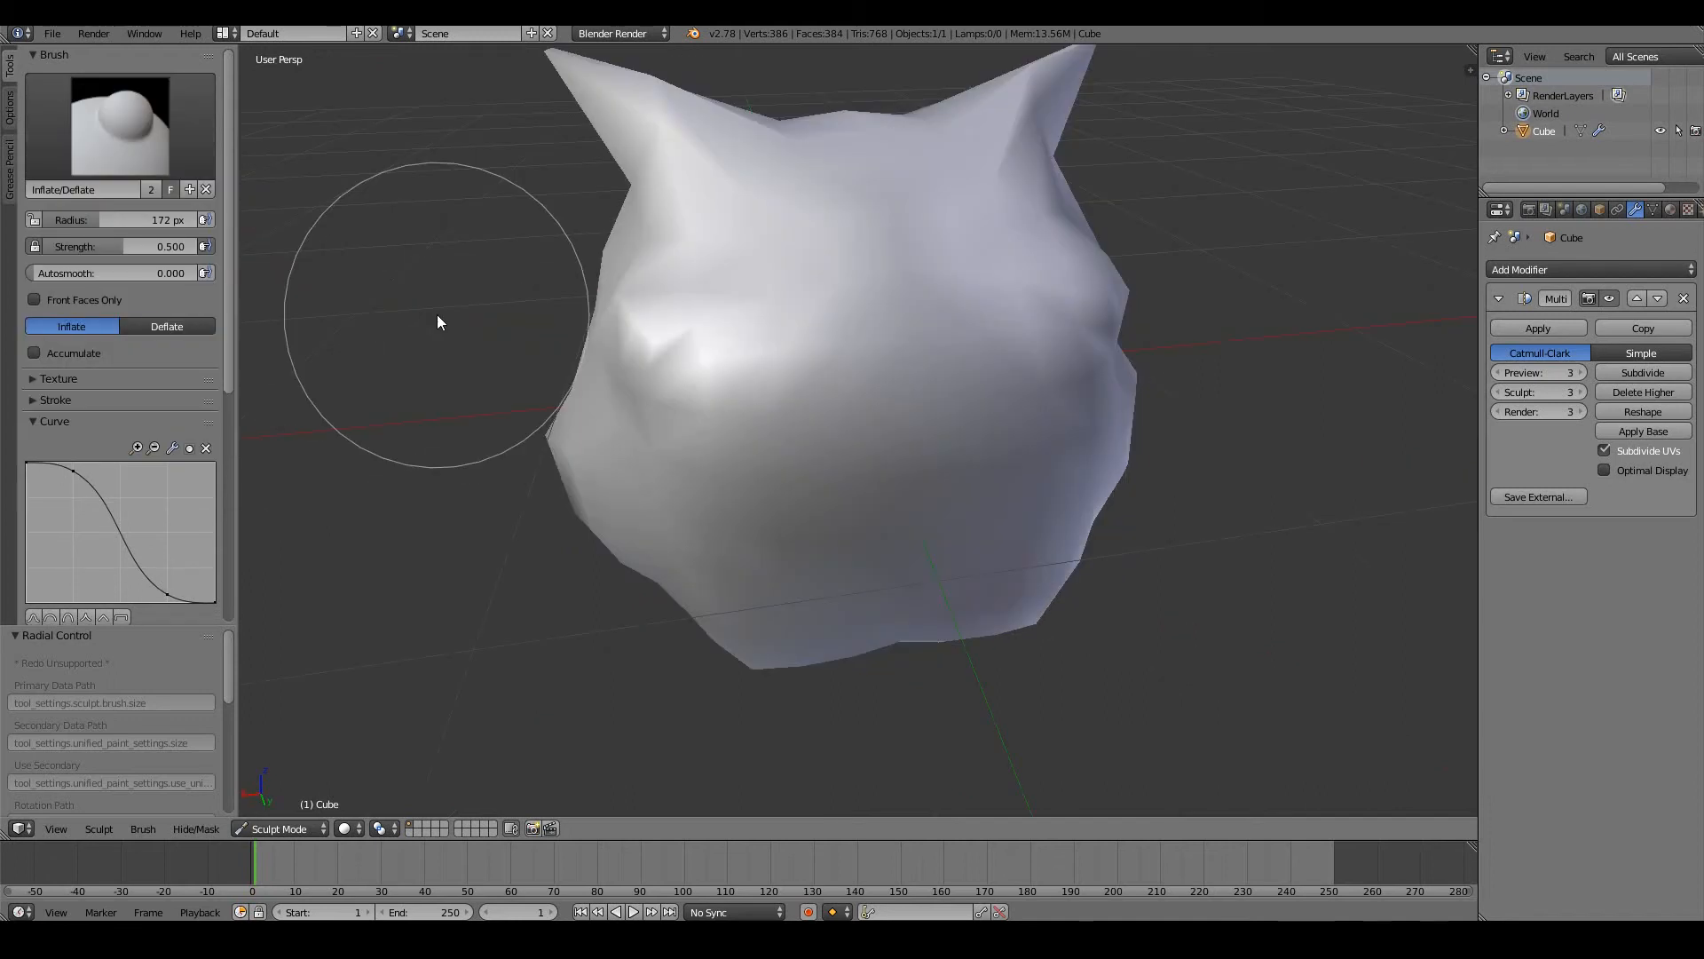
left_click_drag(440, 321, 974, 308)
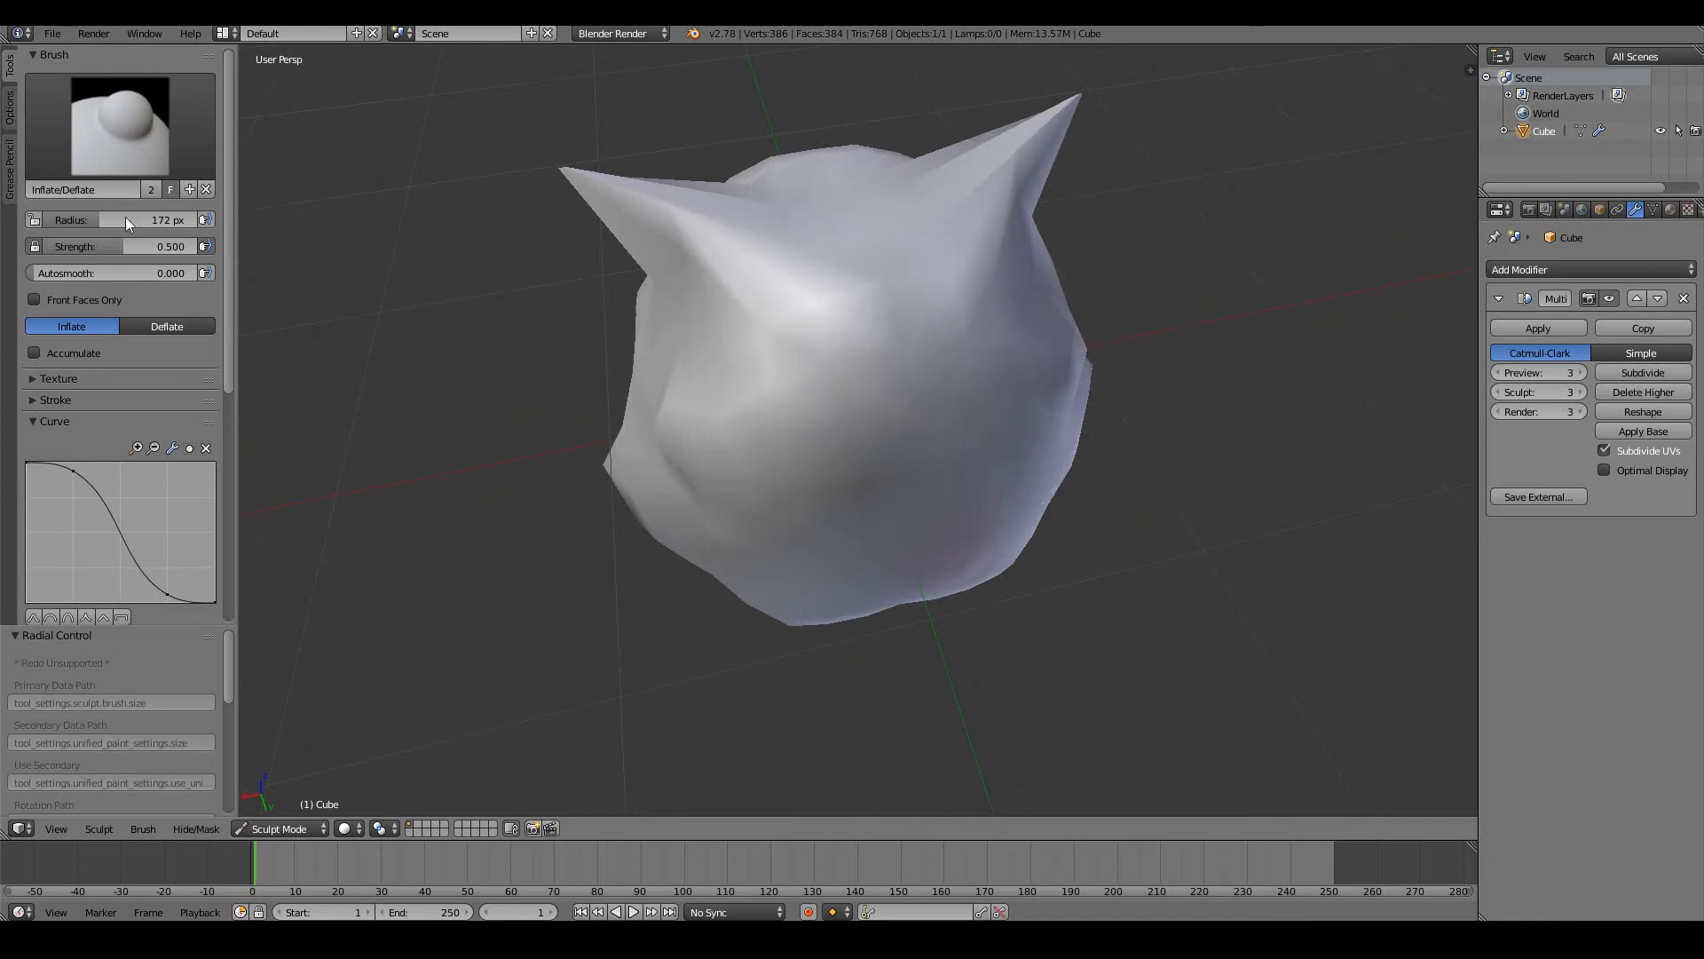
left_click(165, 326)
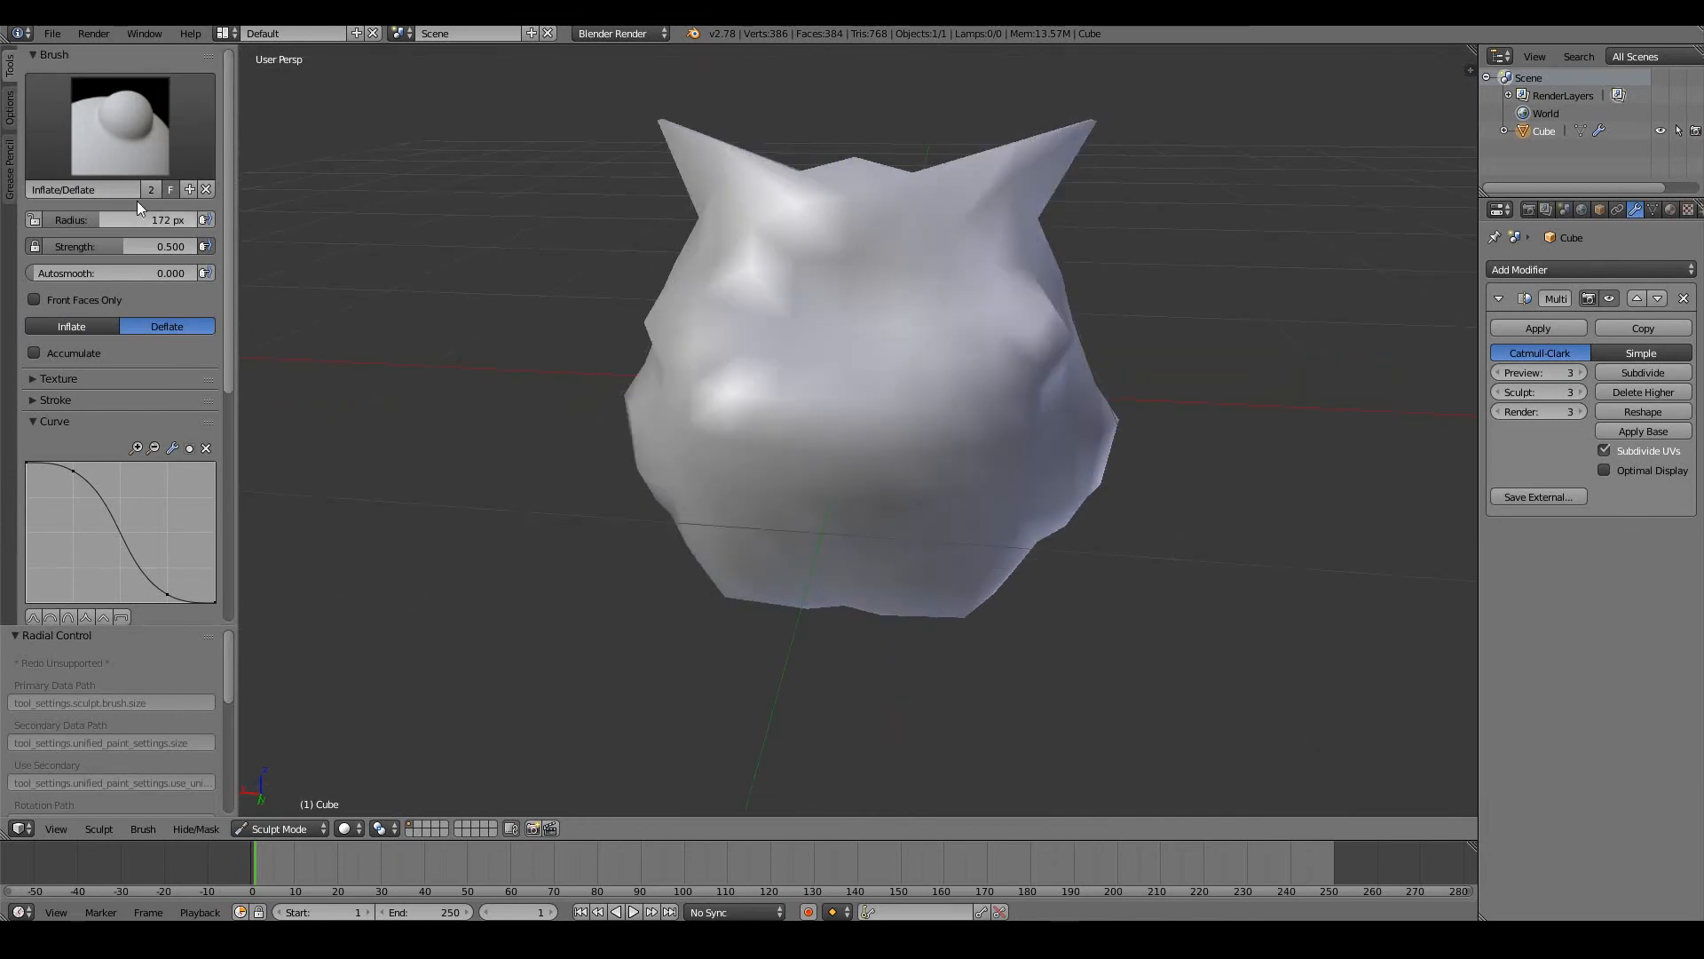
Step: Pick the SculptDraw brush set to Add and stroke raised bumps over the face
left_click(117, 124)
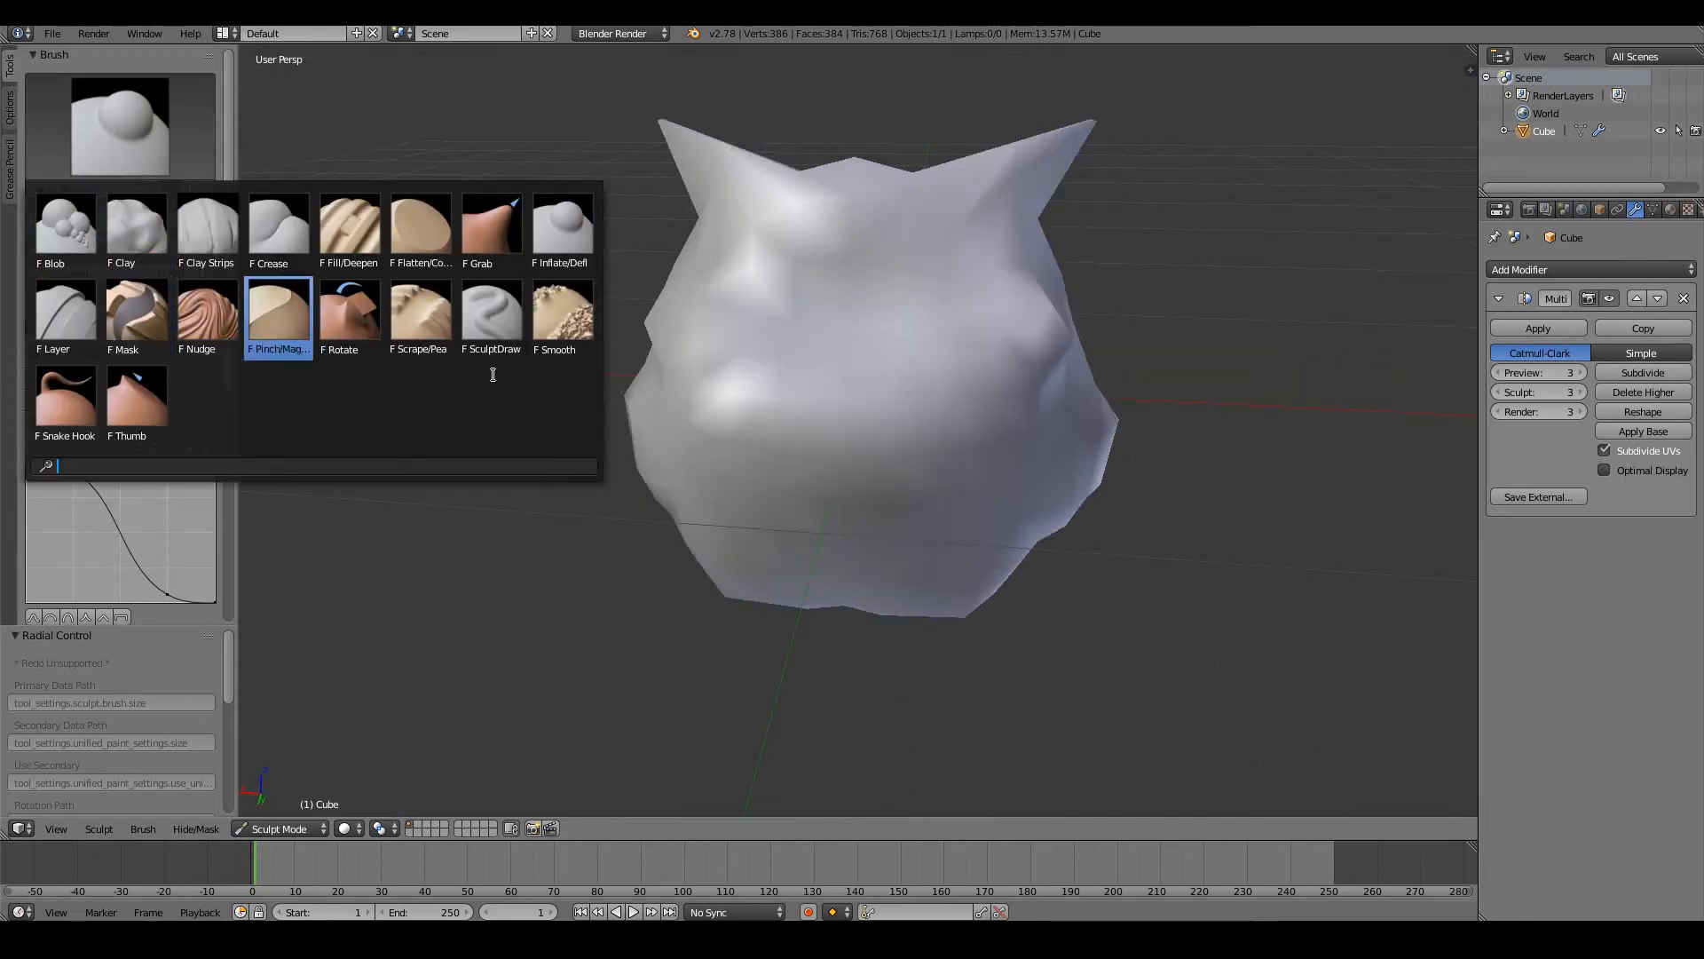
left_click(490, 316)
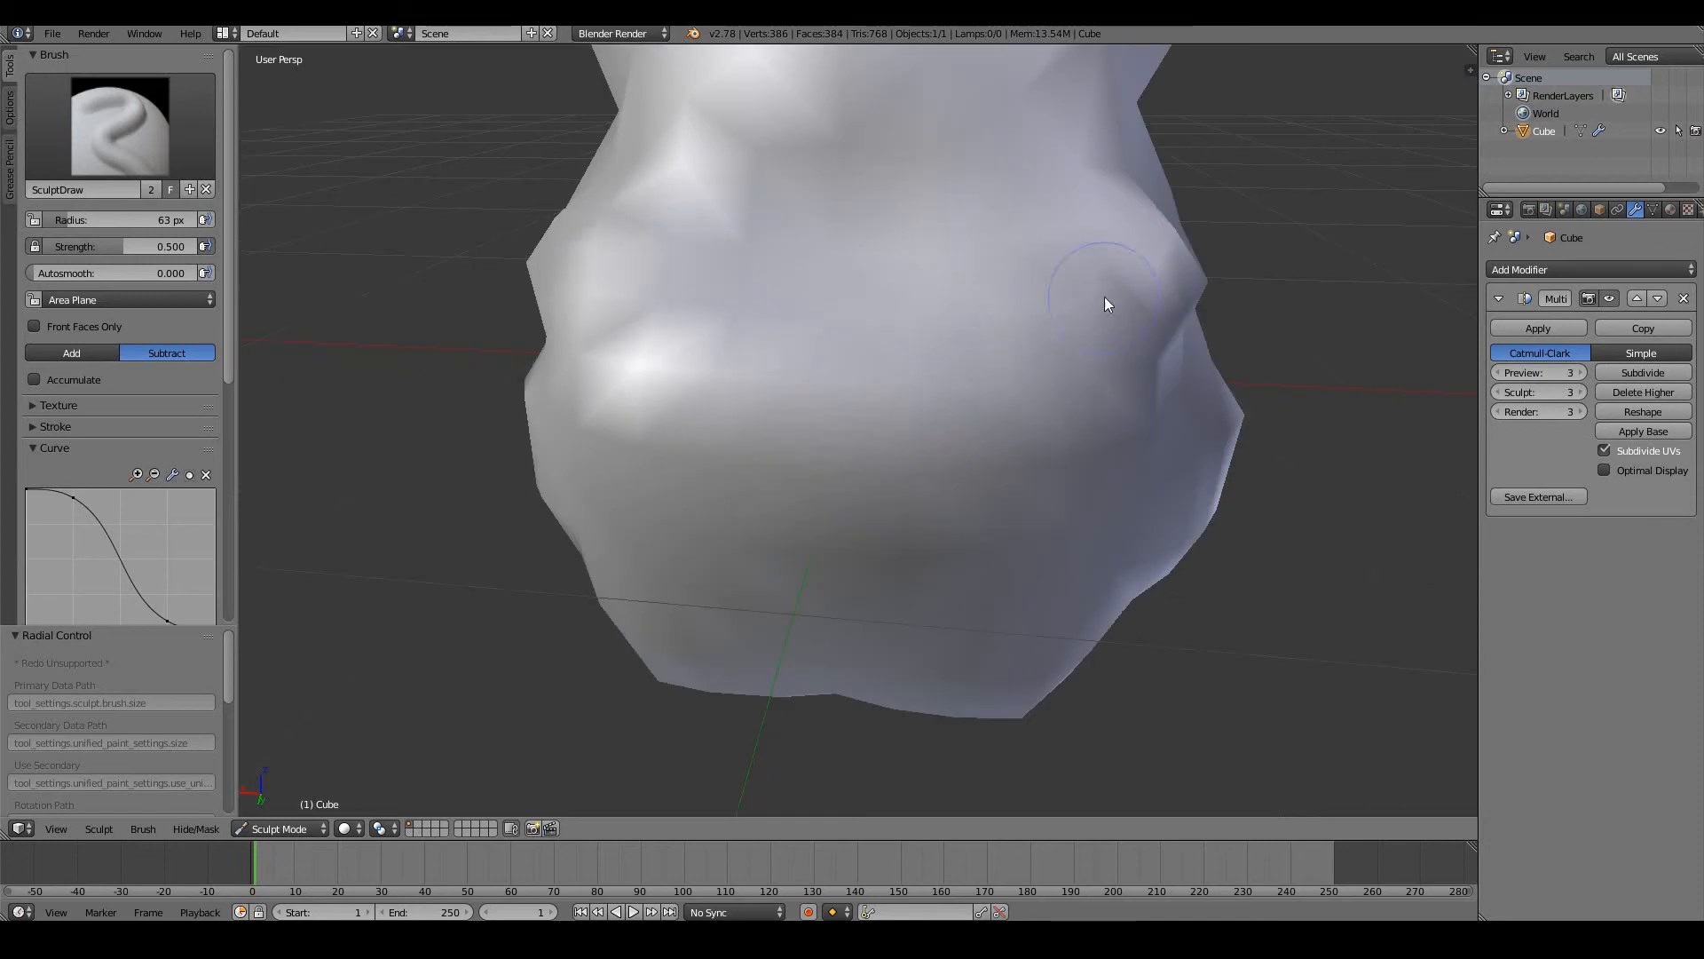
left_click(71, 353)
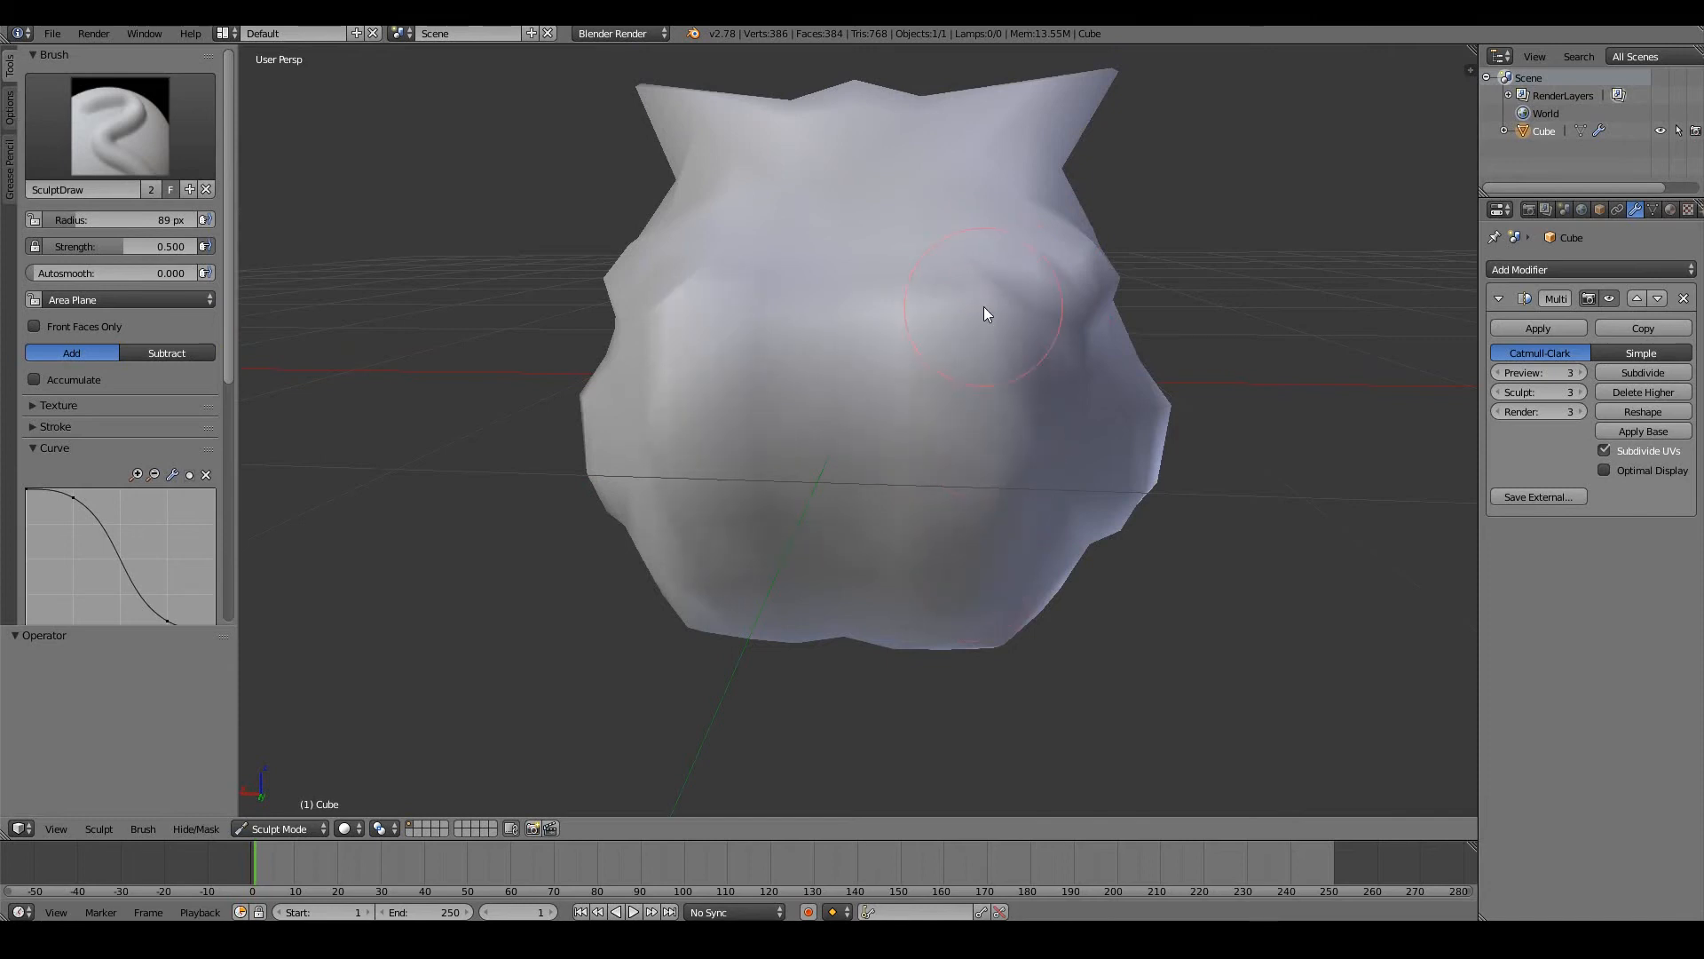
left_click_drag(983, 315, 676, 418)
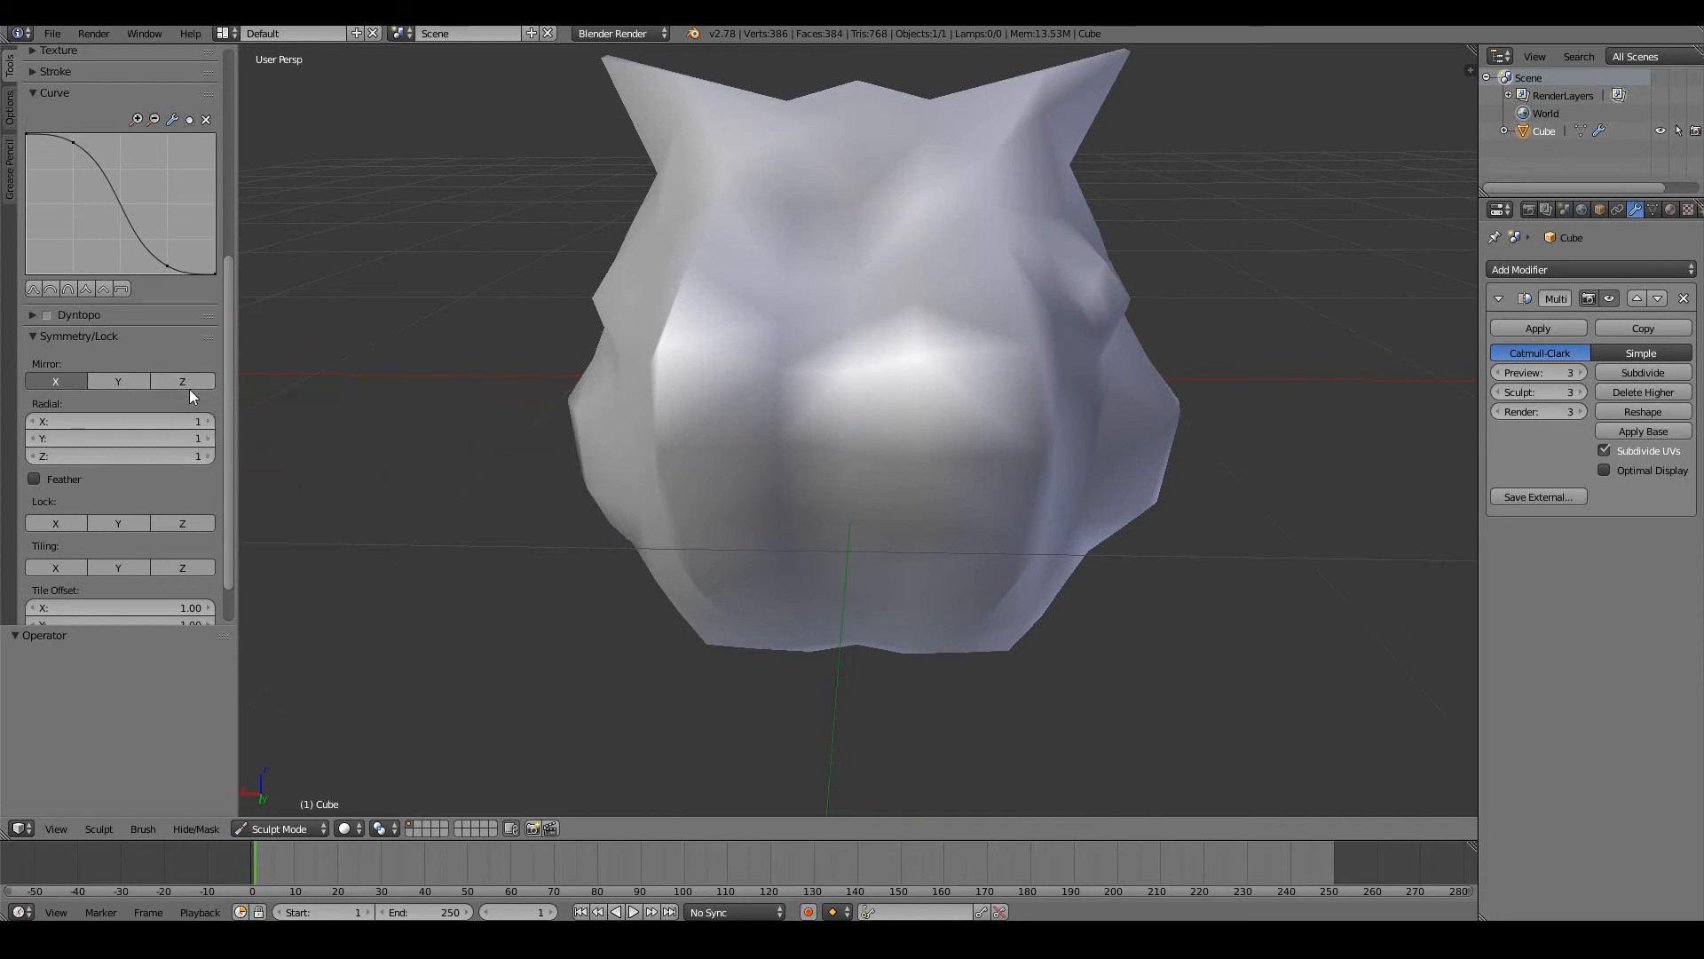
mouse_move(641, 313)
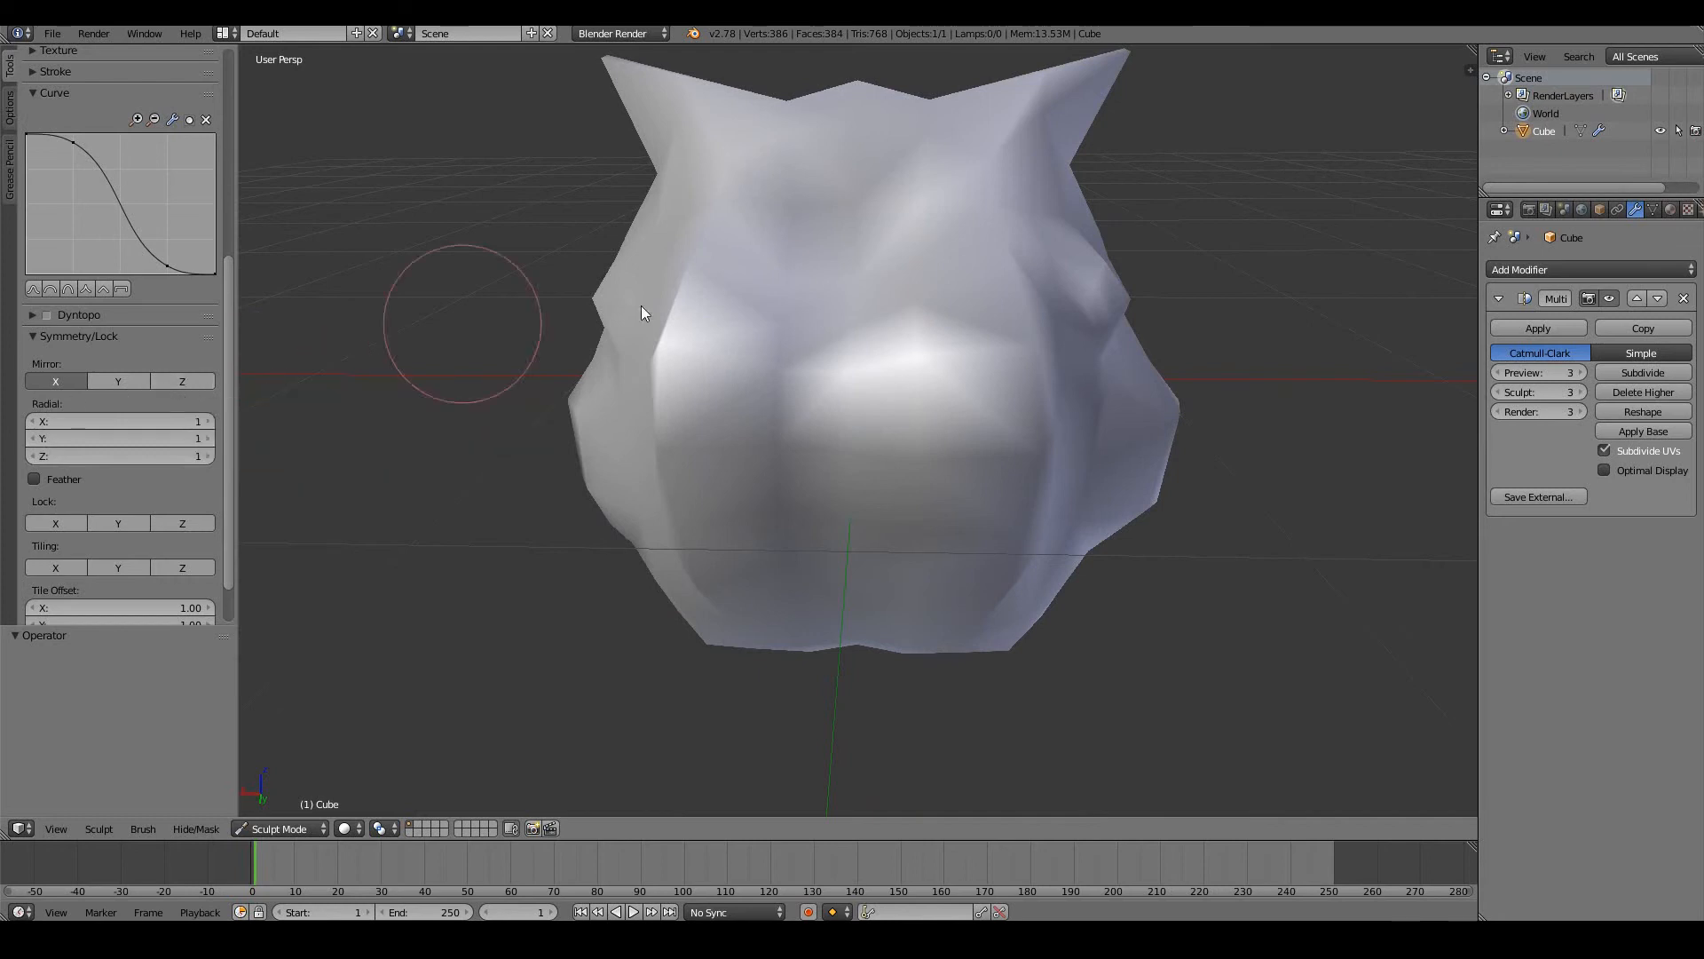
mouse_move(1049, 227)
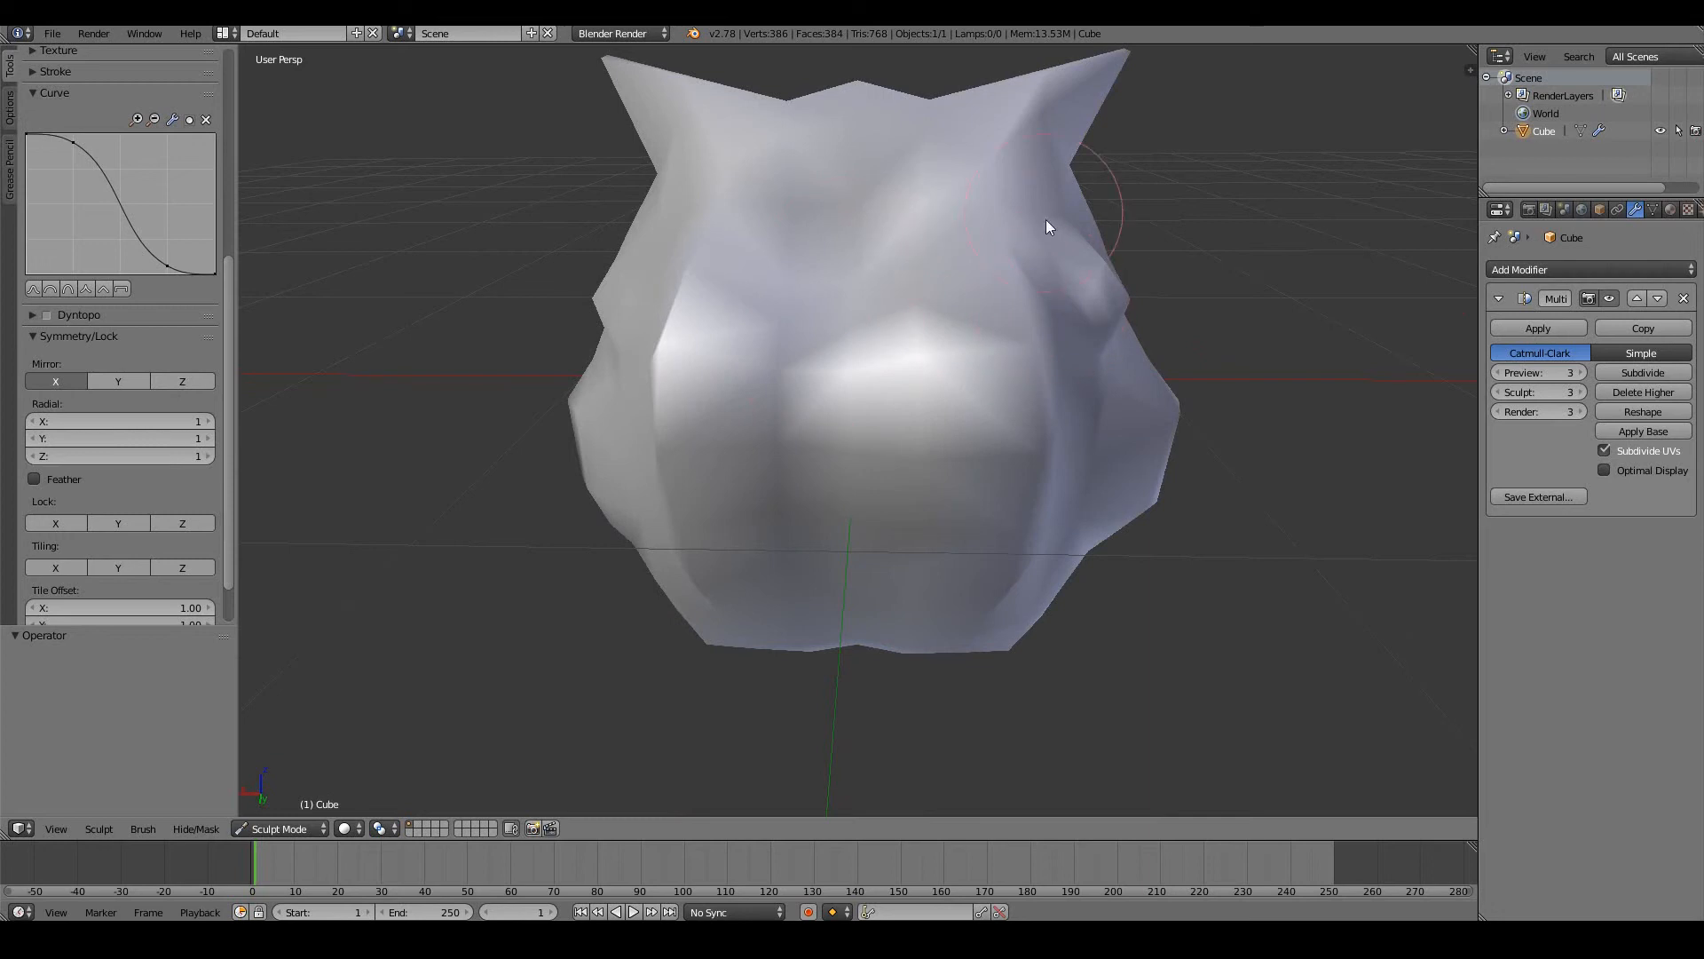
mouse_move(1015, 289)
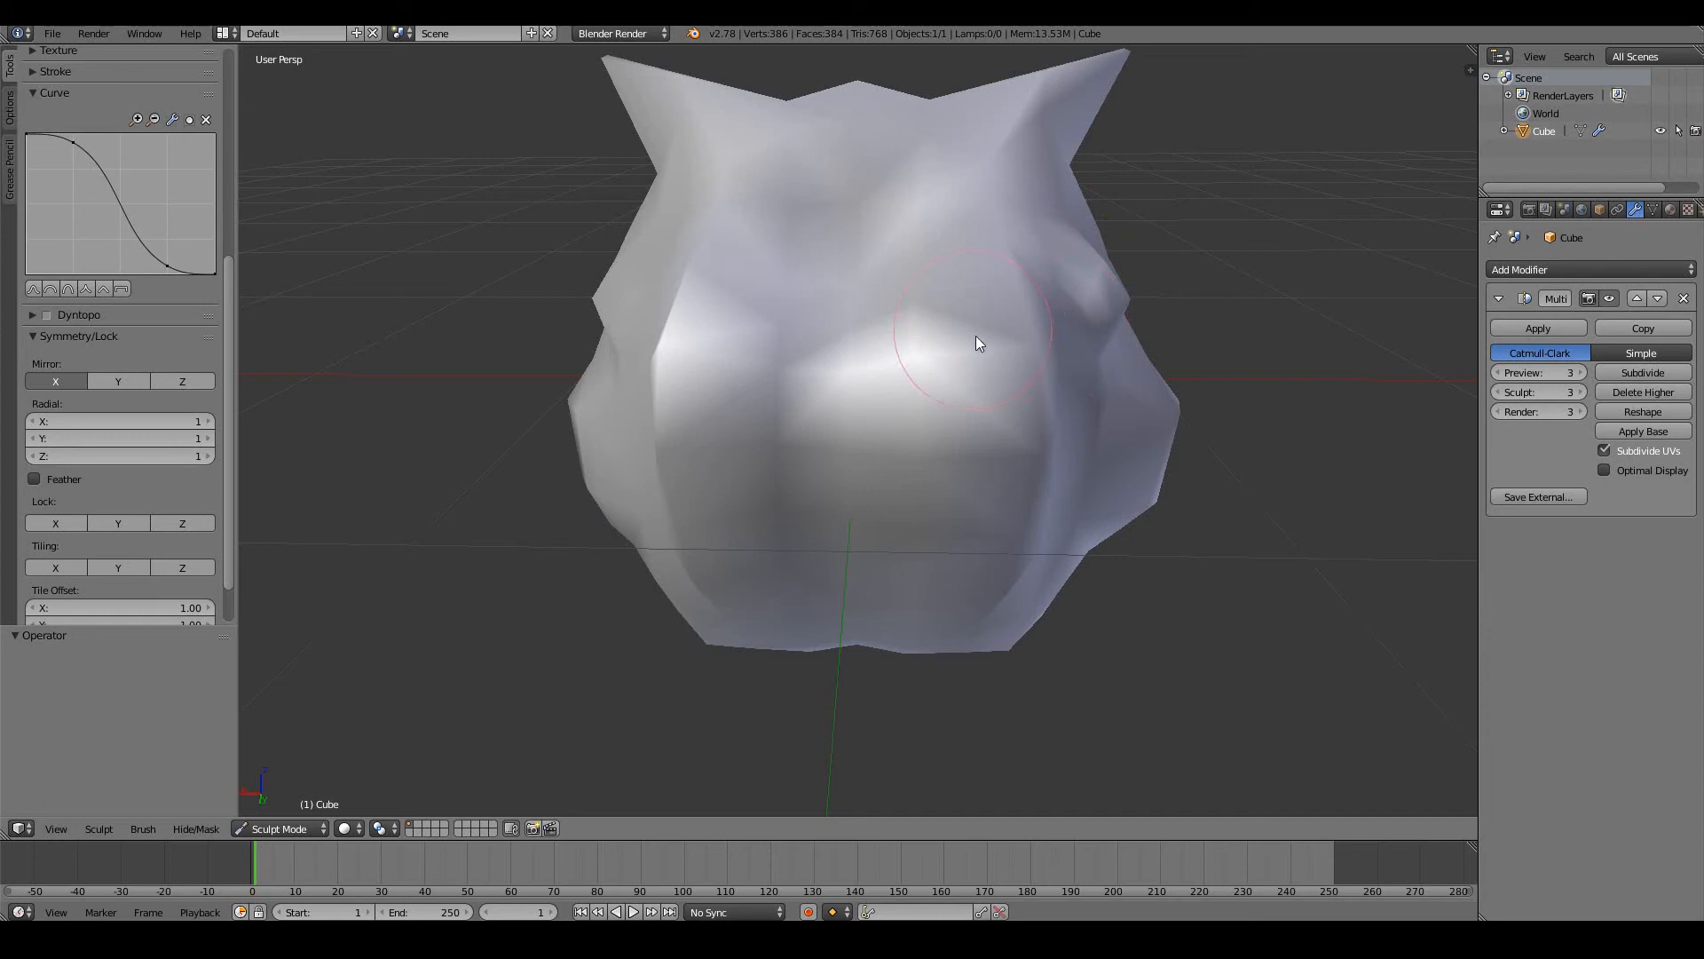
Step: Build up and round out the right cheek bulge with X-mirrored SculptDraw strokes
left_click_drag(974, 343, 1079, 393)
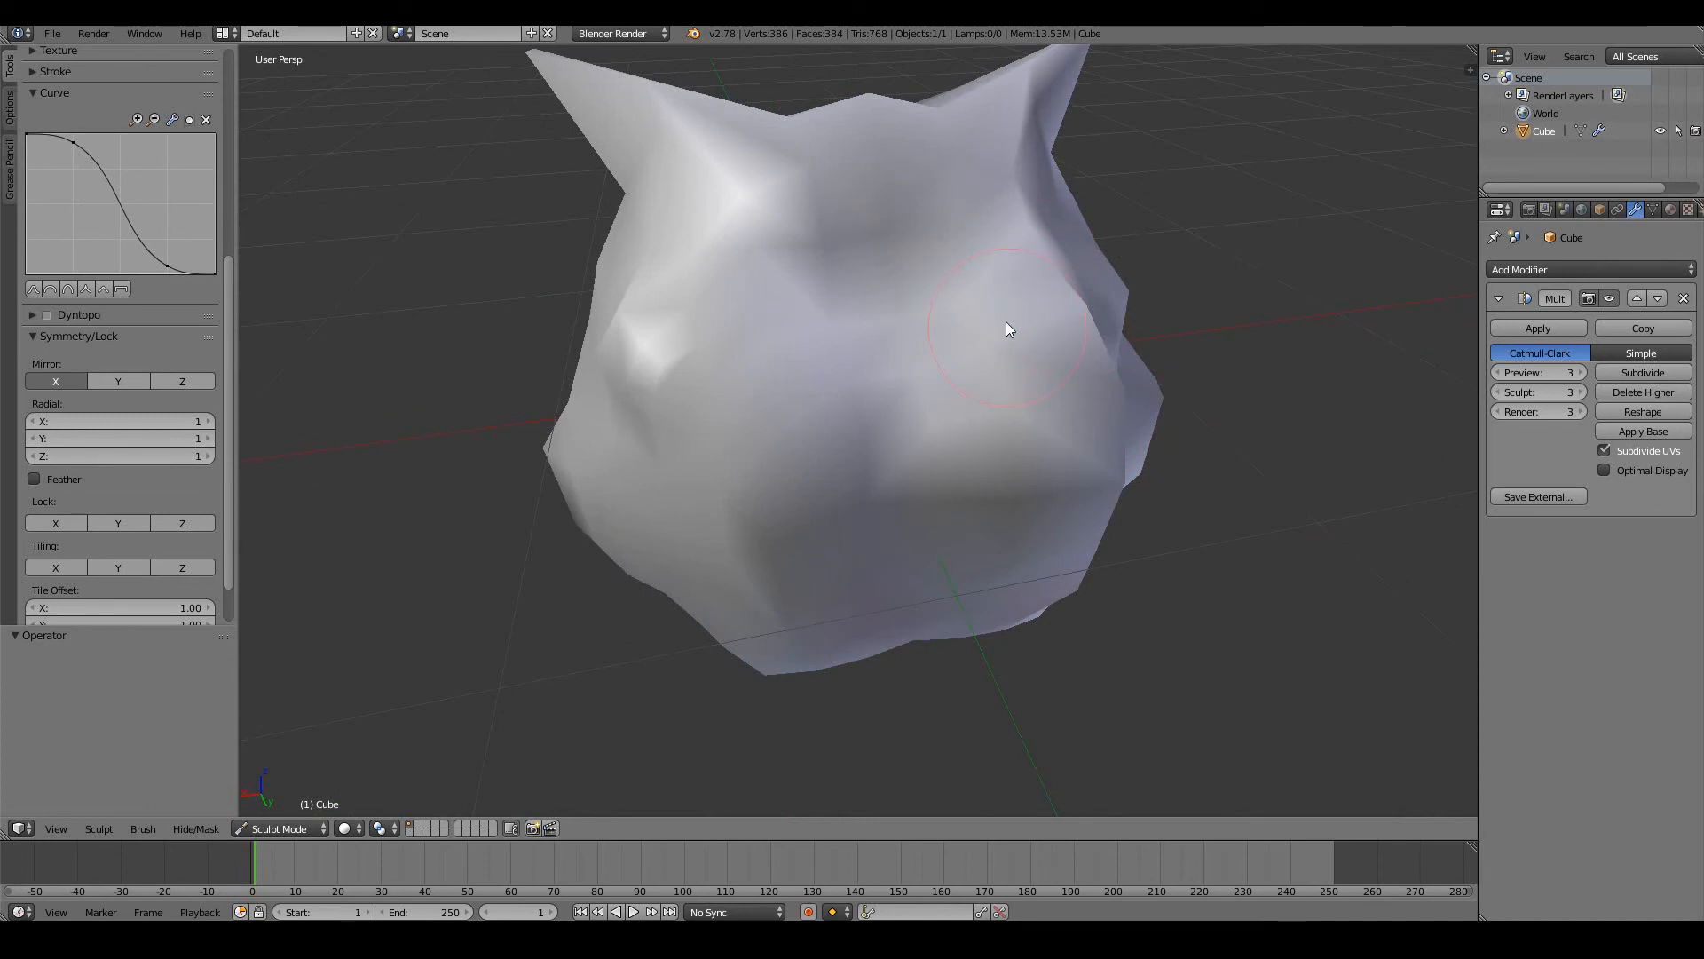
left_click_drag(1006, 329, 970, 487)
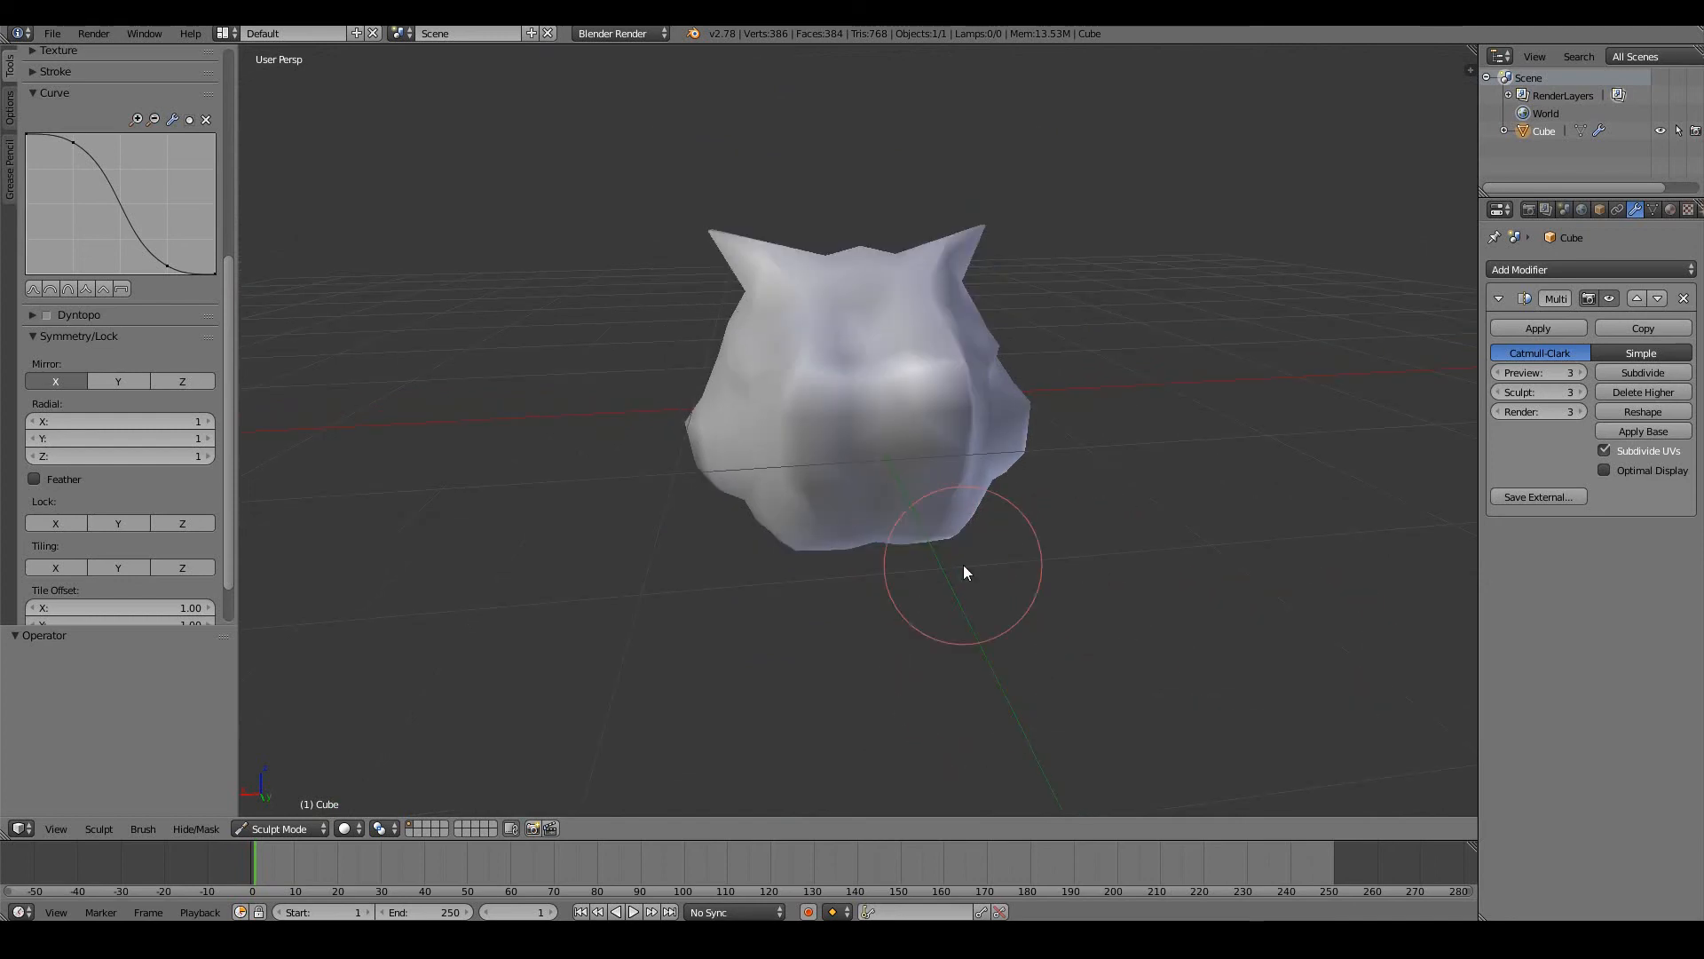
left_click_drag(963, 573, 1006, 362)
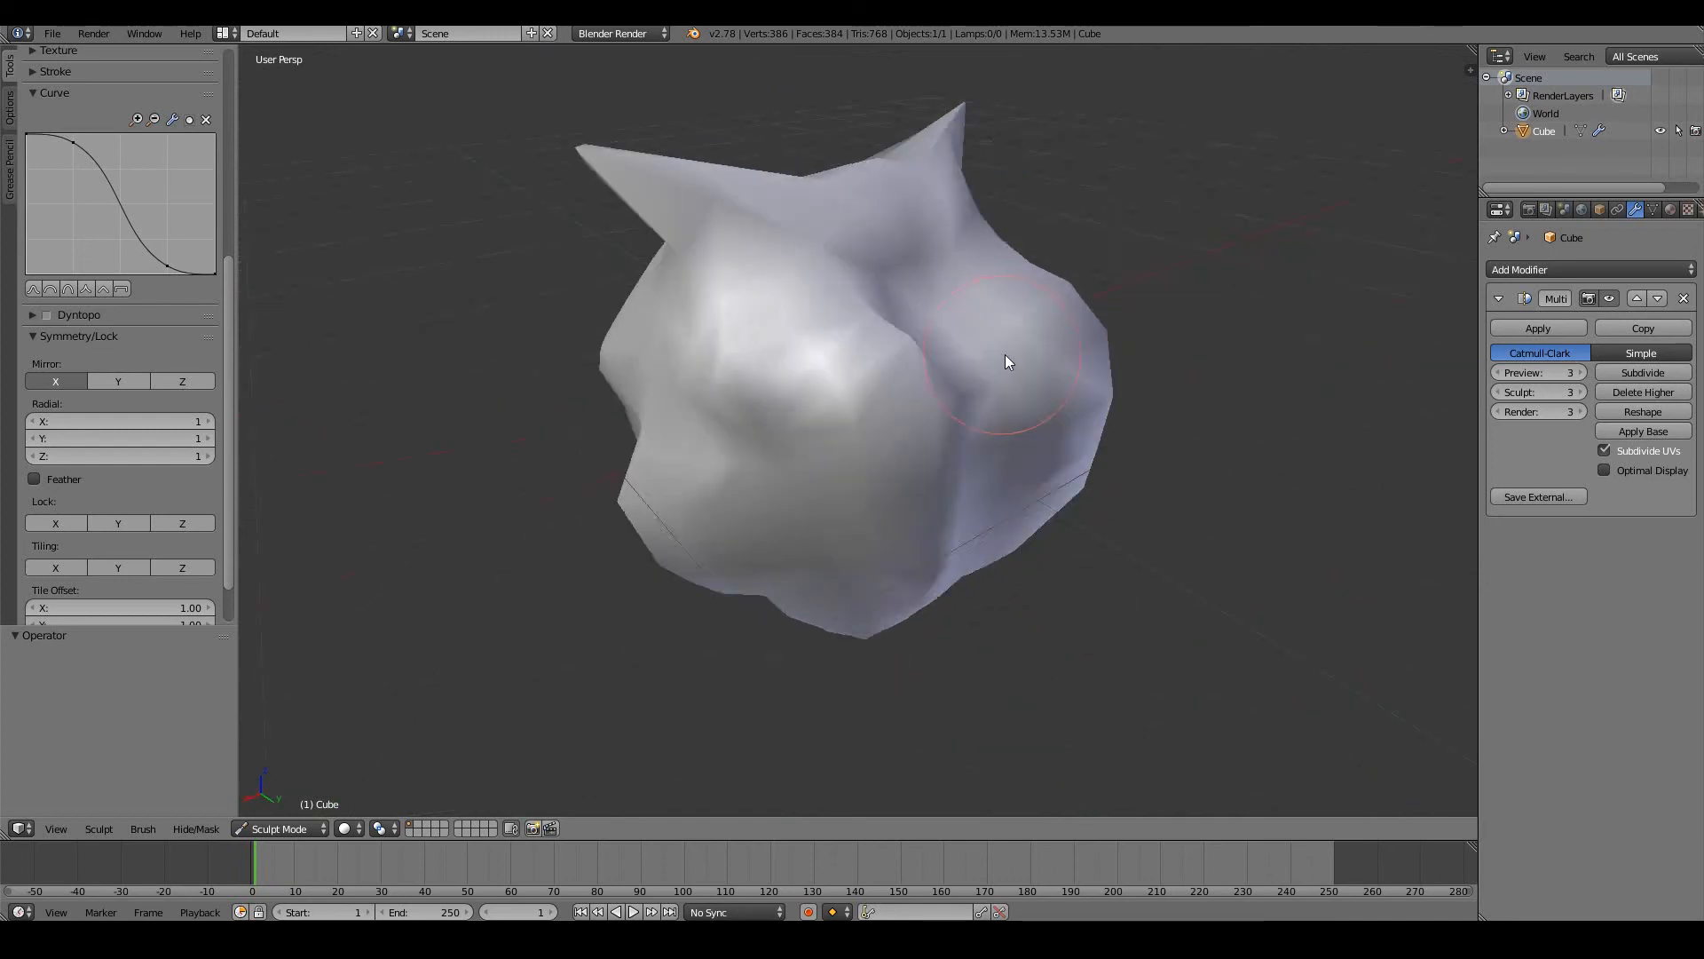
left_click_drag(1006, 362, 77, 357)
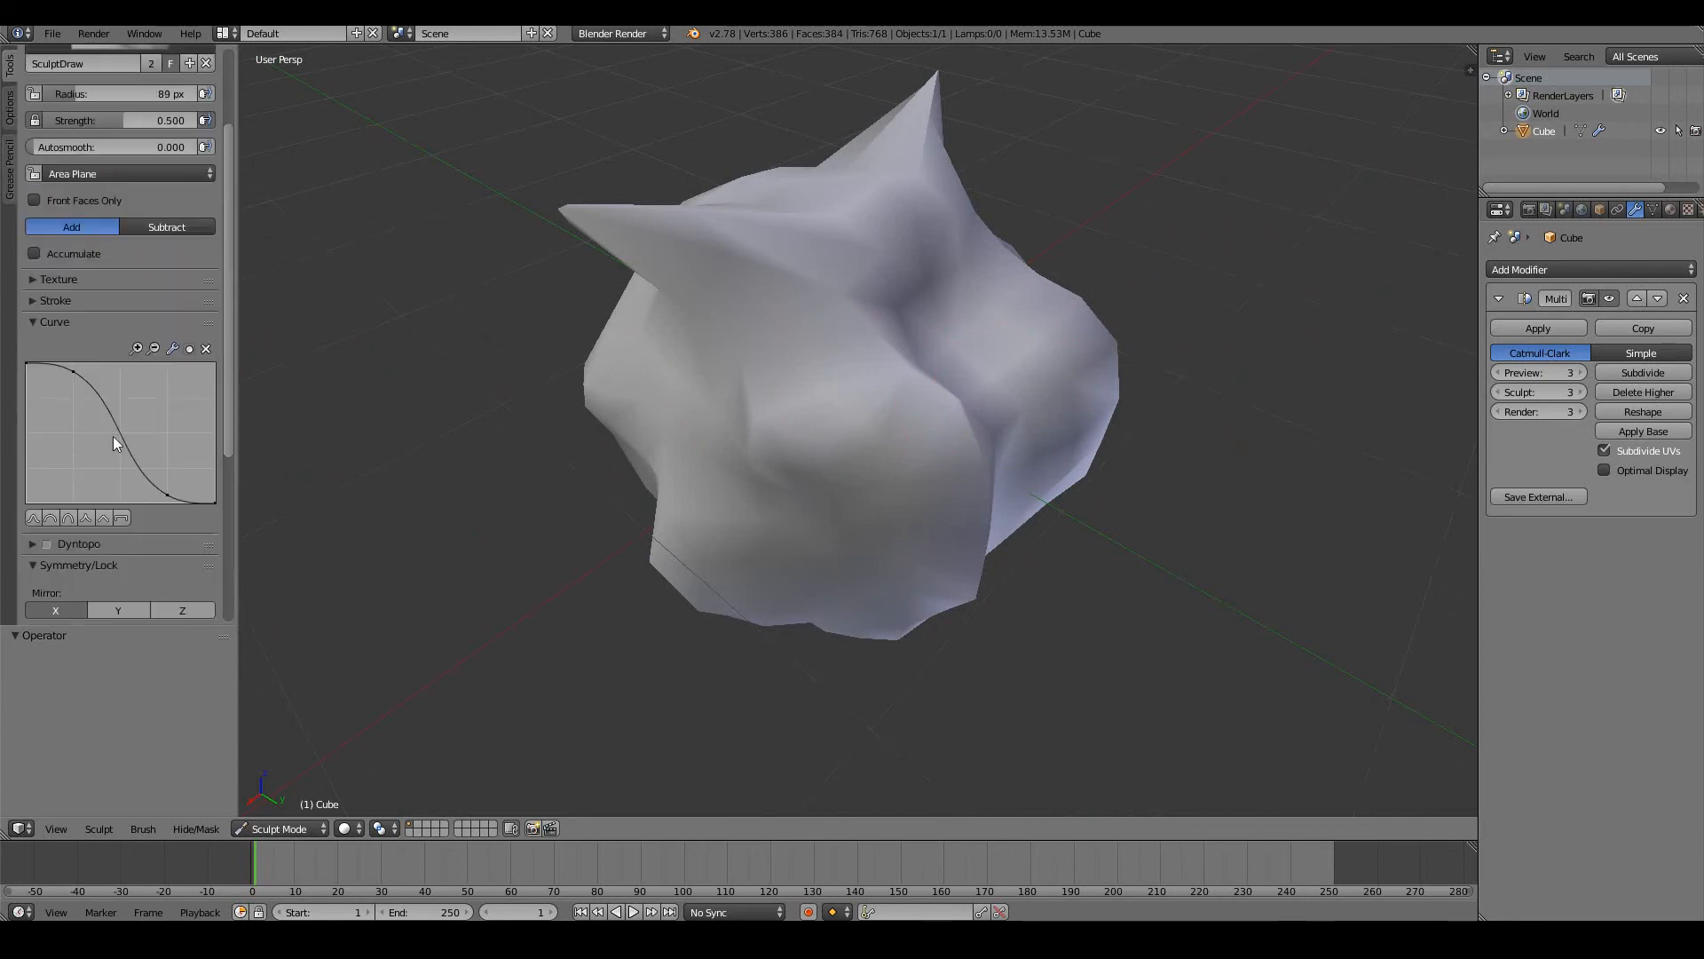
mouse_move(587, 422)
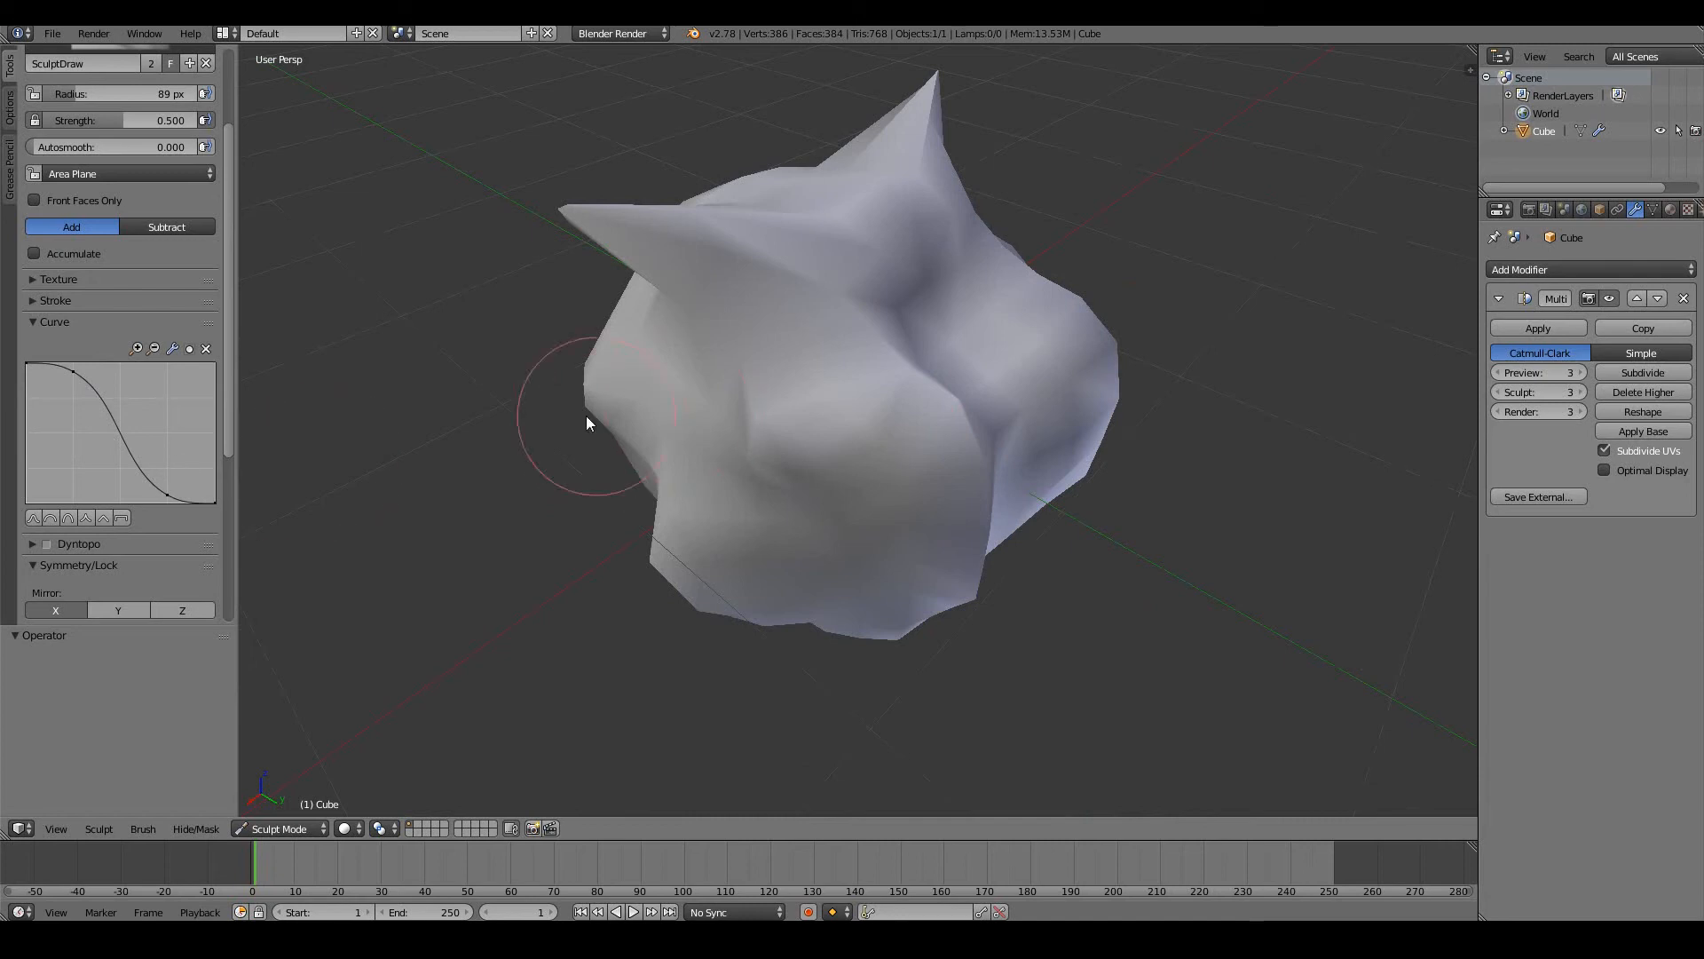
Step: Enlarge the brush to 218 px and soften the left side and front of the head
left_click_drag(587, 424, 877, 435)
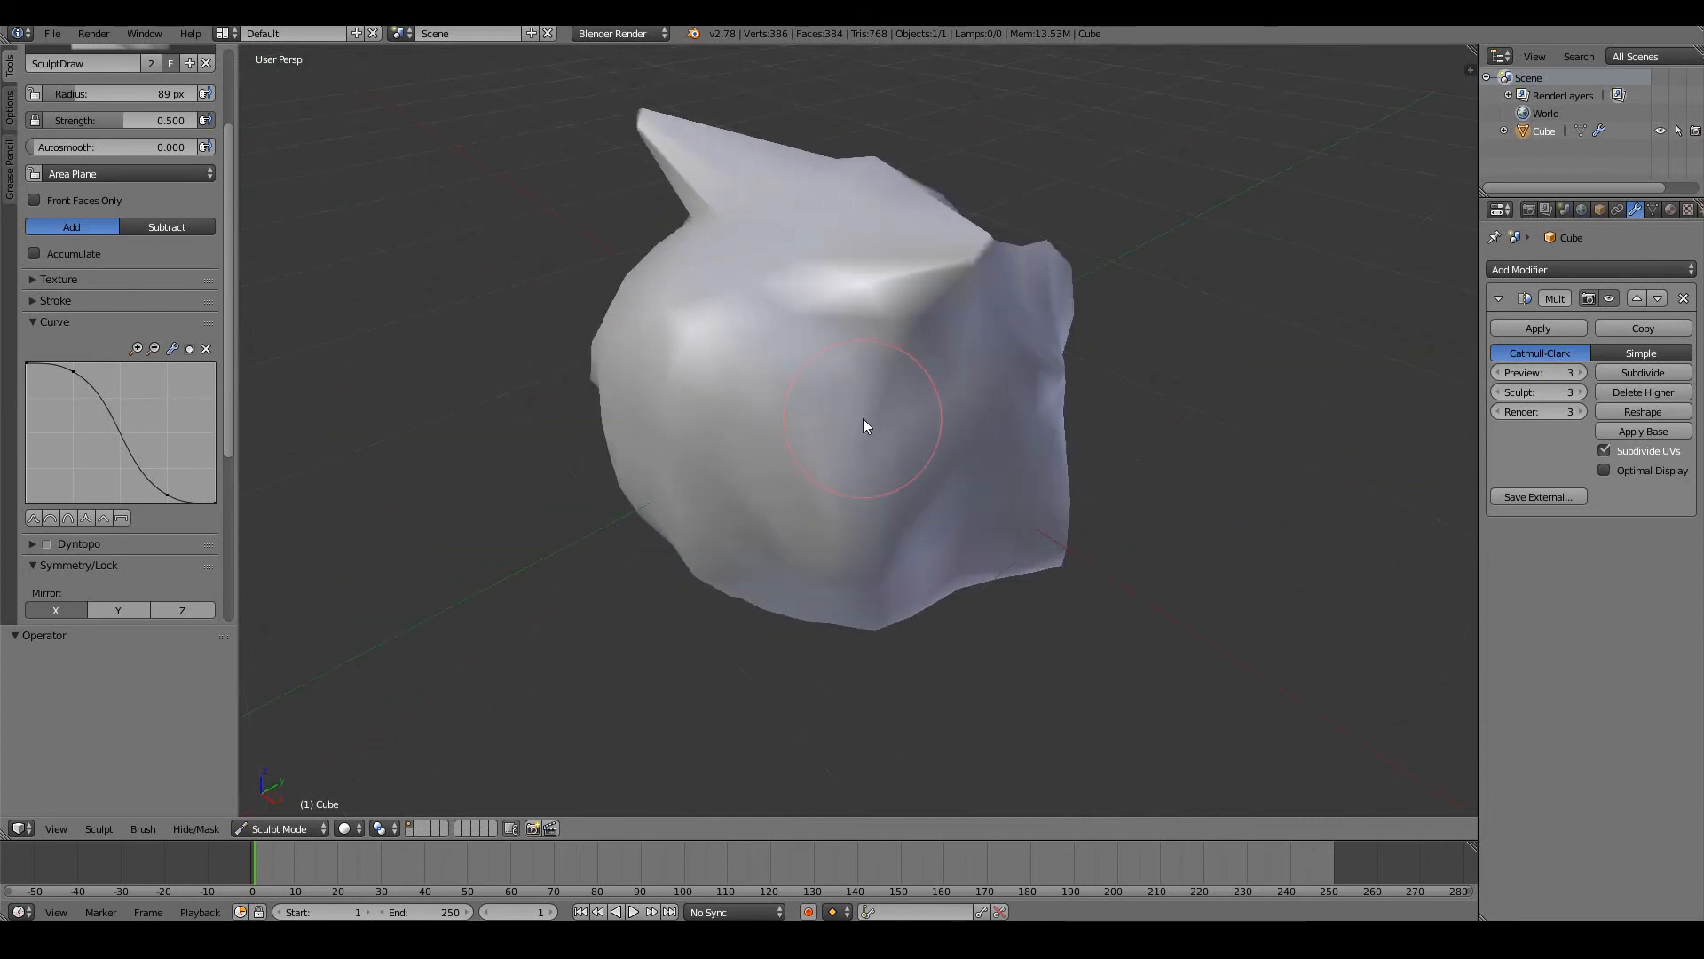
mouse_move(304, 423)
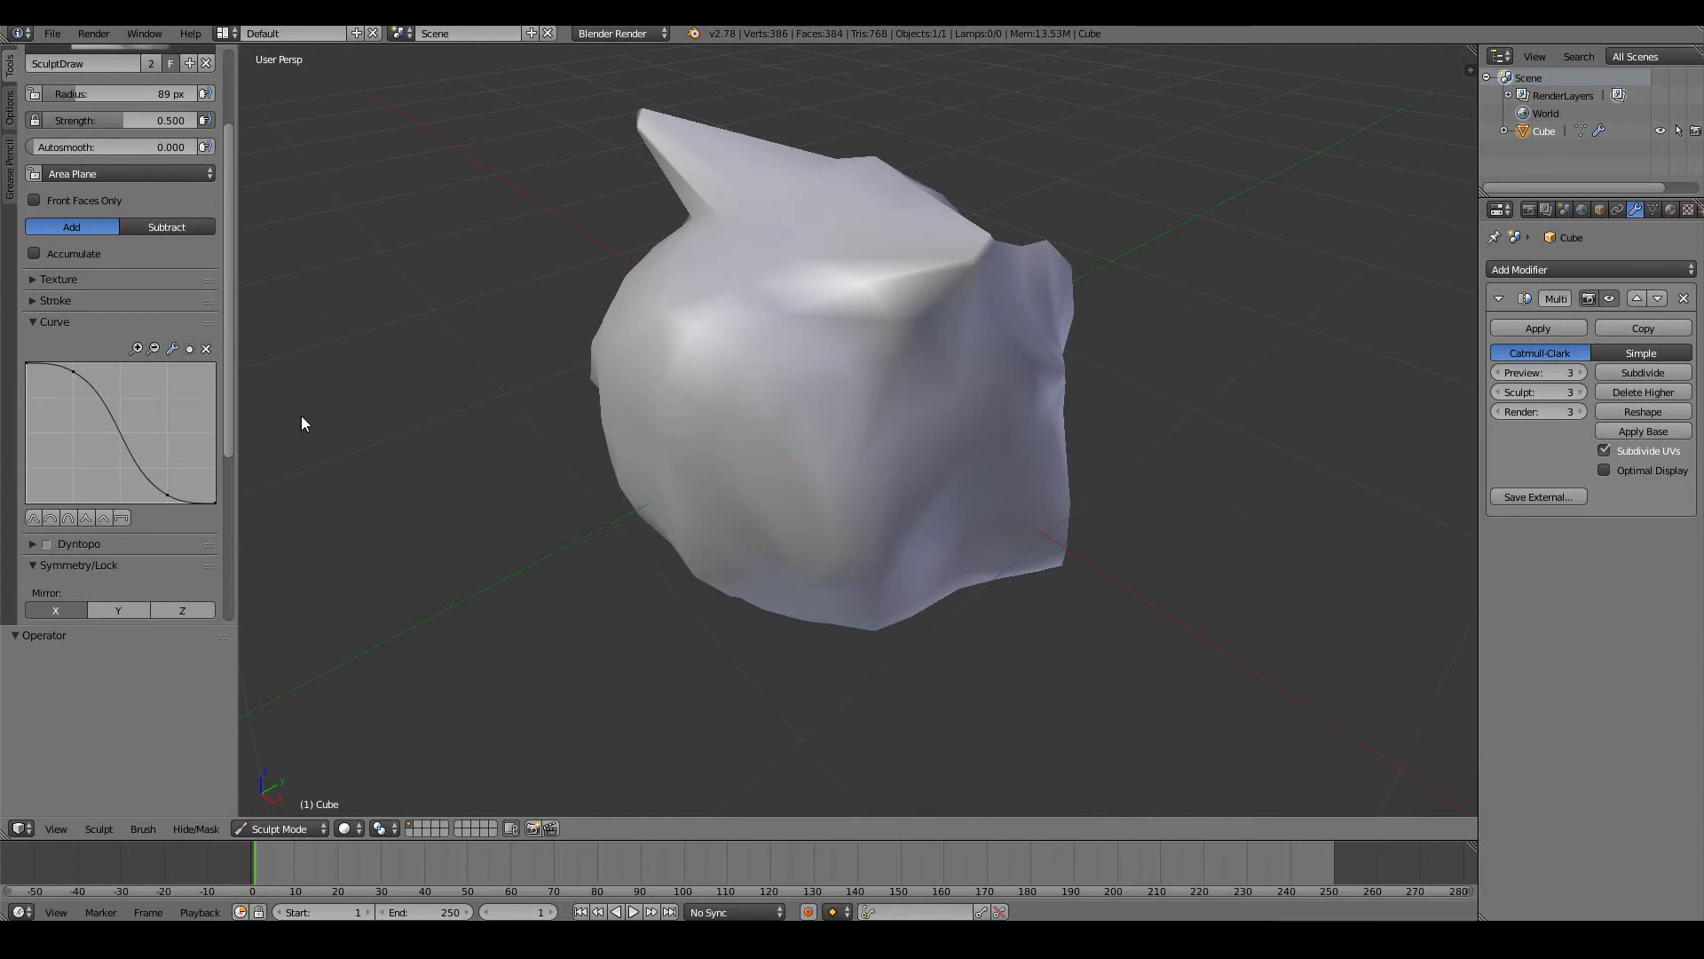
mouse_move(405, 450)
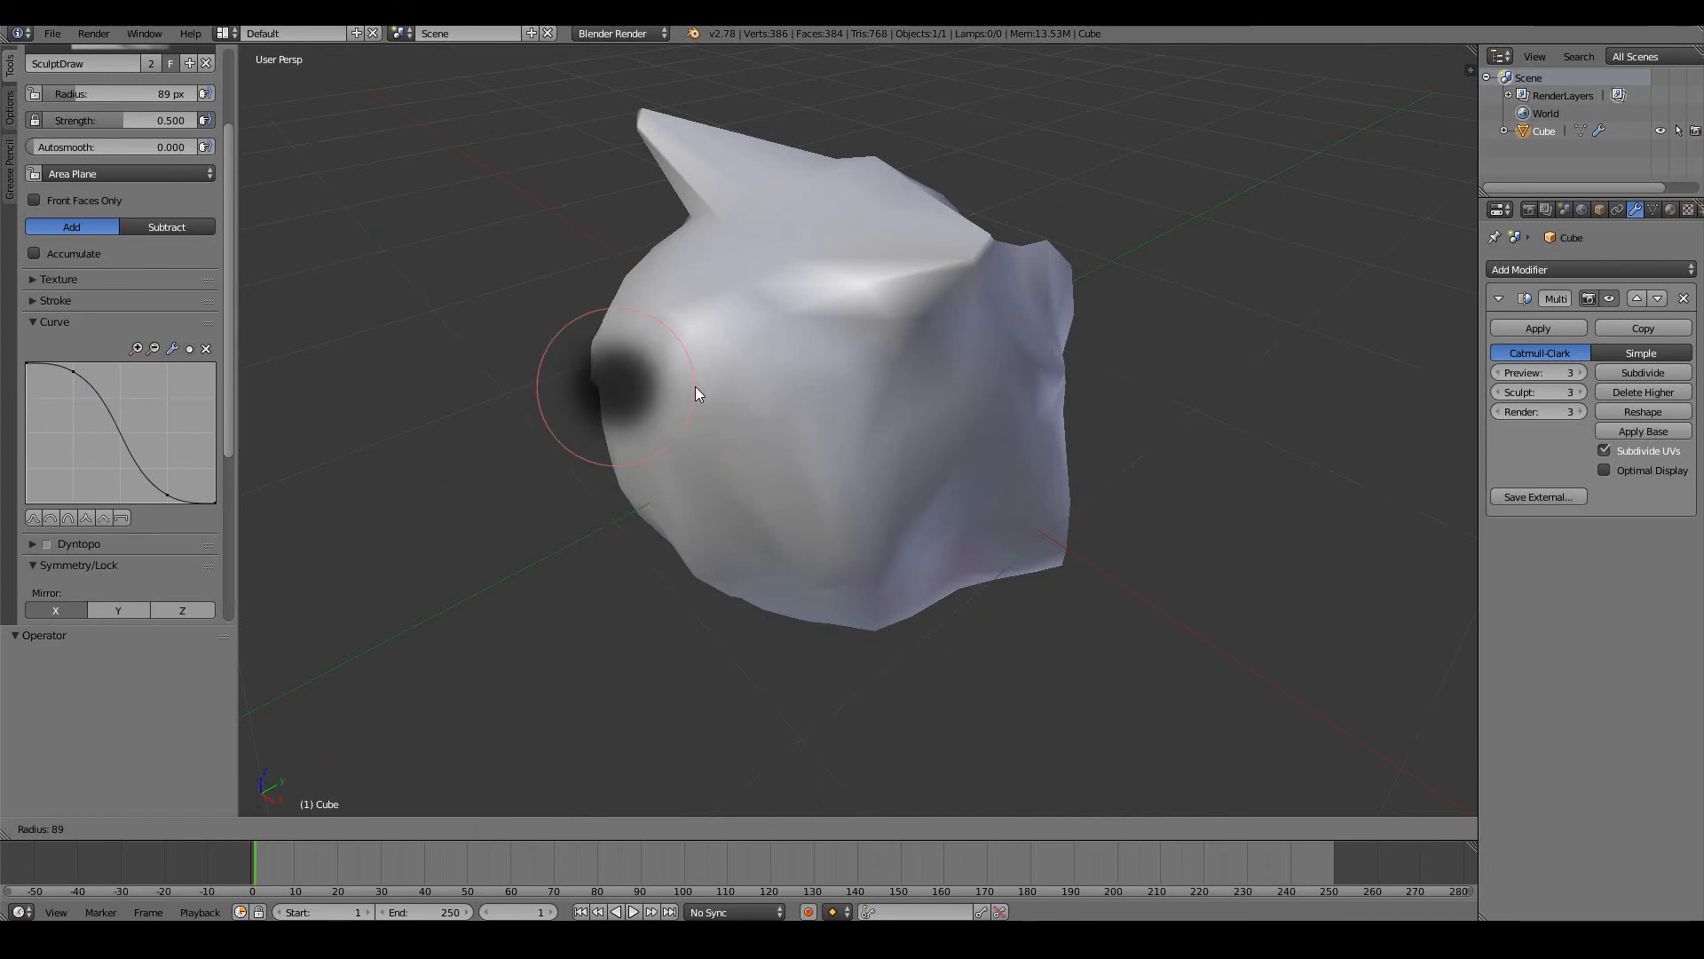
left_click_drag(696, 393, 810, 430)
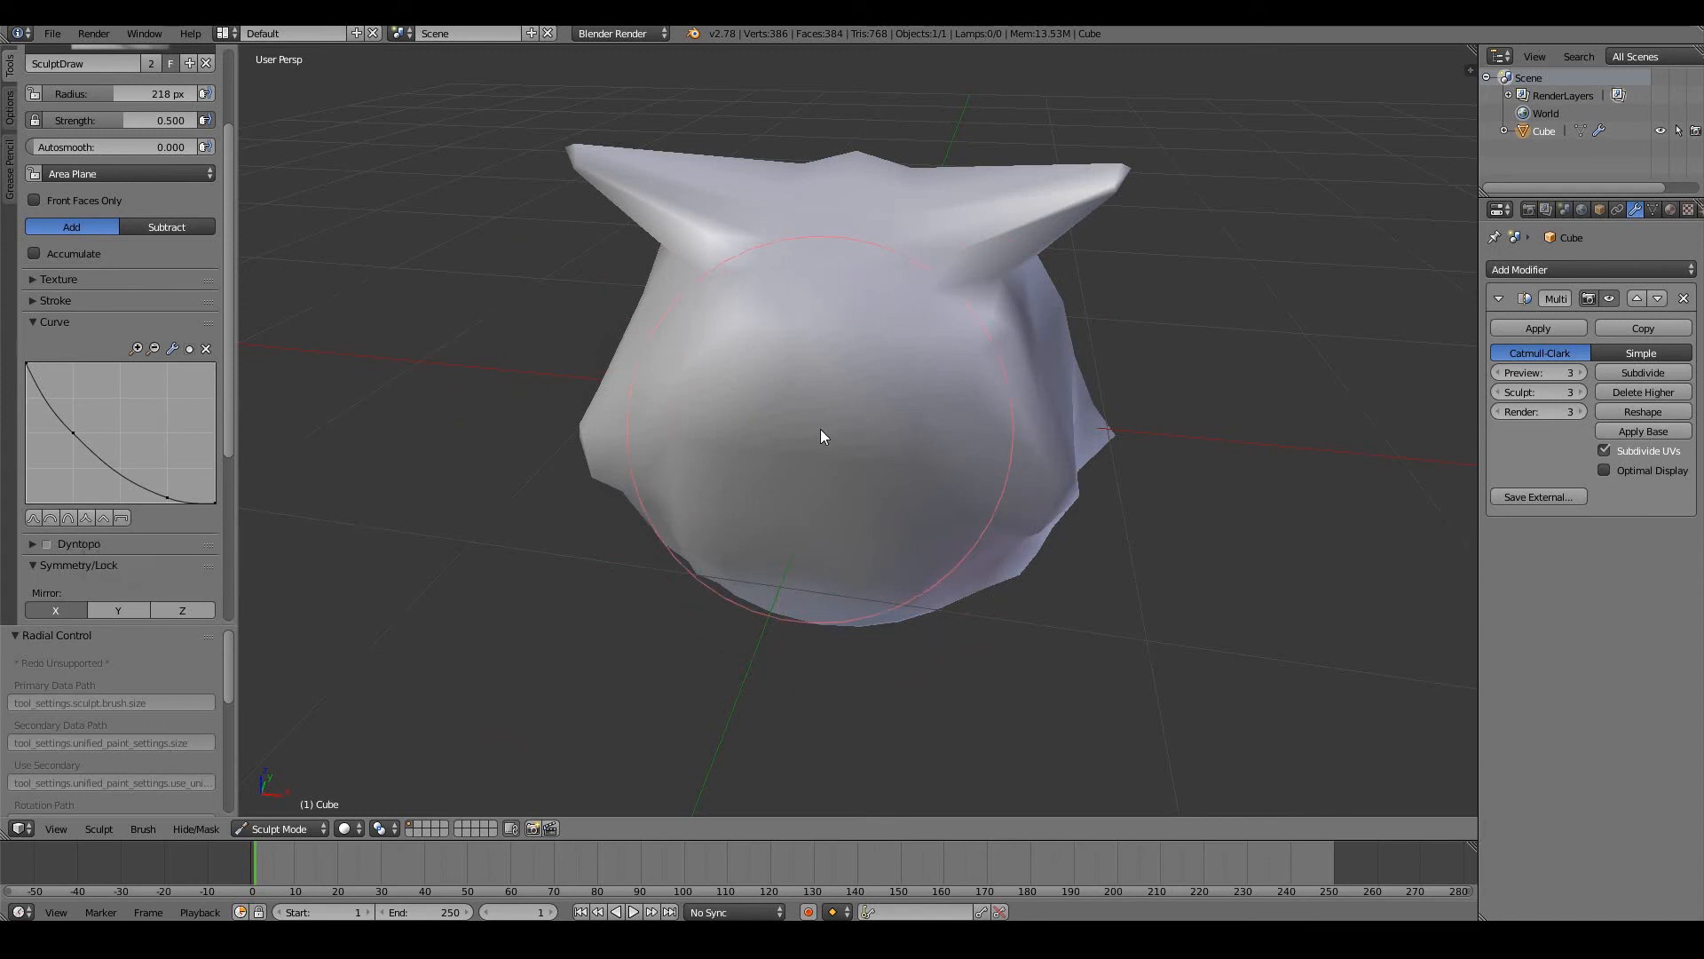
left_click_drag(821, 435, 631, 435)
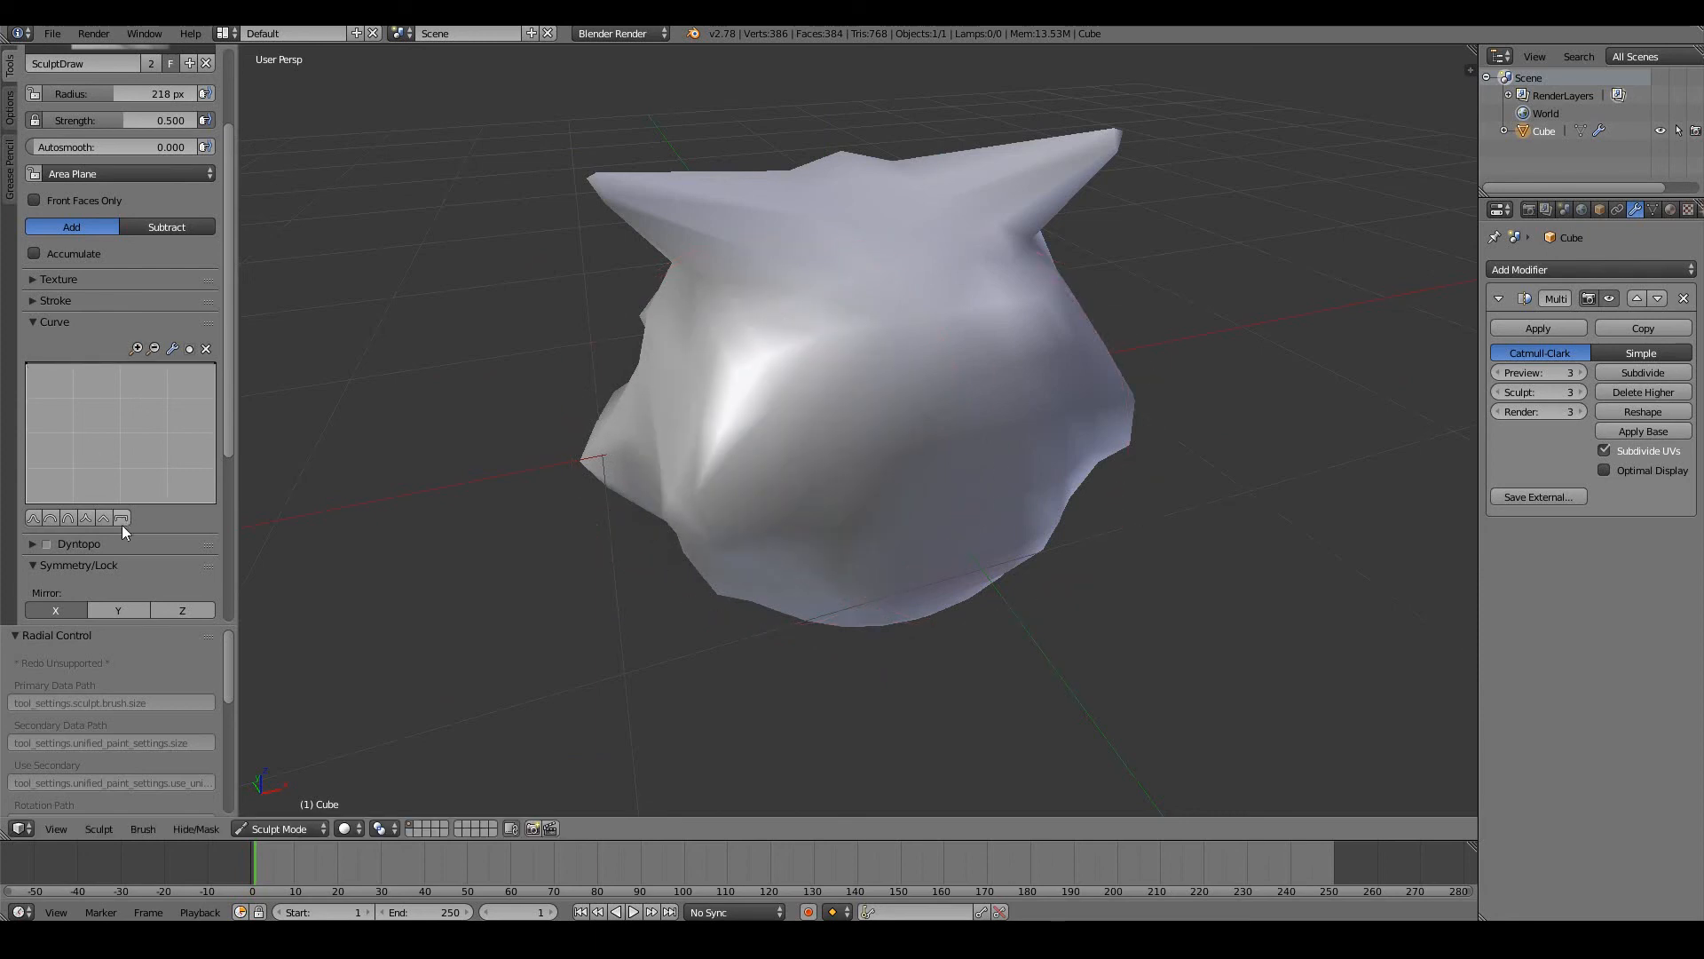
mouse_move(929, 405)
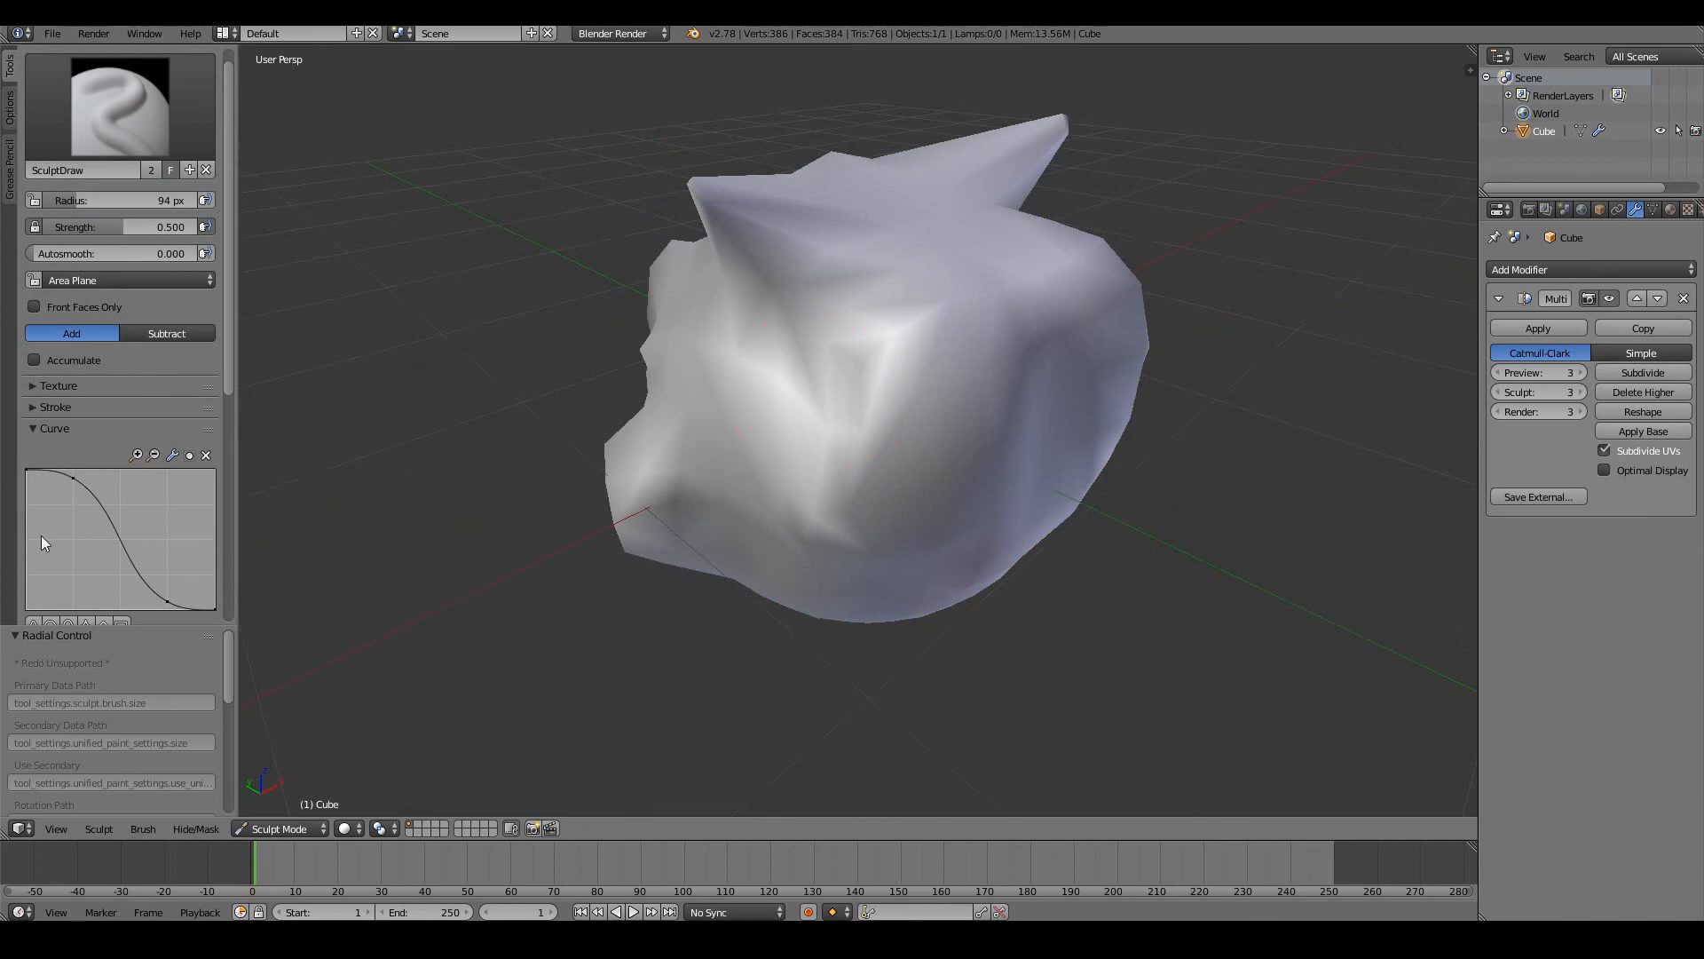
mouse_move(16, 406)
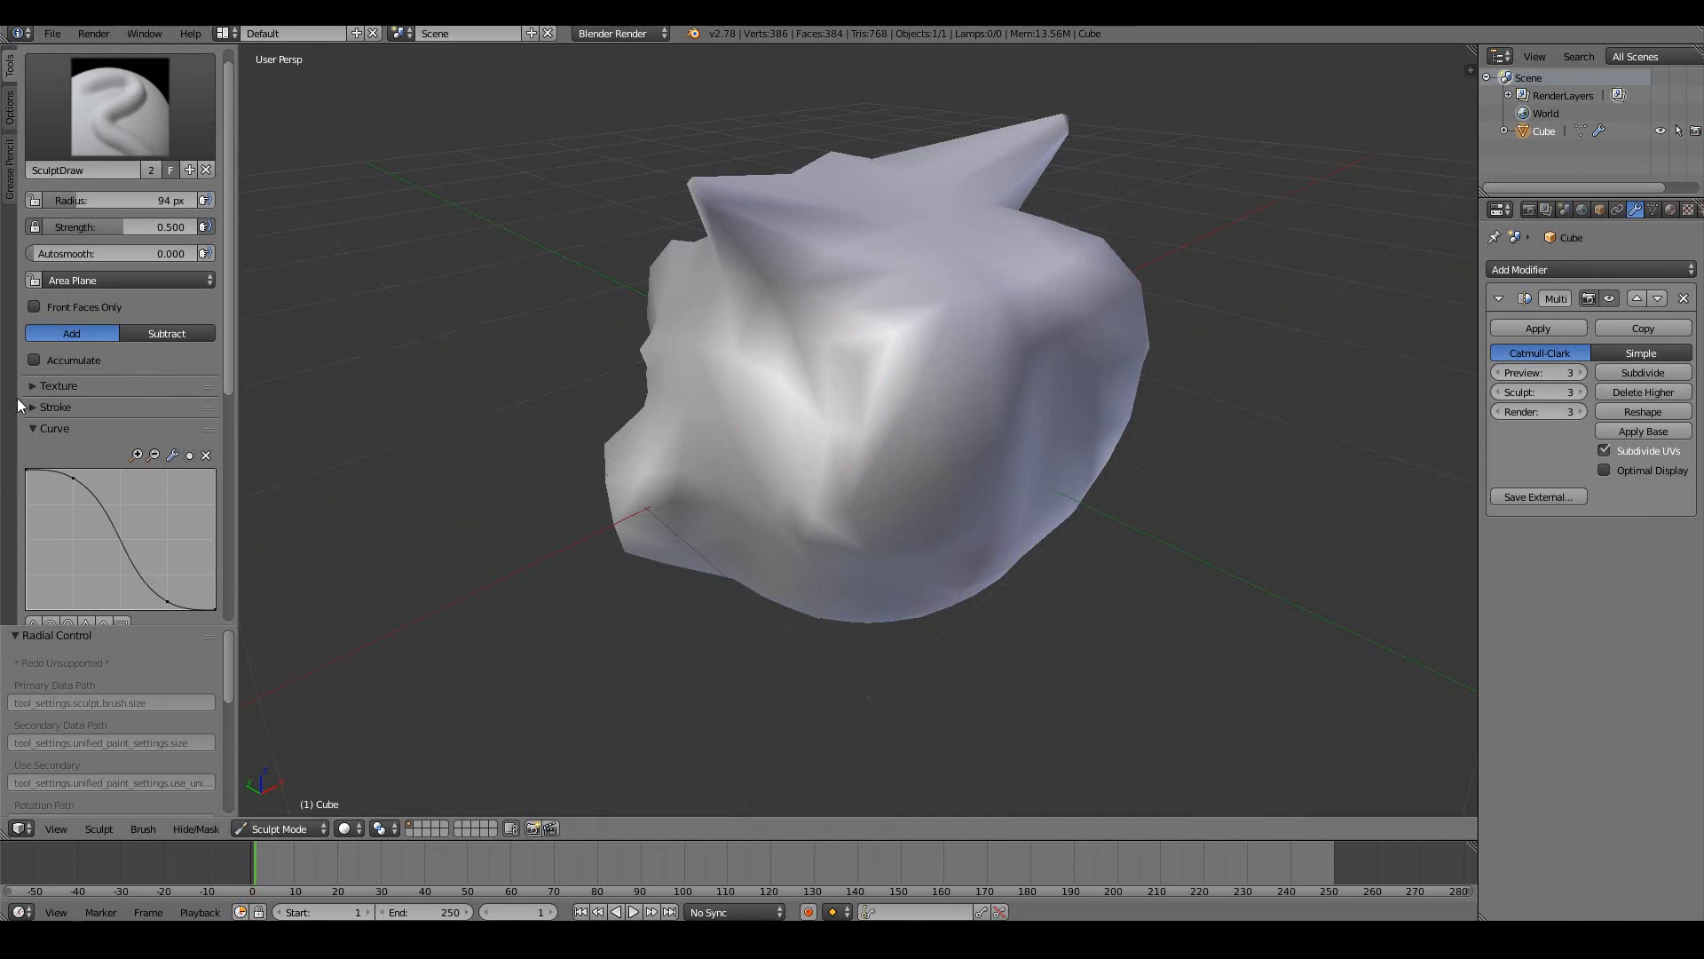
Step: Expand the brush Texture panel and sculpt a bump on the face's left side at 94 px
left_click(58, 385)
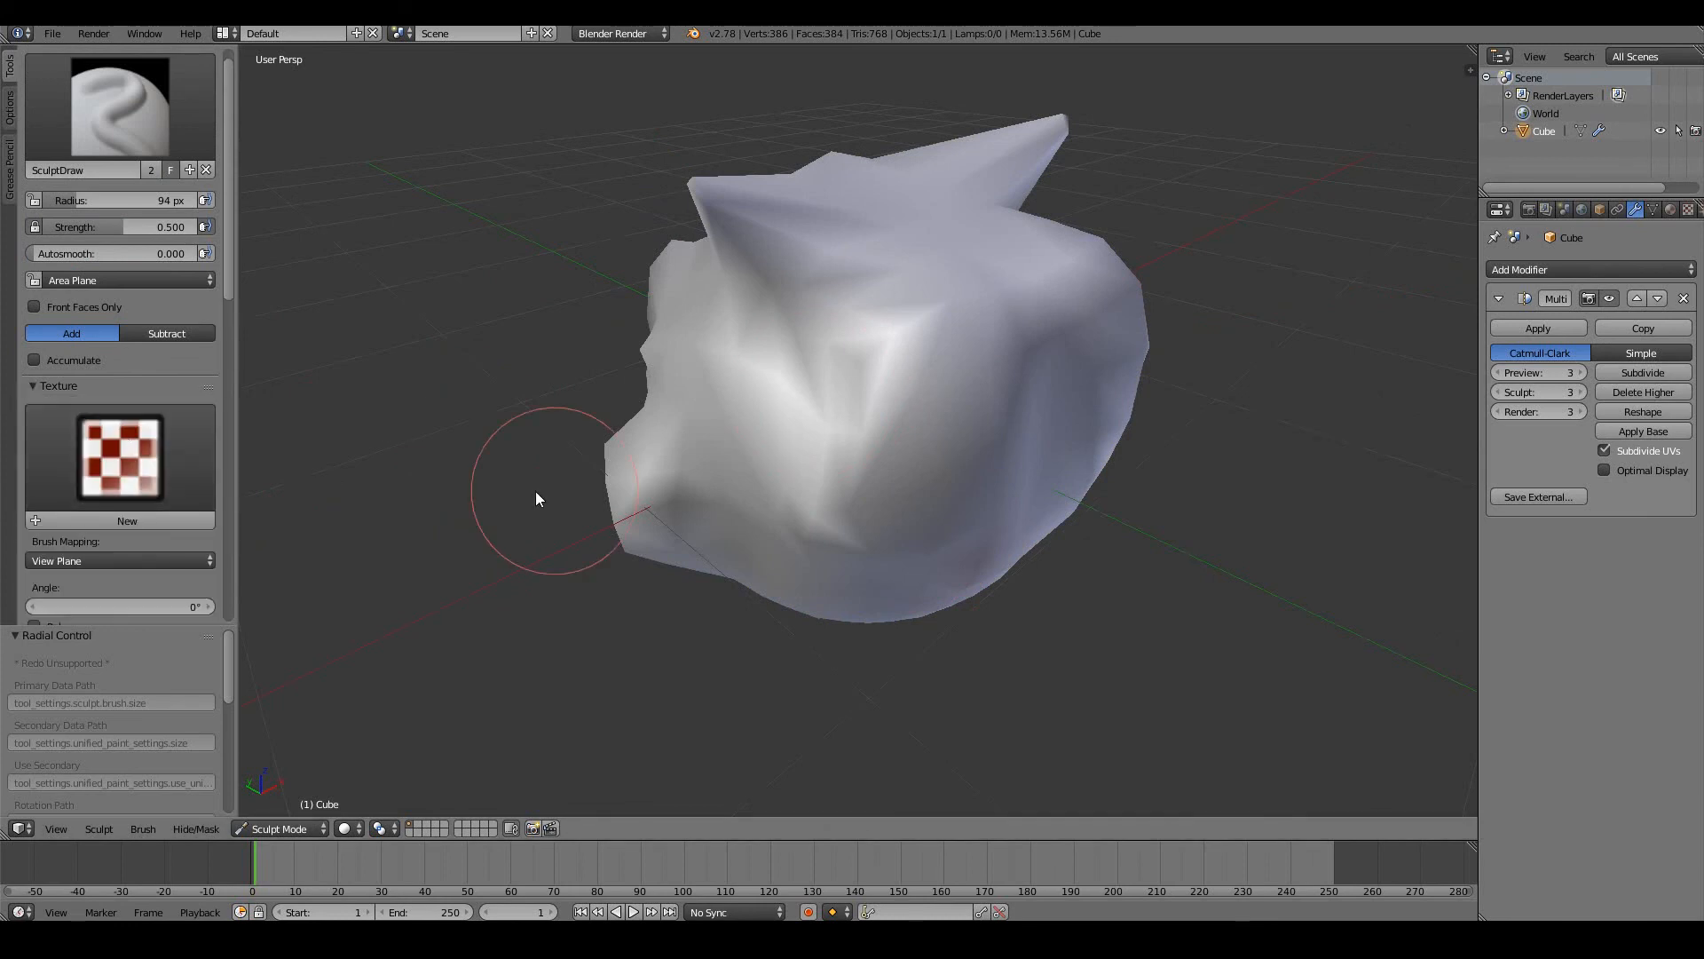
mouse_move(159, 444)
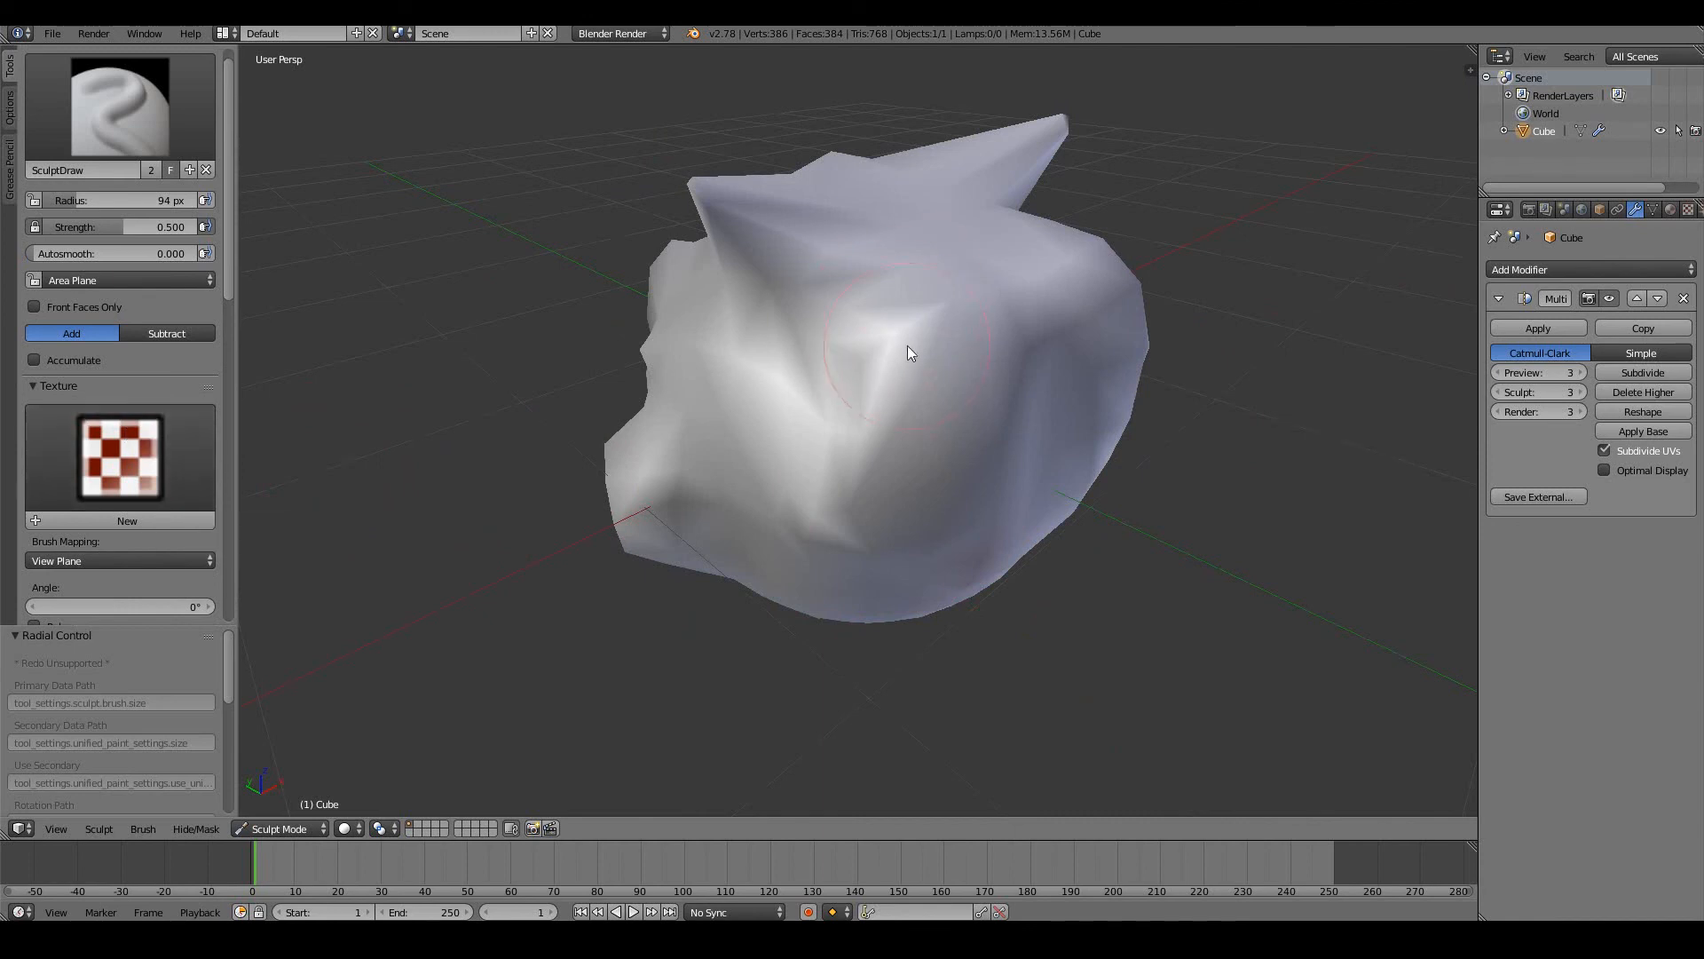
mouse_move(932, 544)
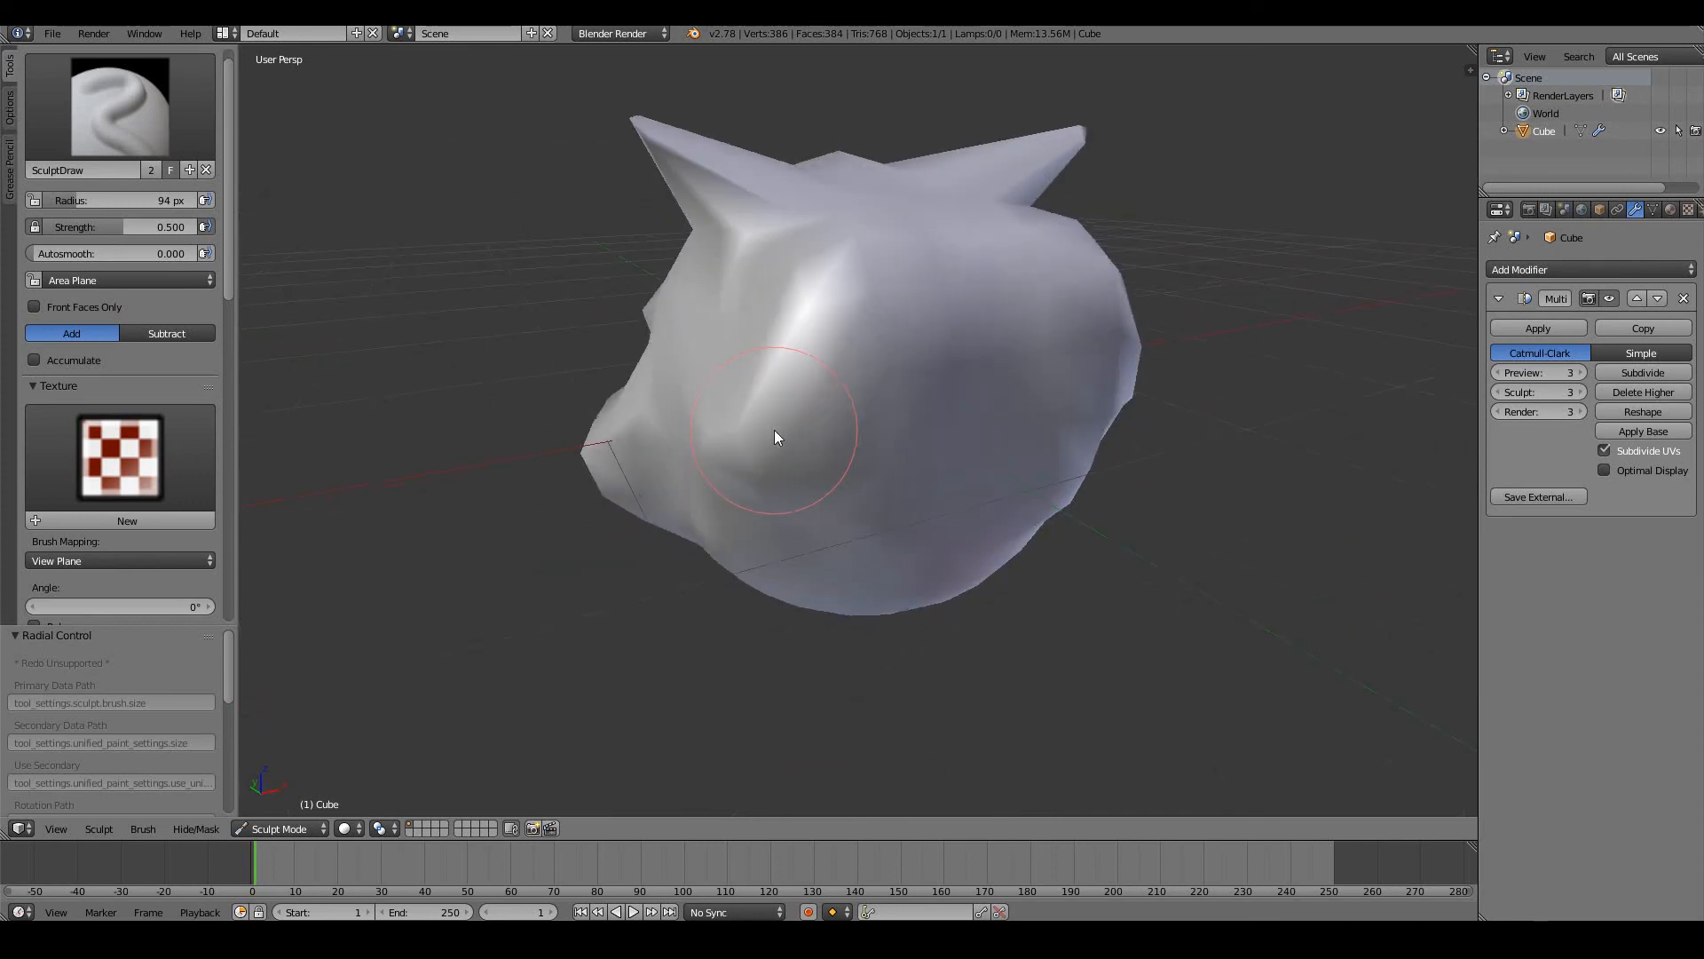
left_click_drag(777, 435, 1006, 282)
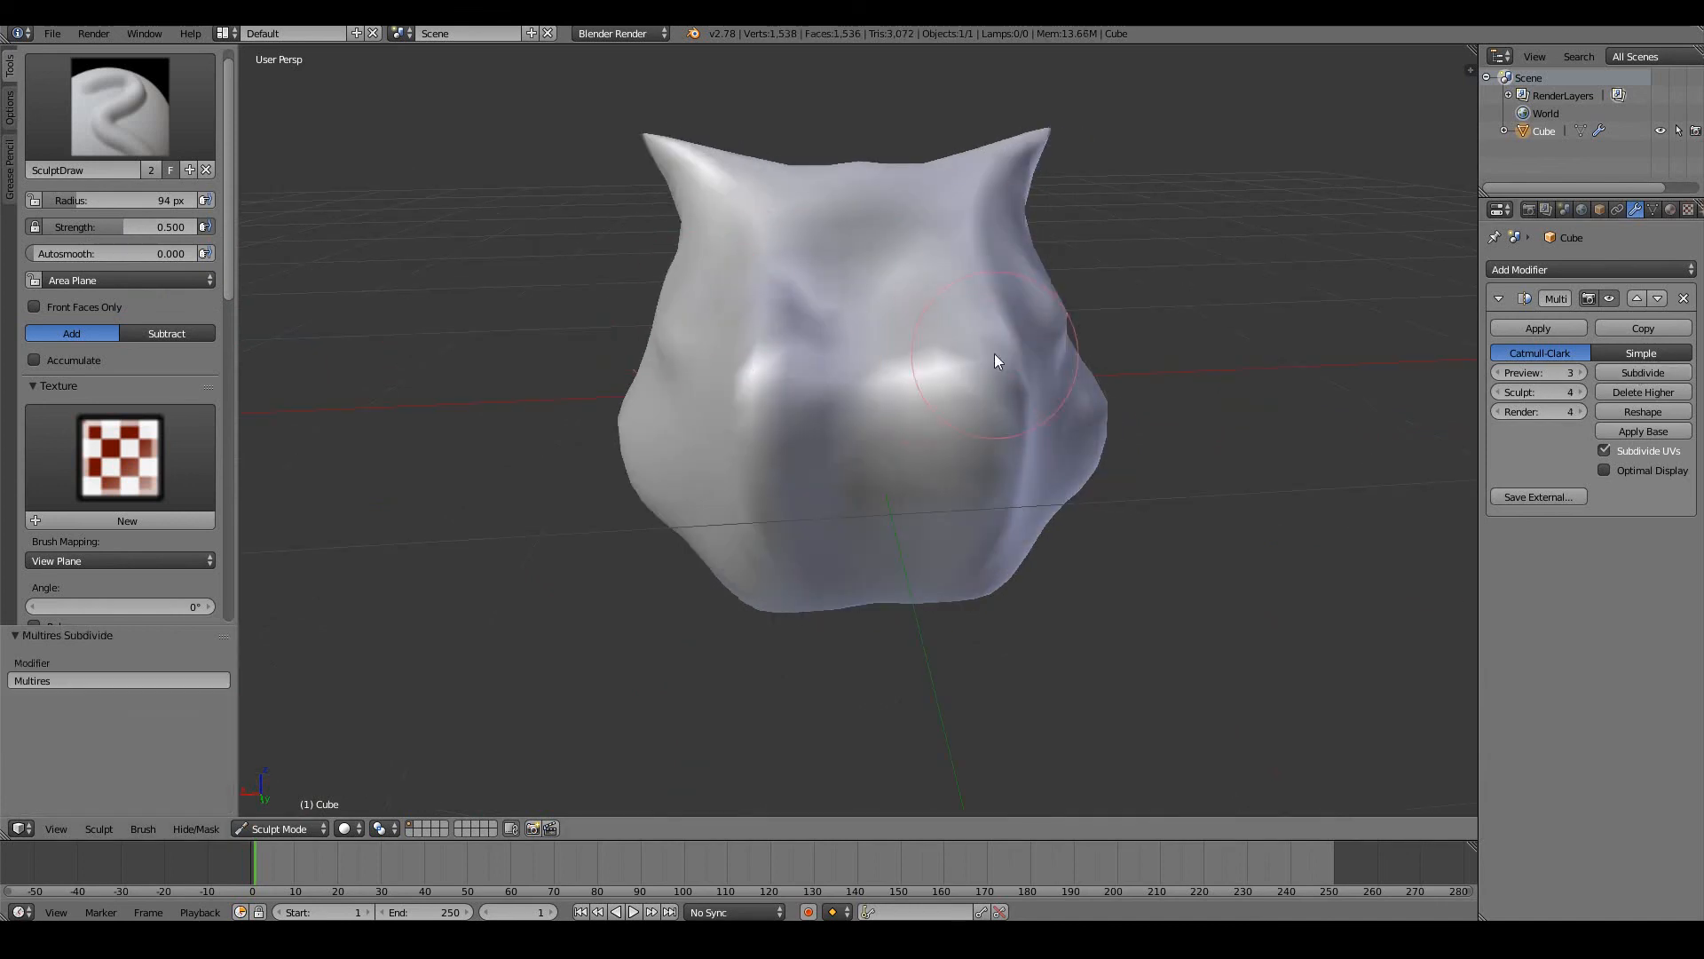
Step: Refine the right cheek, brow and centre of the face on the level-4 mesh, orbiting between strokes
left_click_drag(997, 362, 919, 517)
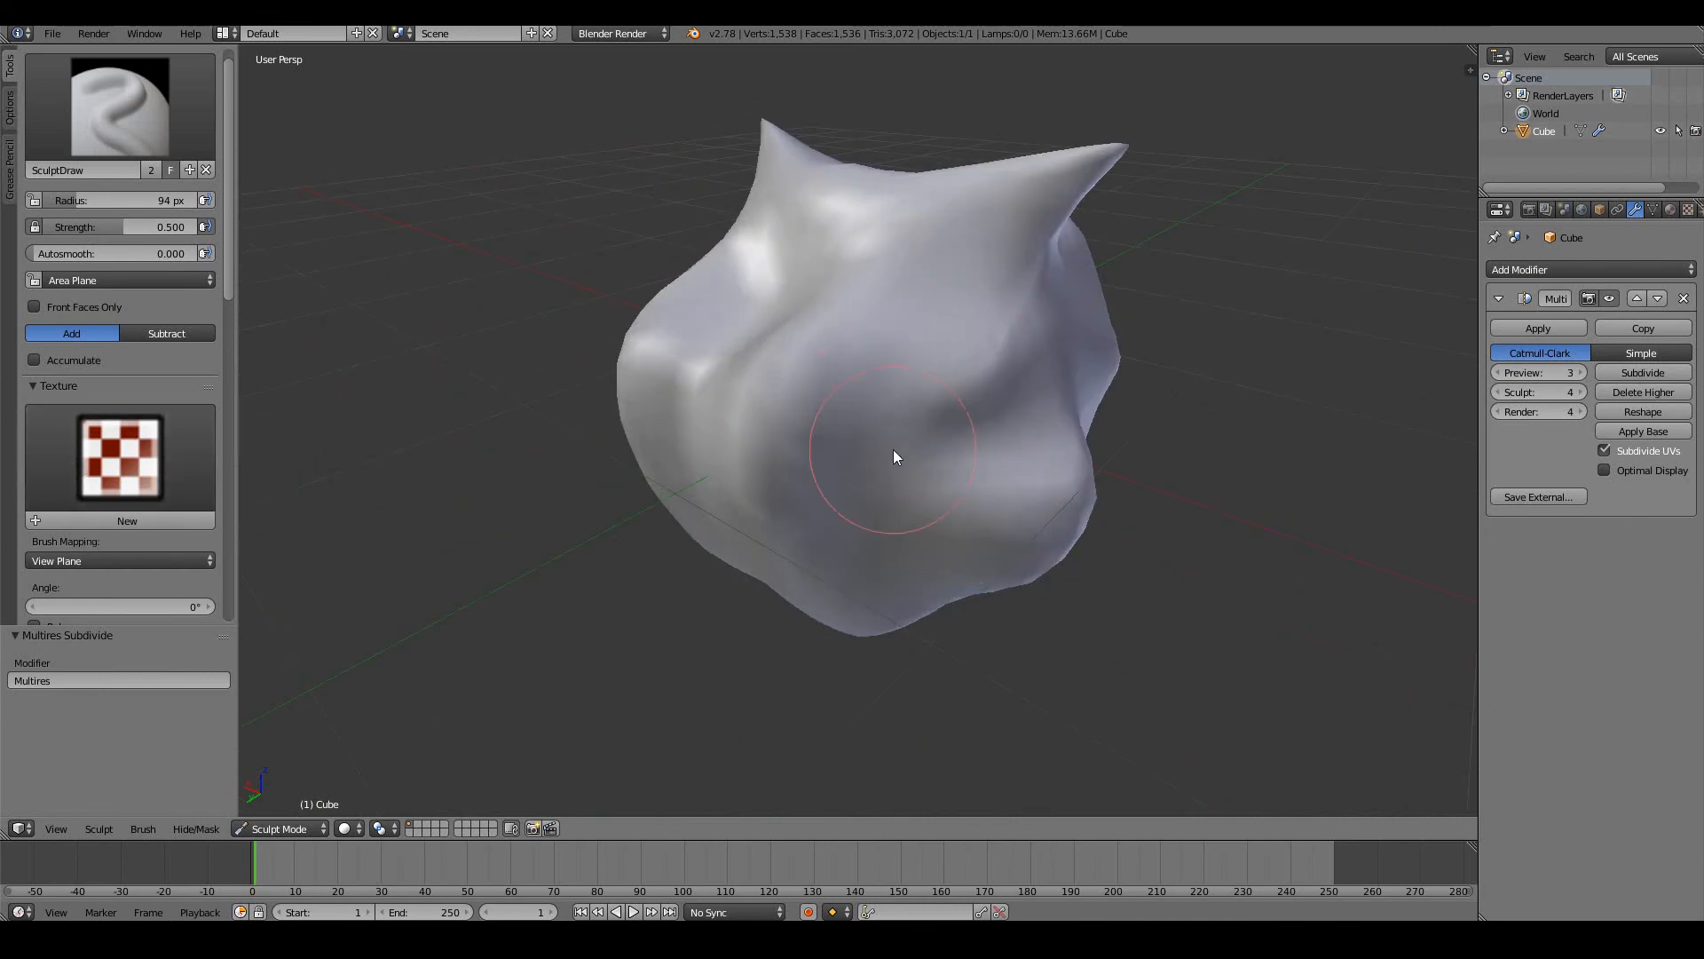
left_click_drag(895, 456, 848, 340)
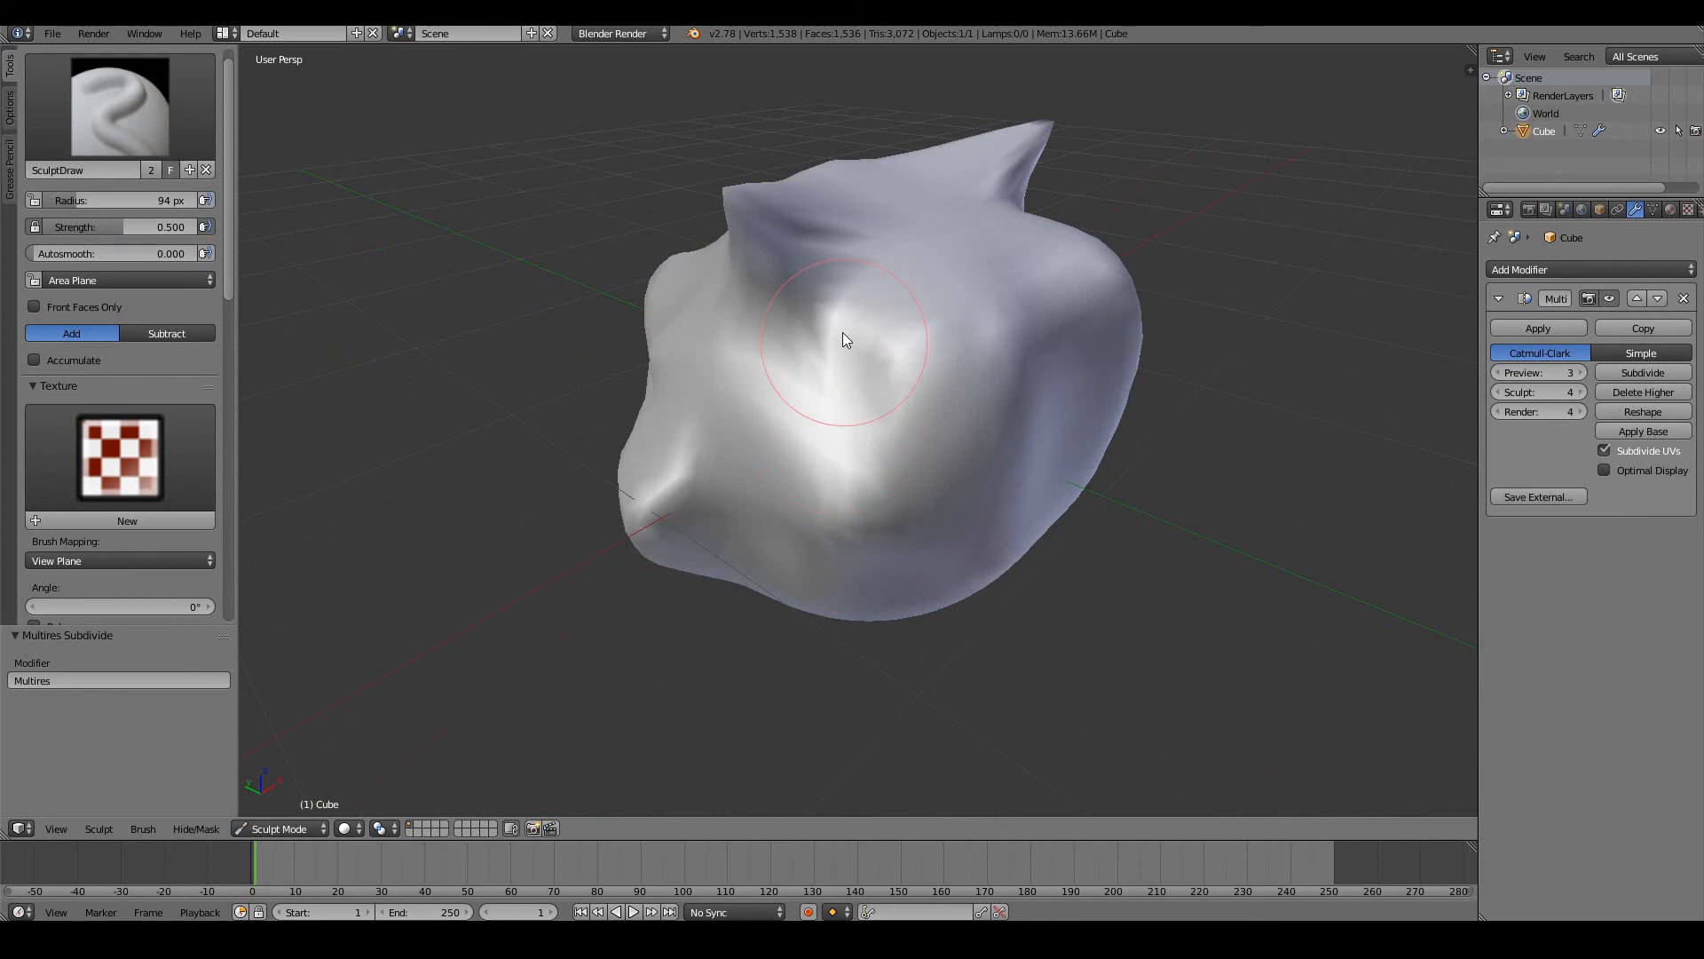
left_click_drag(848, 337, 924, 315)
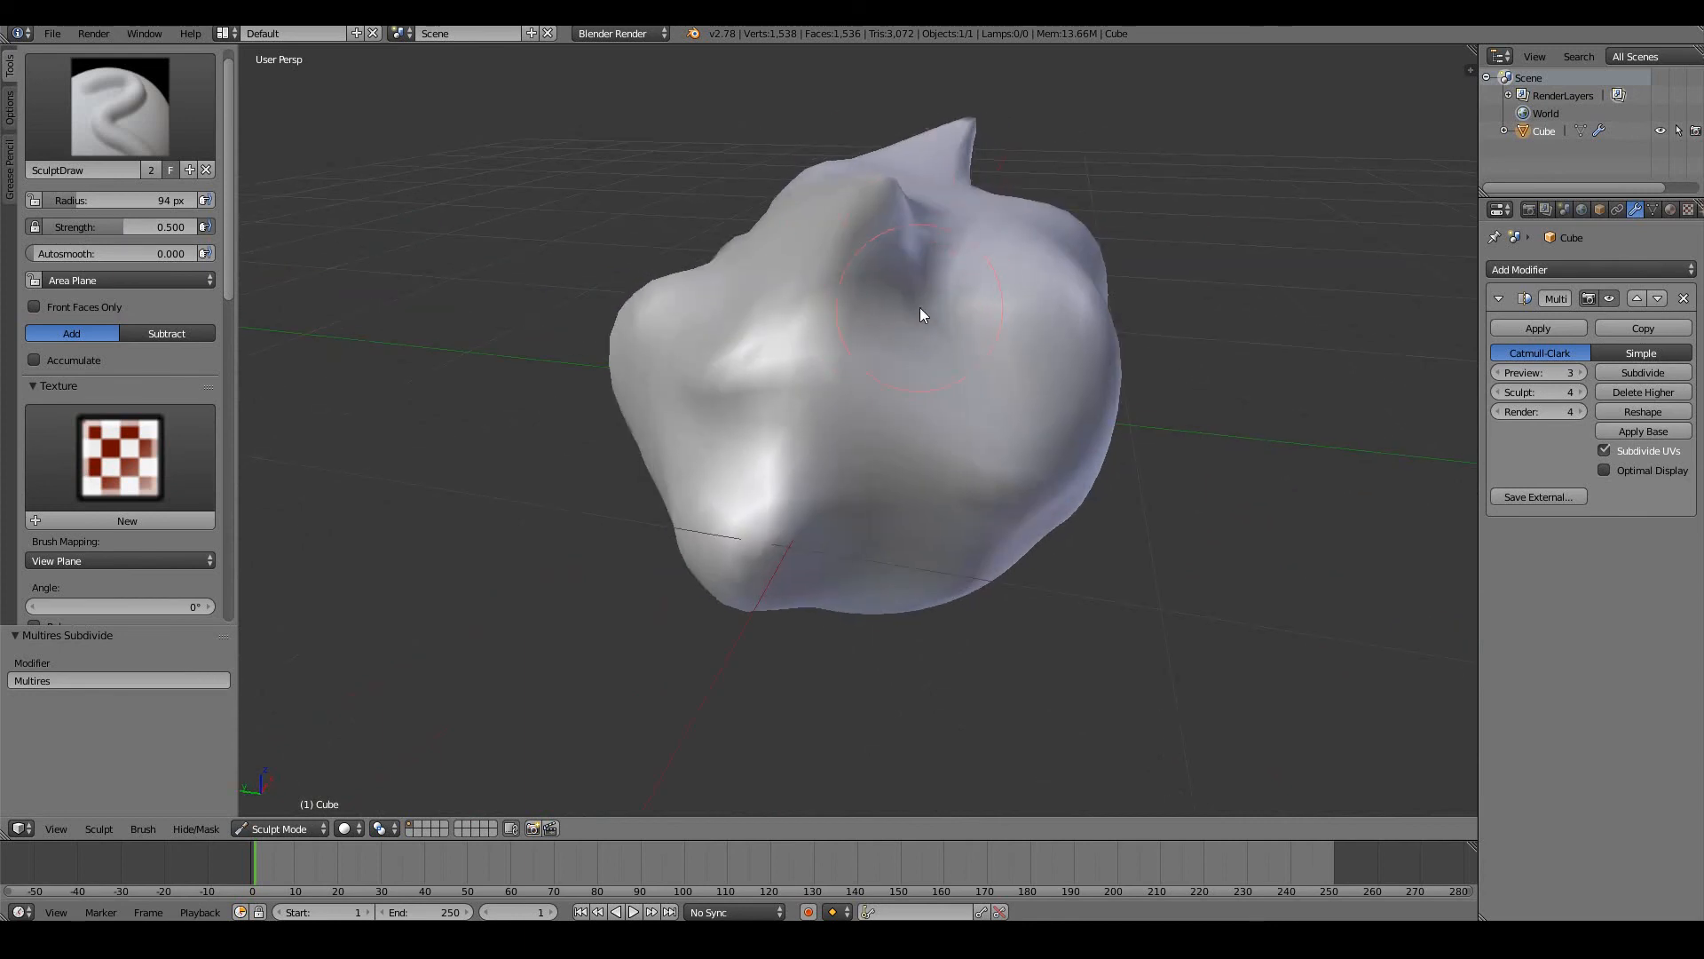
left_click_drag(920, 315, 918, 398)
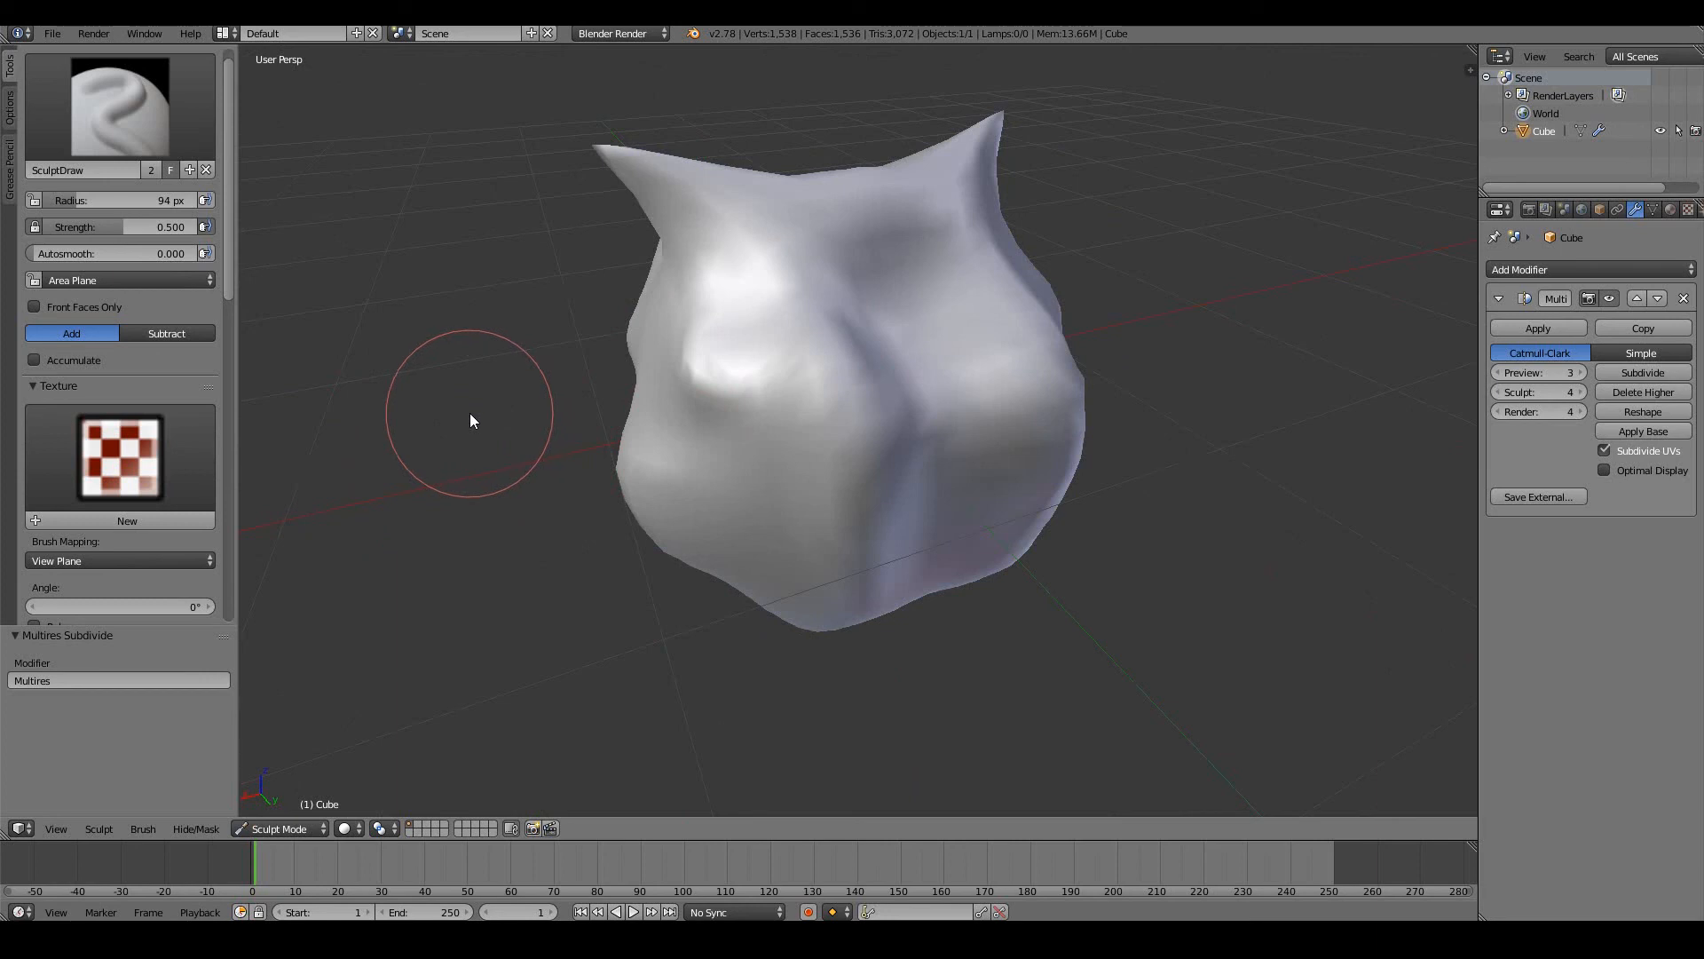
mouse_move(794, 314)
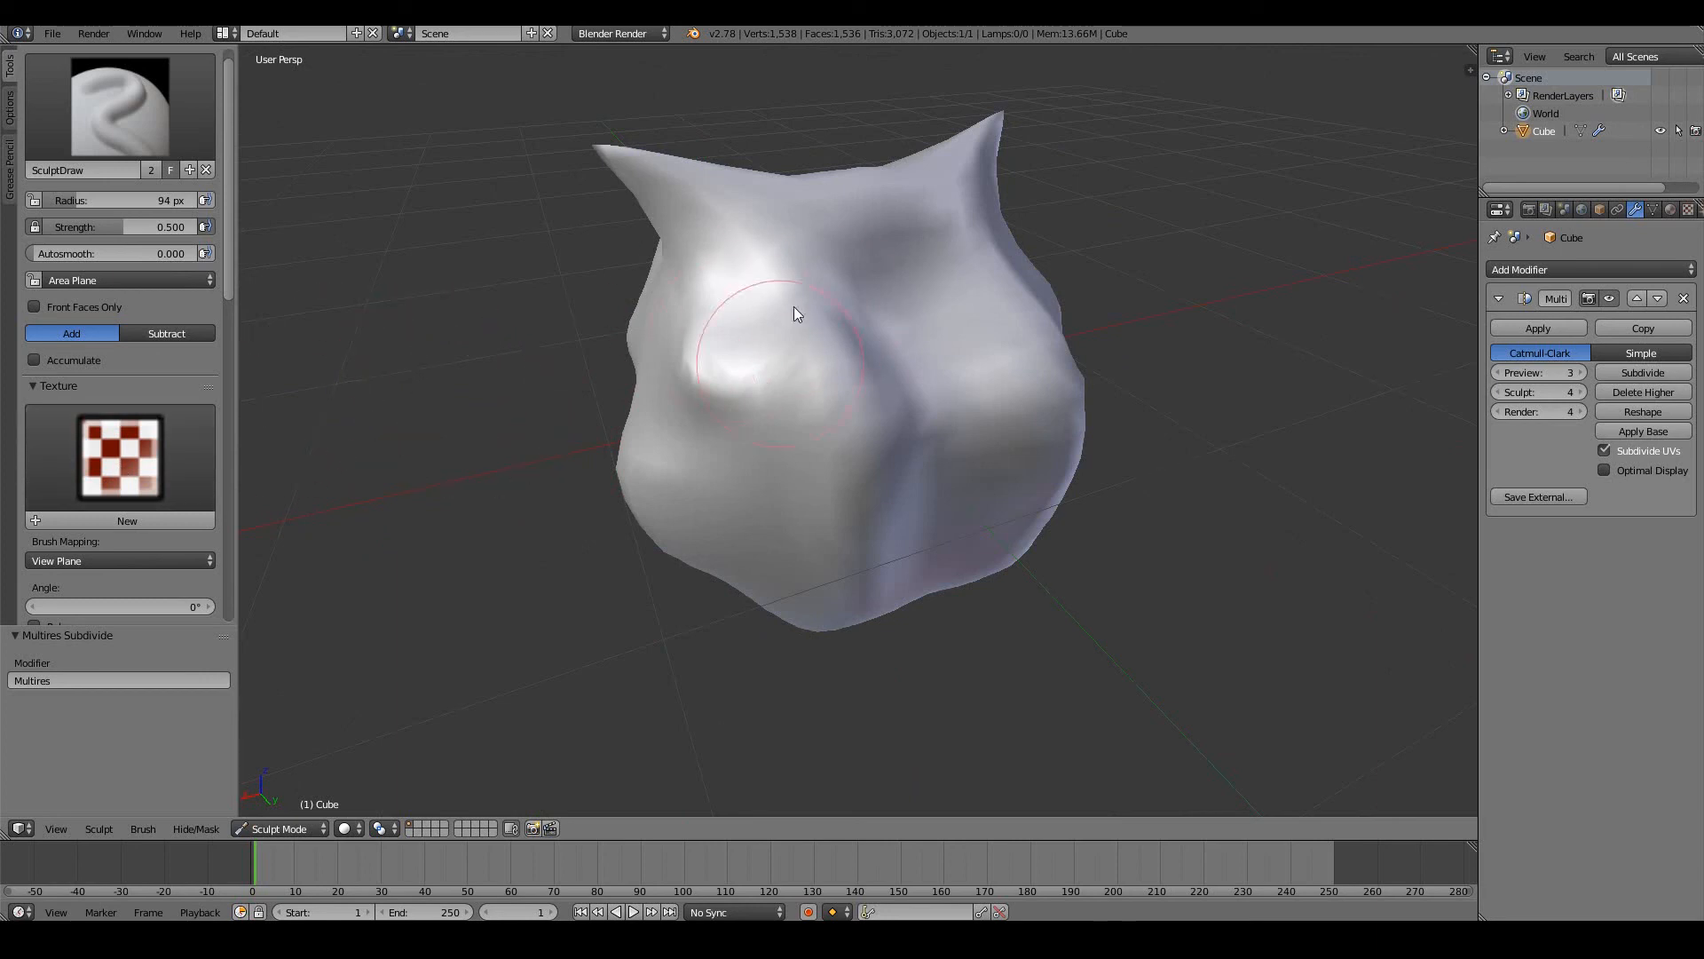
mouse_move(826, 398)
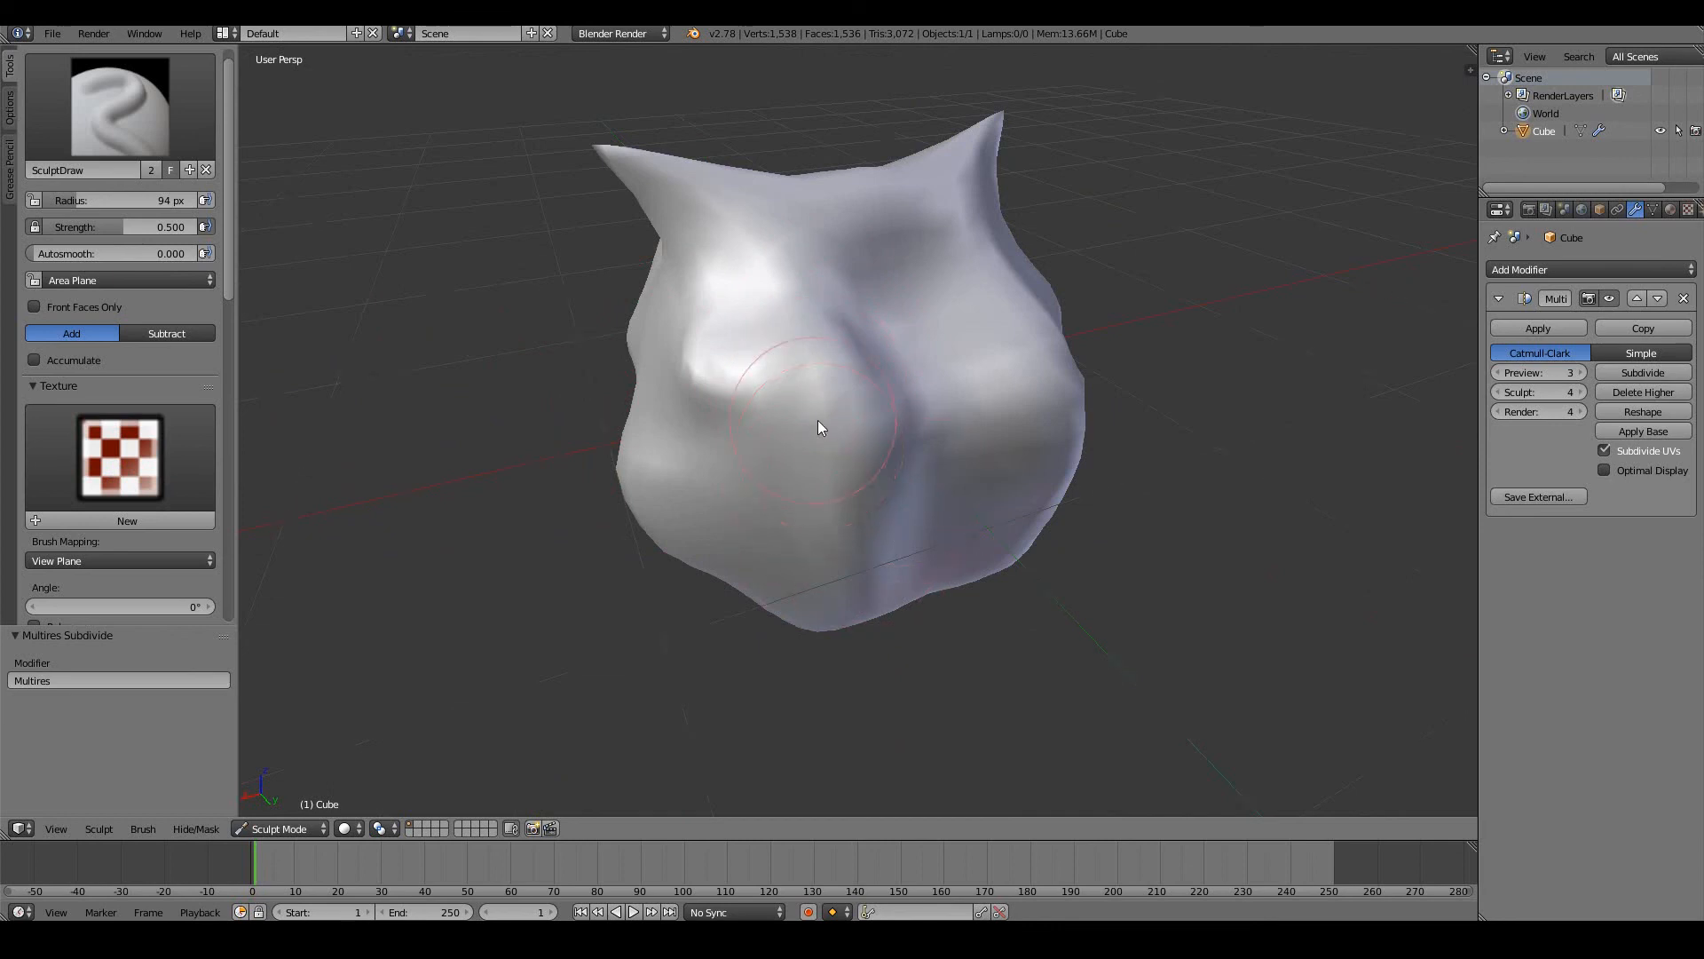
left_click_drag(820, 427, 979, 356)
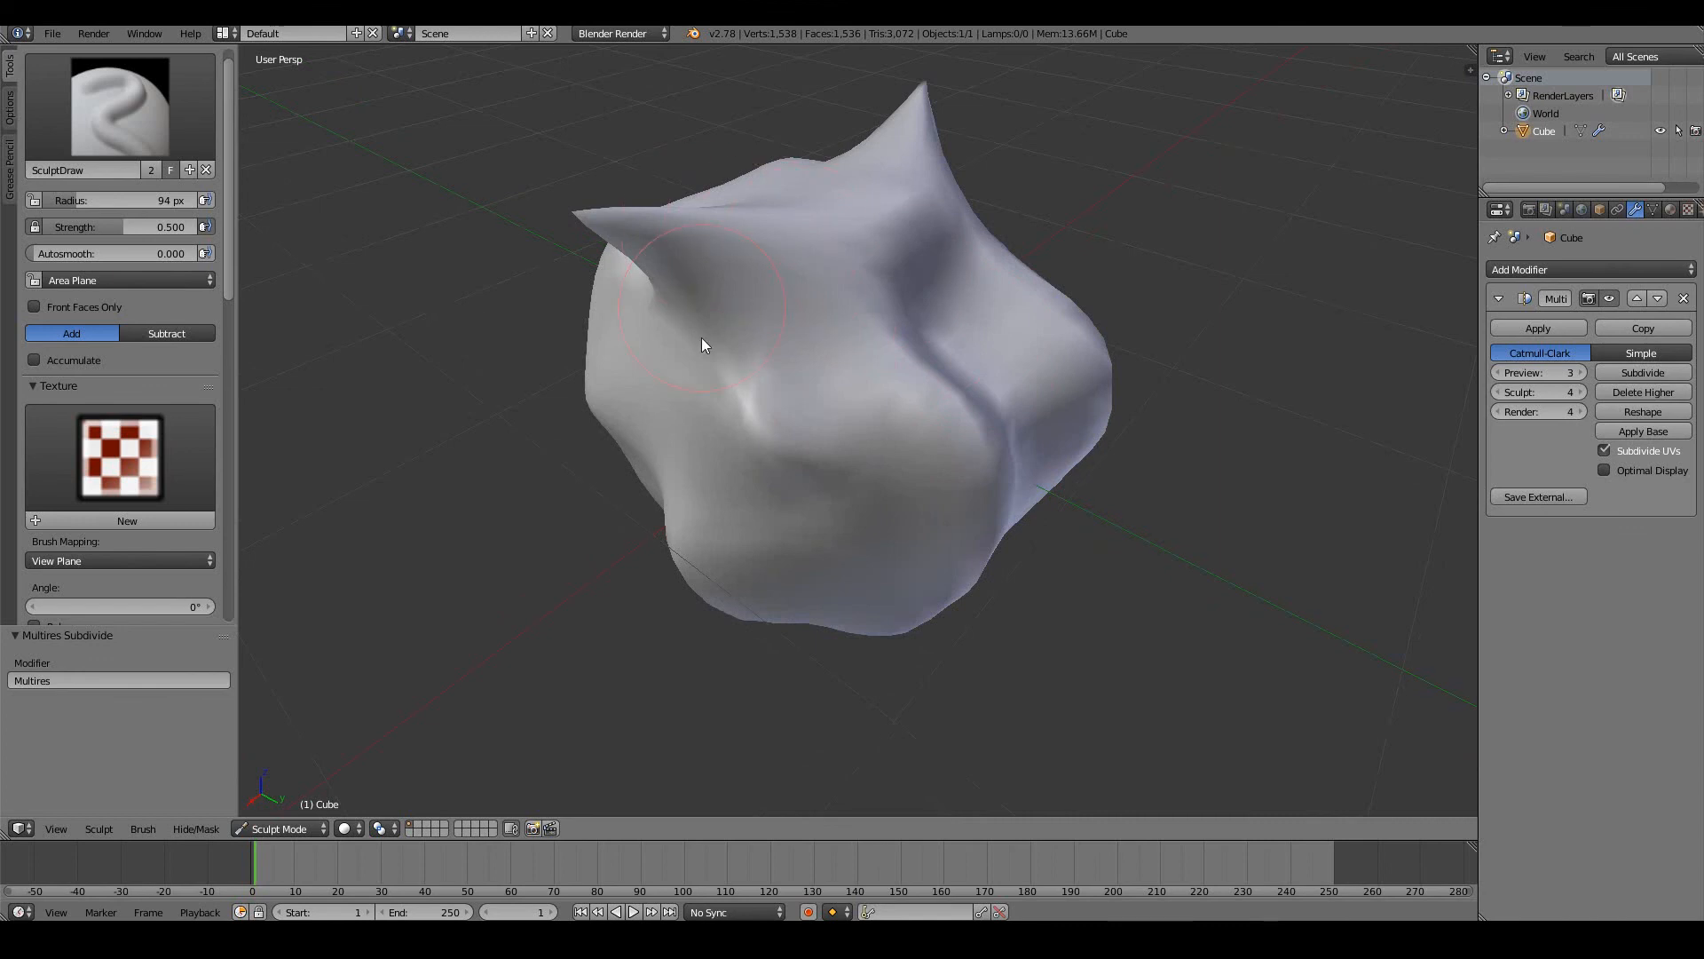
left_click_drag(701, 345, 984, 451)
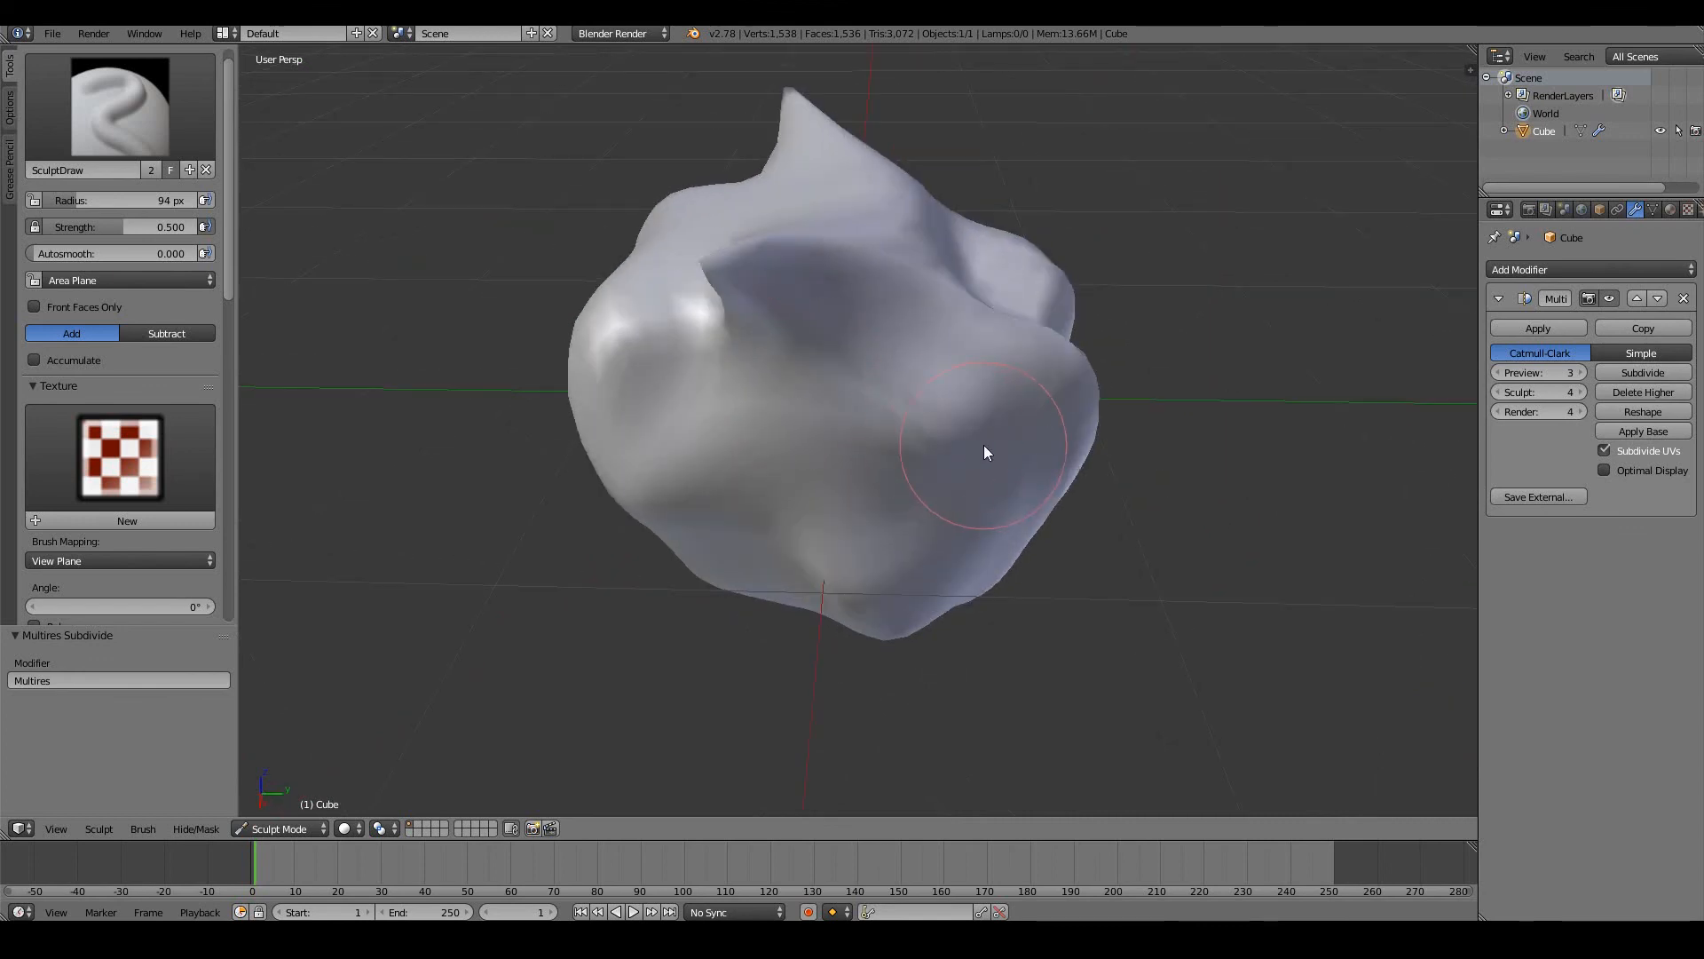